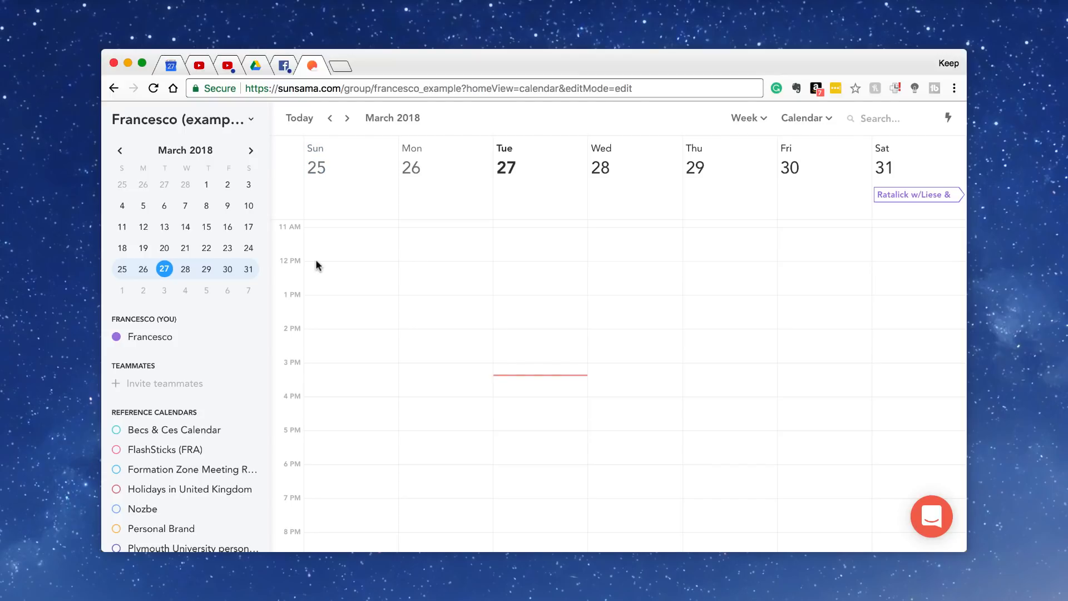
mouse_move(340, 272)
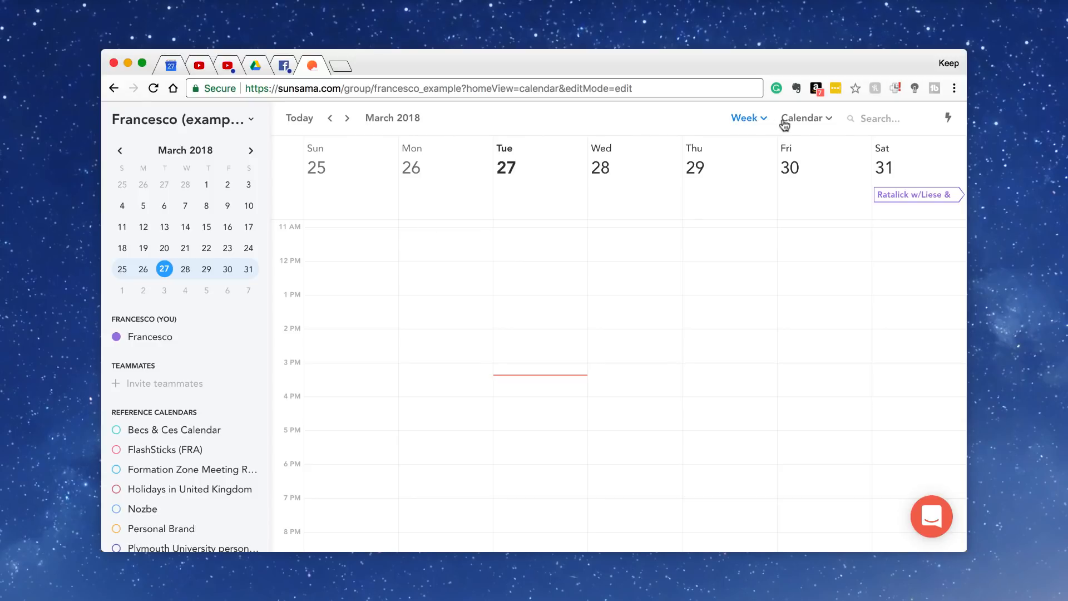
- Show the home view choices: Calendar, Tasks and combined layouts
click(806, 118)
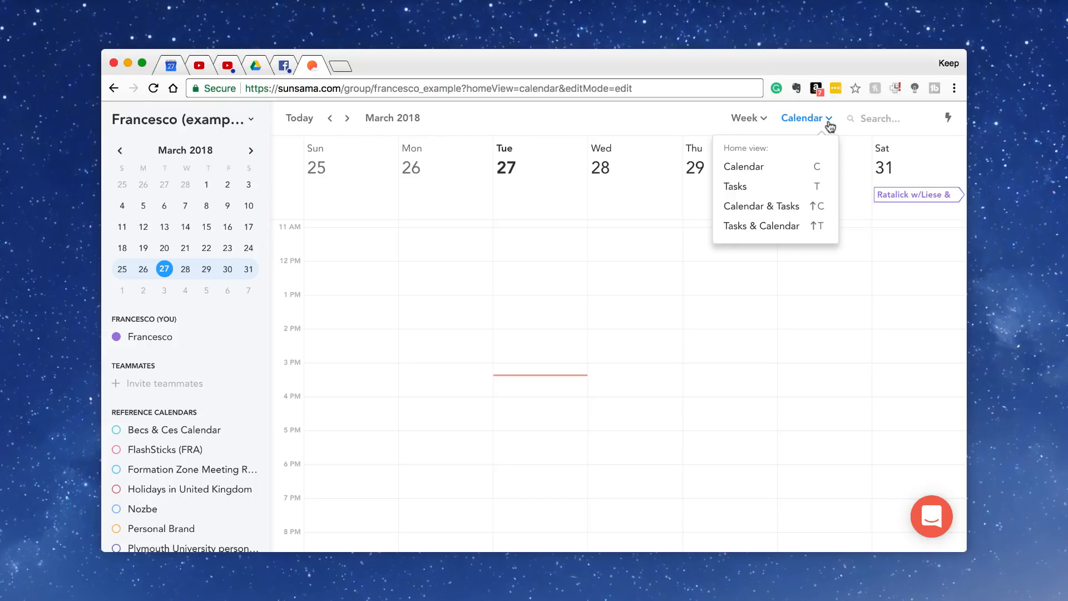
mouse_move(784, 166)
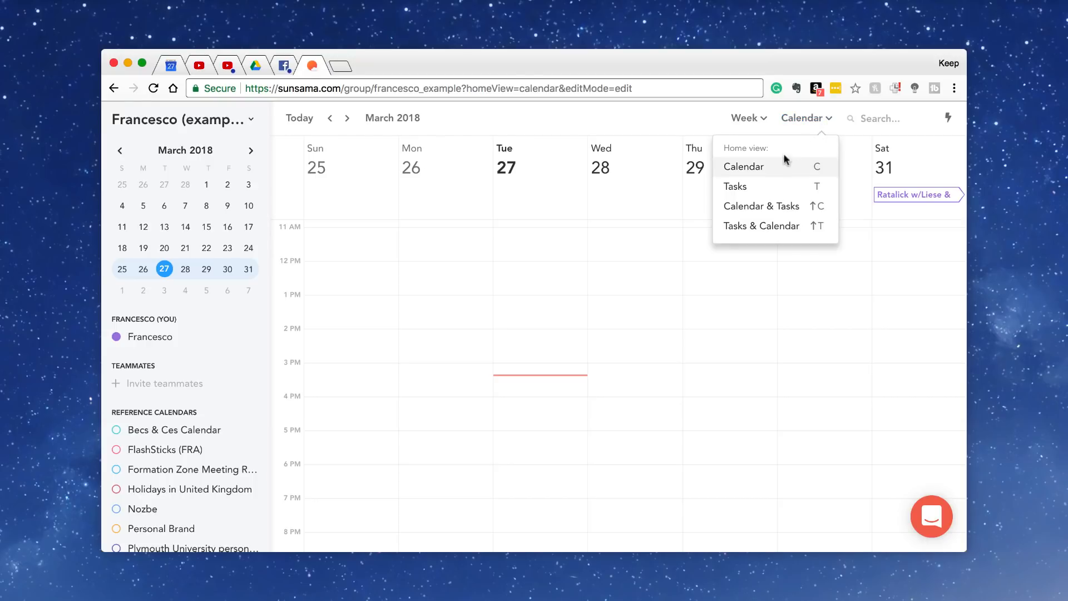
- Cycle the calendar time frame through 3 Day and land on a March 2018 month view
click(745, 116)
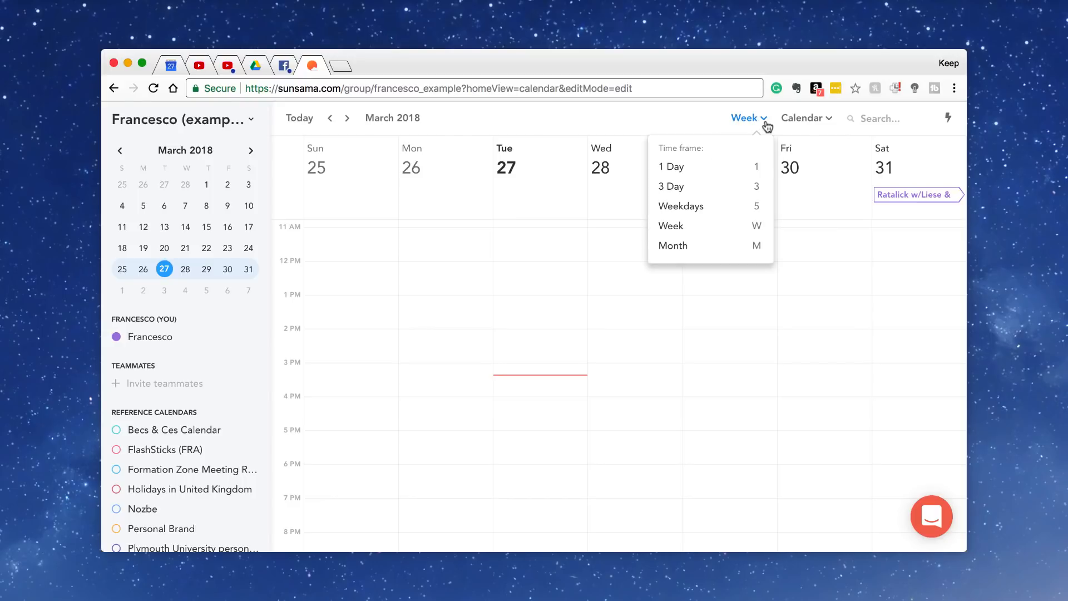
mouse_move(702, 166)
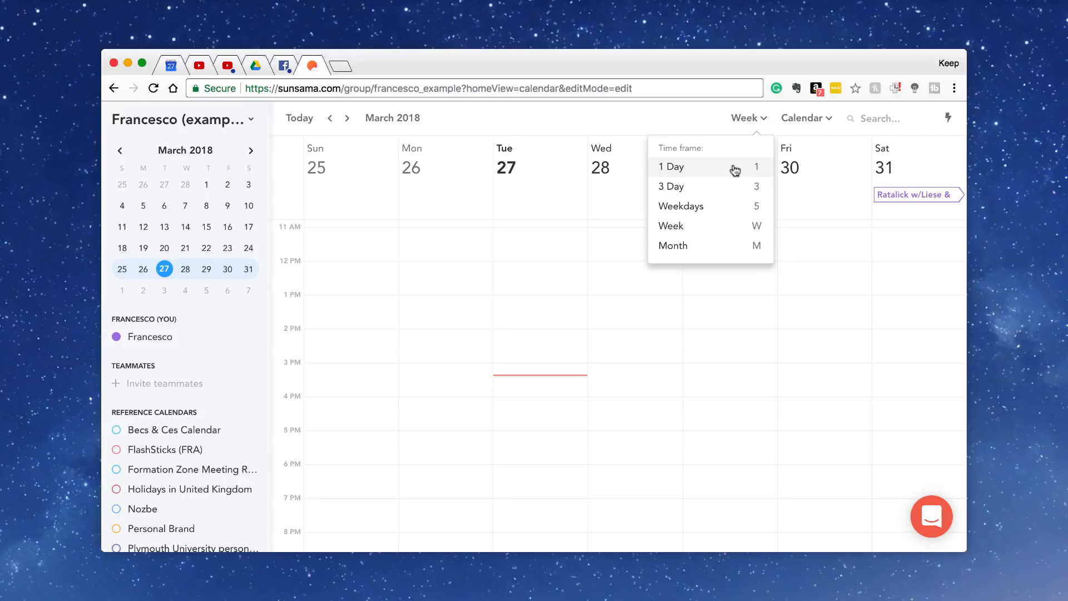
click(670, 186)
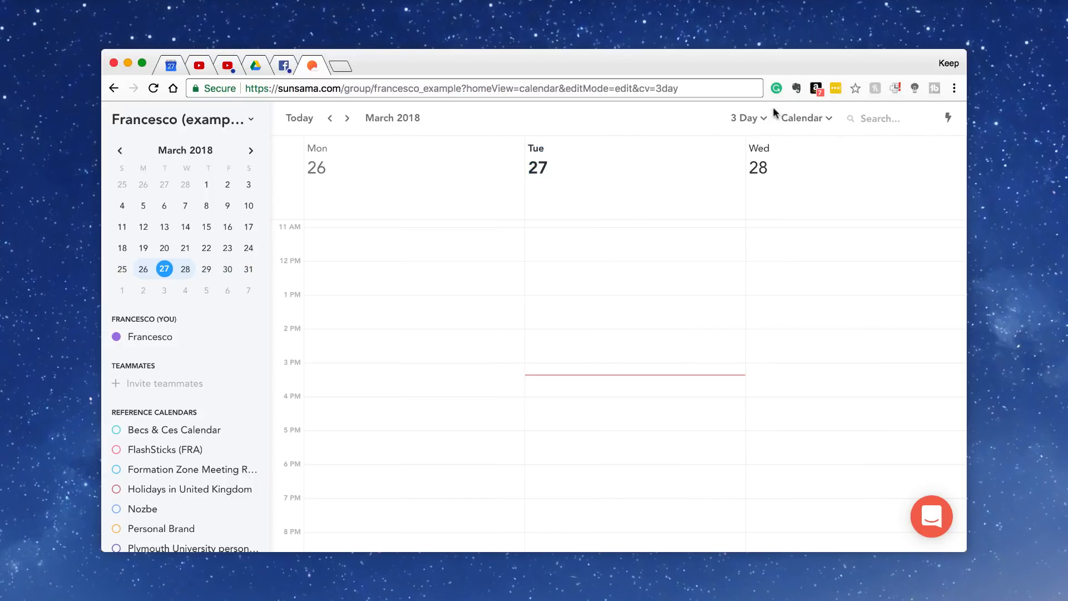
click(748, 118)
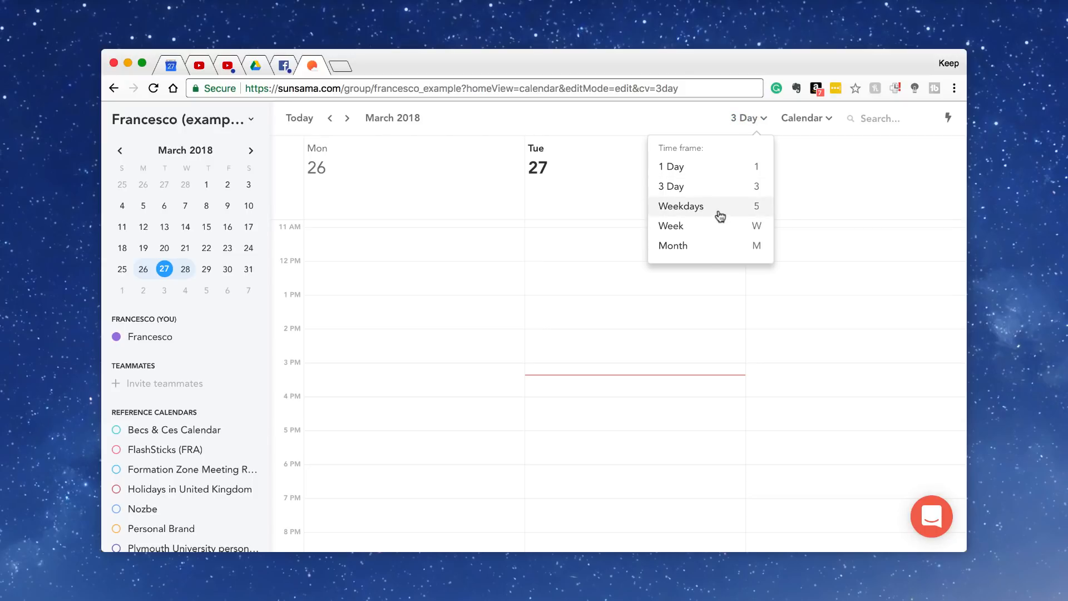
mouse_move(758, 215)
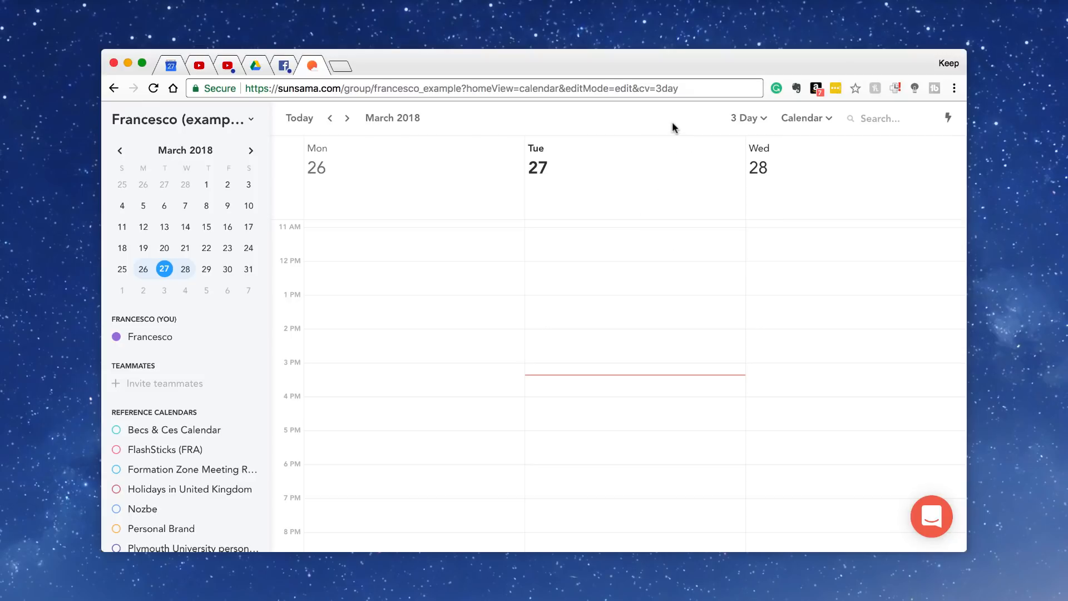
click(744, 118)
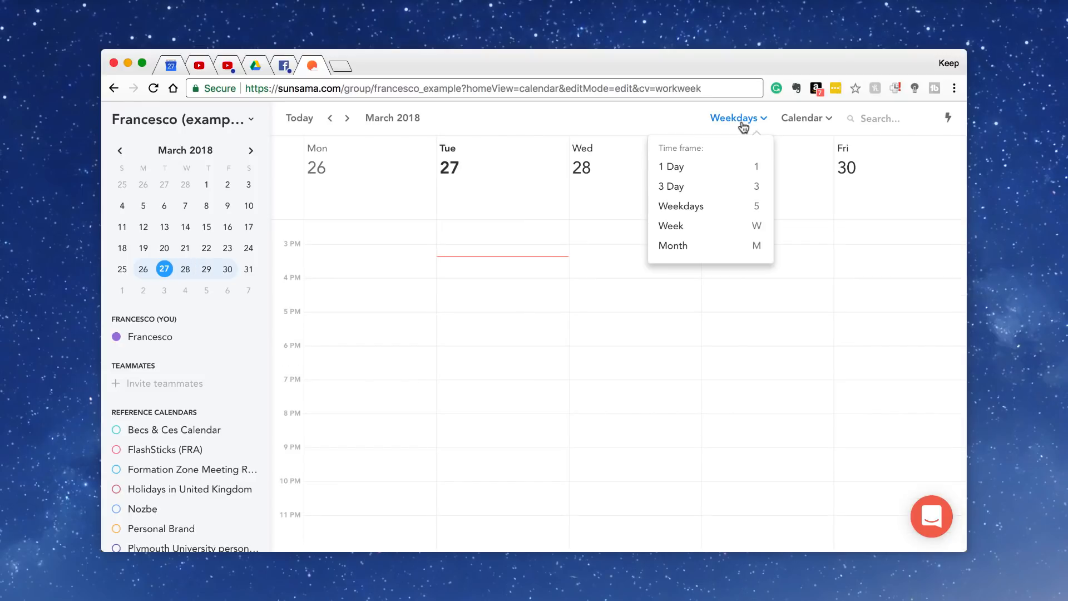
mouse_move(709, 226)
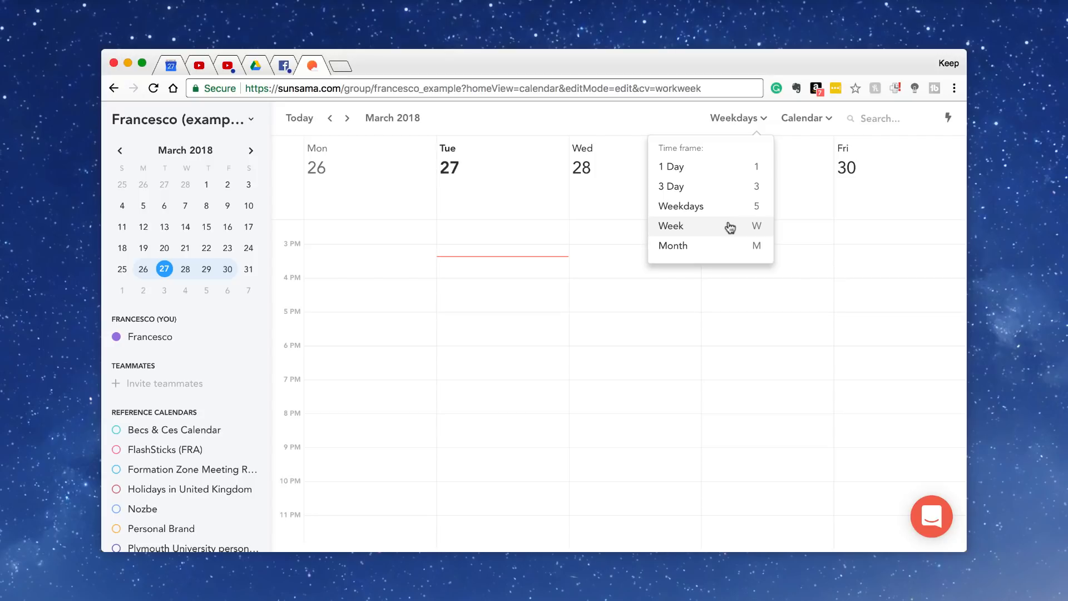
mouse_move(730, 238)
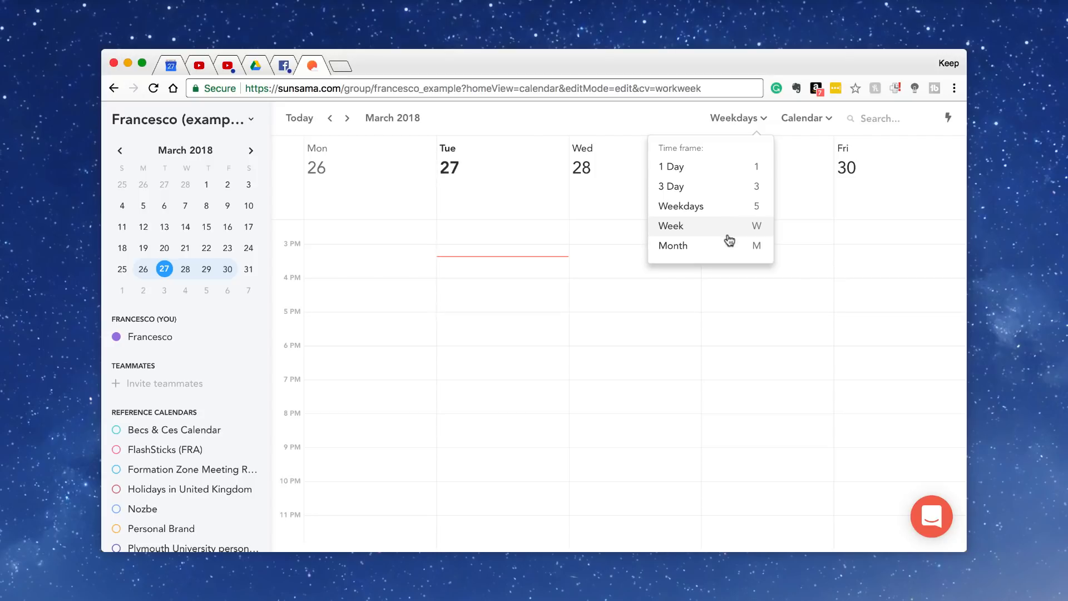
click(673, 246)
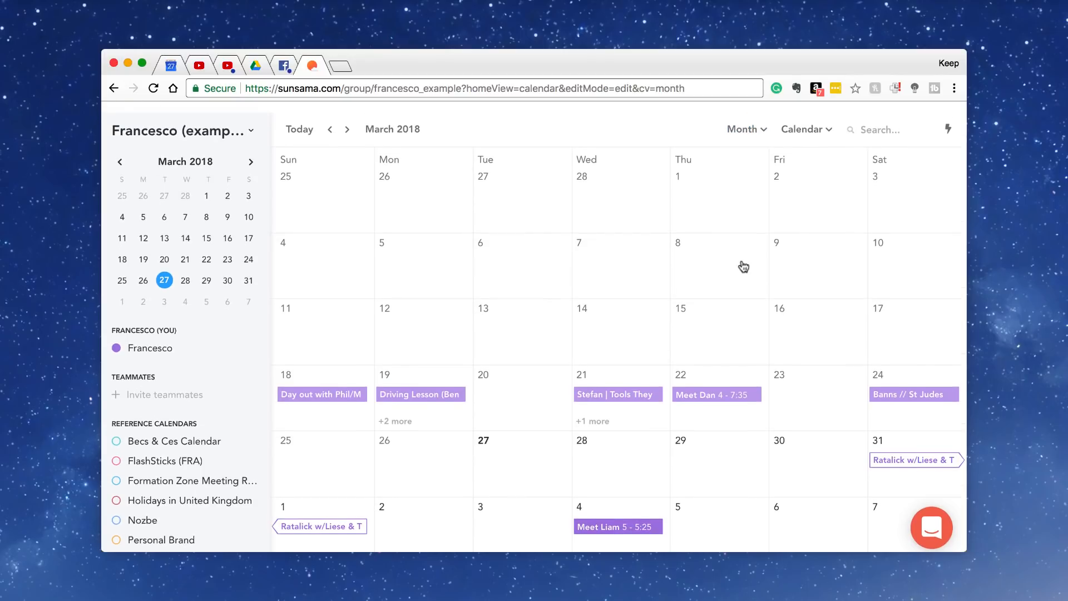
- Step to February and back to March 2018, then set a weekdays-only view and list home view choices
click(330, 129)
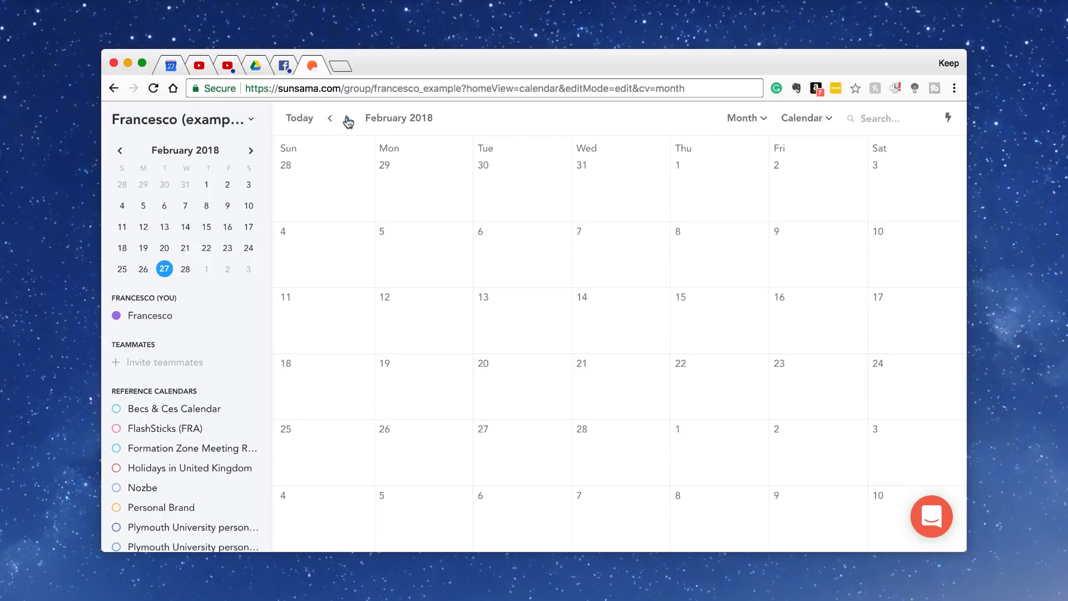
click(347, 118)
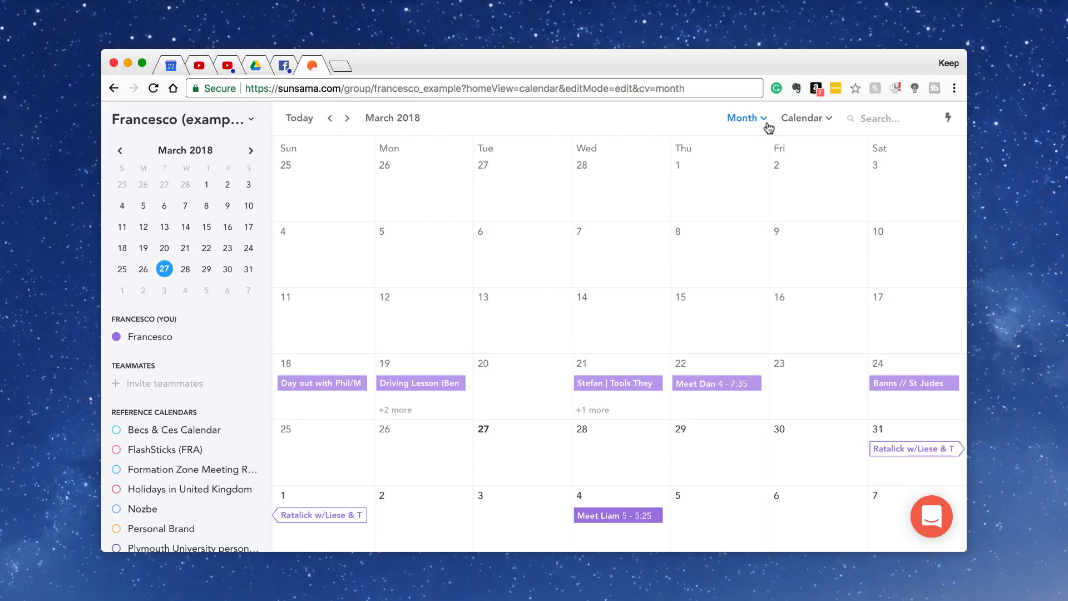
click(742, 118)
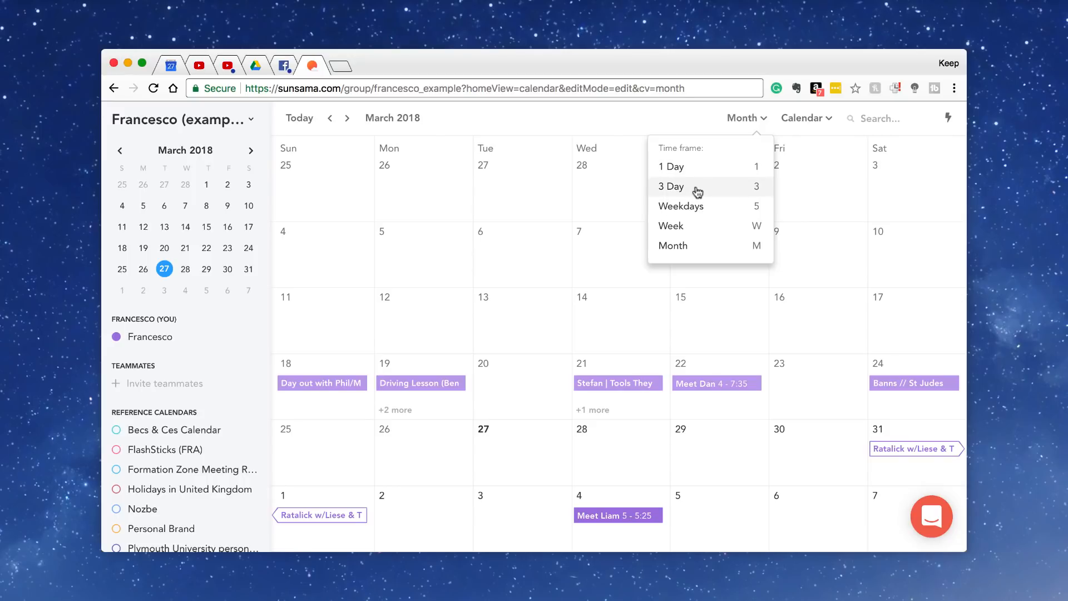
click(670, 186)
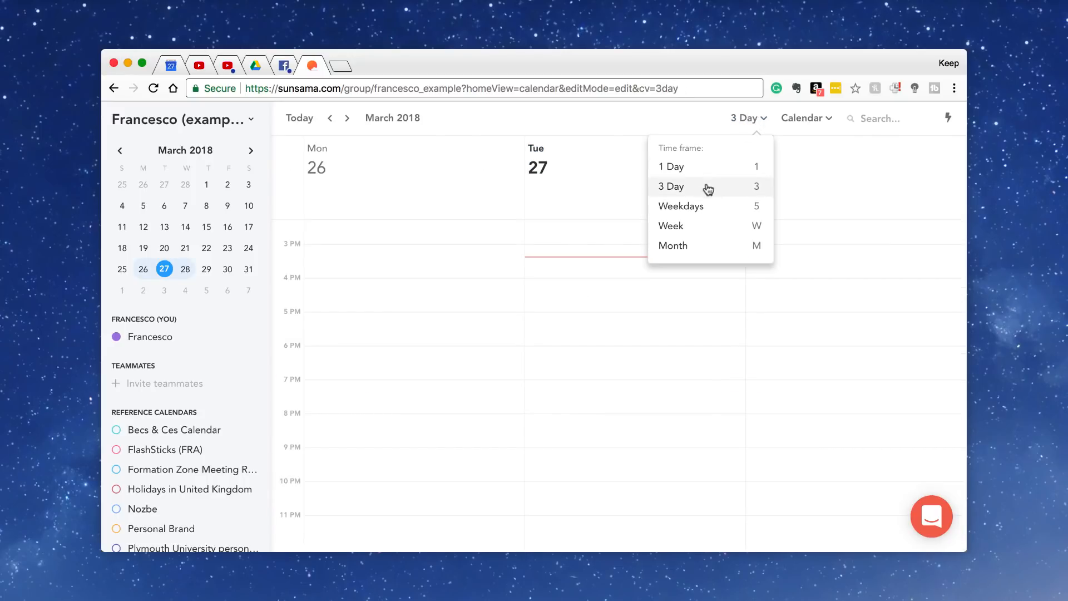
click(681, 205)
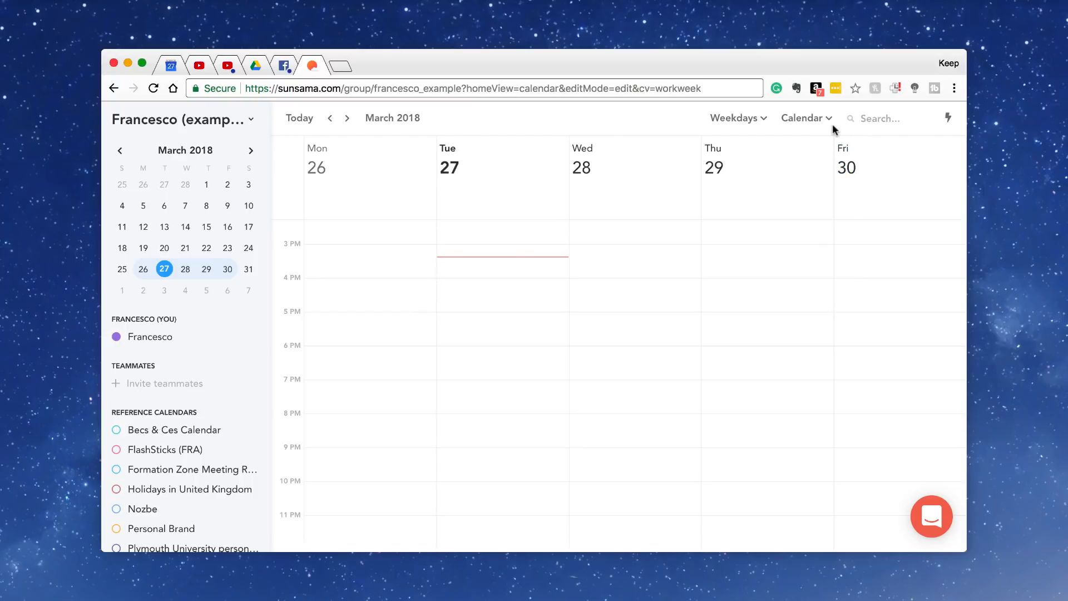
click(806, 117)
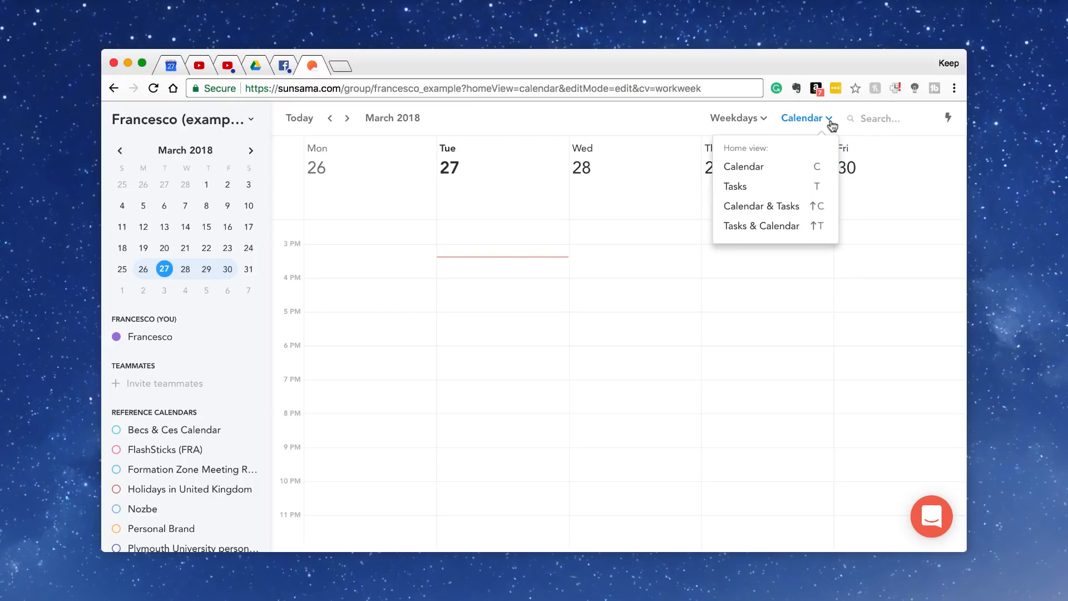
- Make Tasks the home view and add 'Take out the Rubbish' to Tuesday March 27, showing its details
click(735, 186)
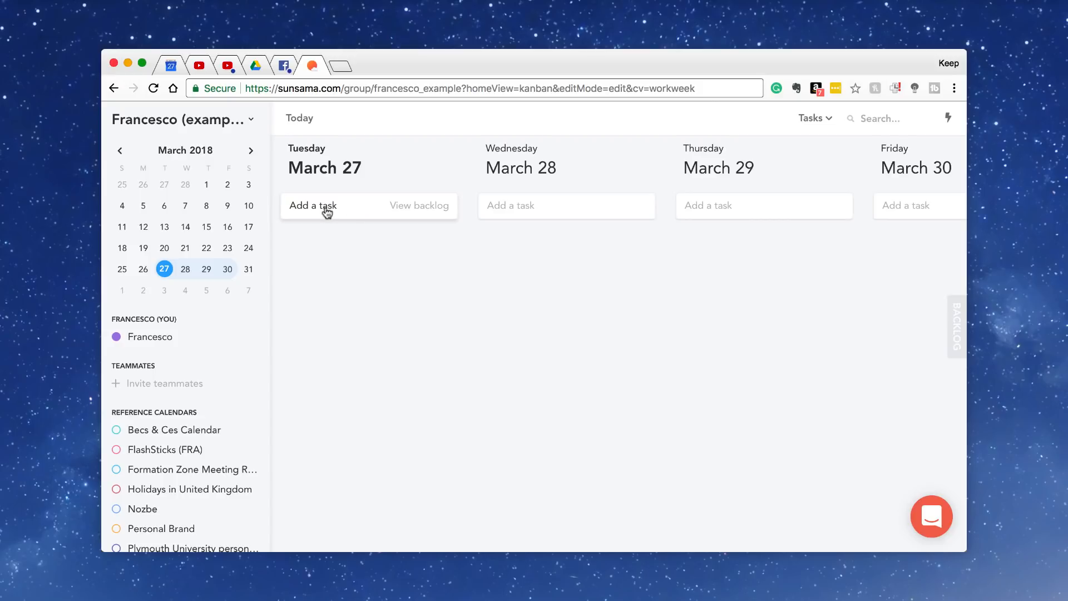
click(312, 204)
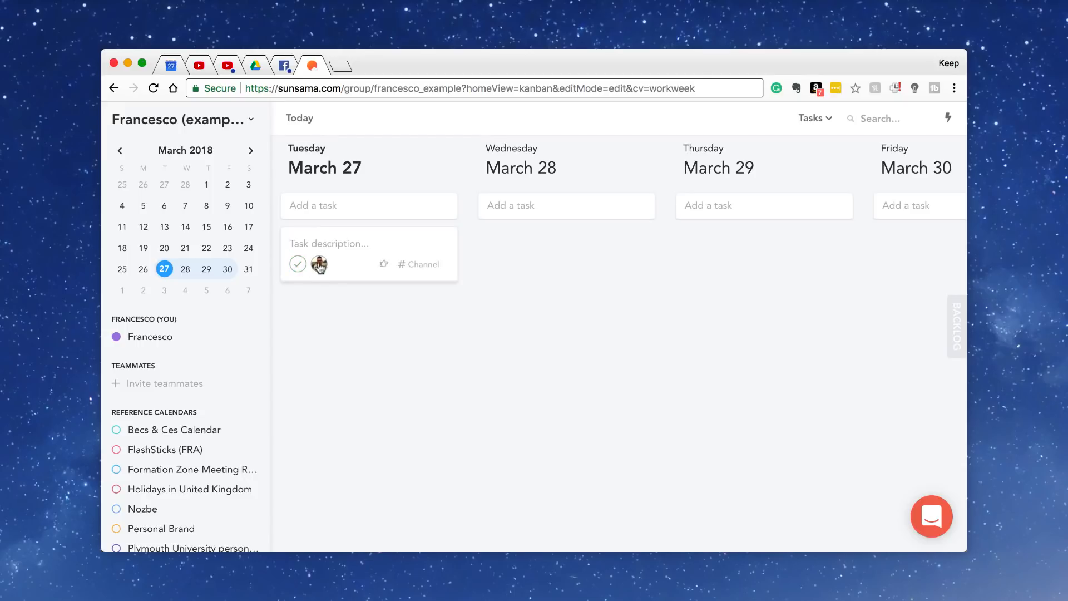
mouse_move(320, 265)
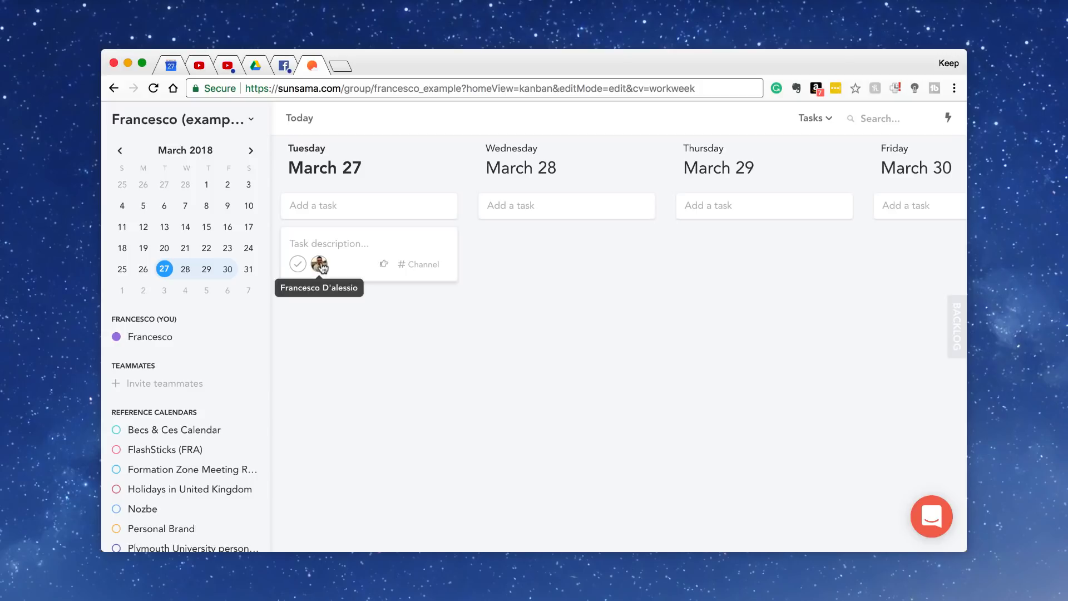
mouse_move(384, 264)
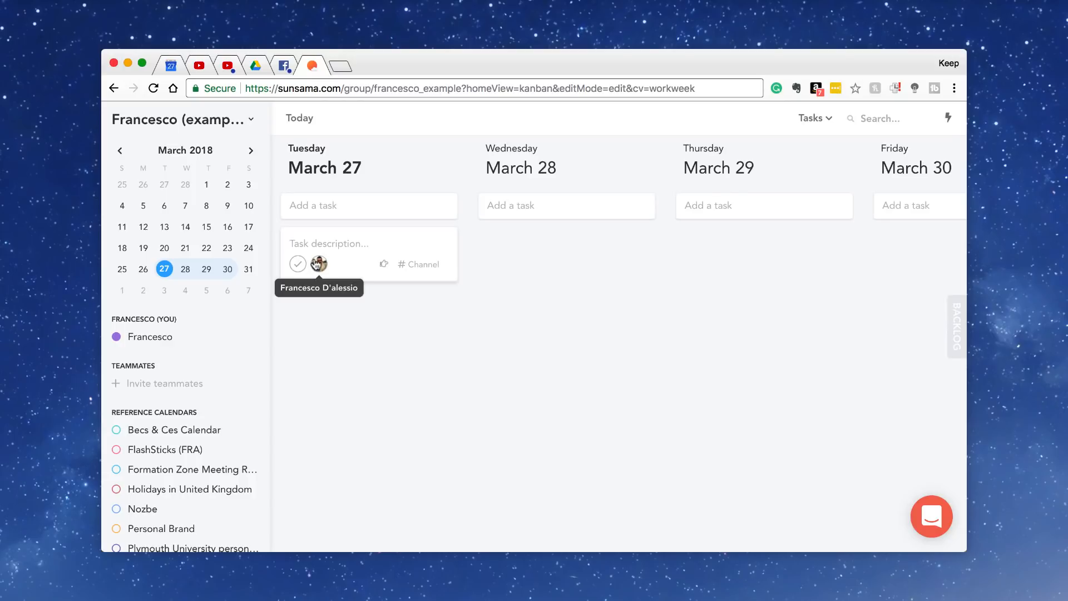
text(Take out the Ri)
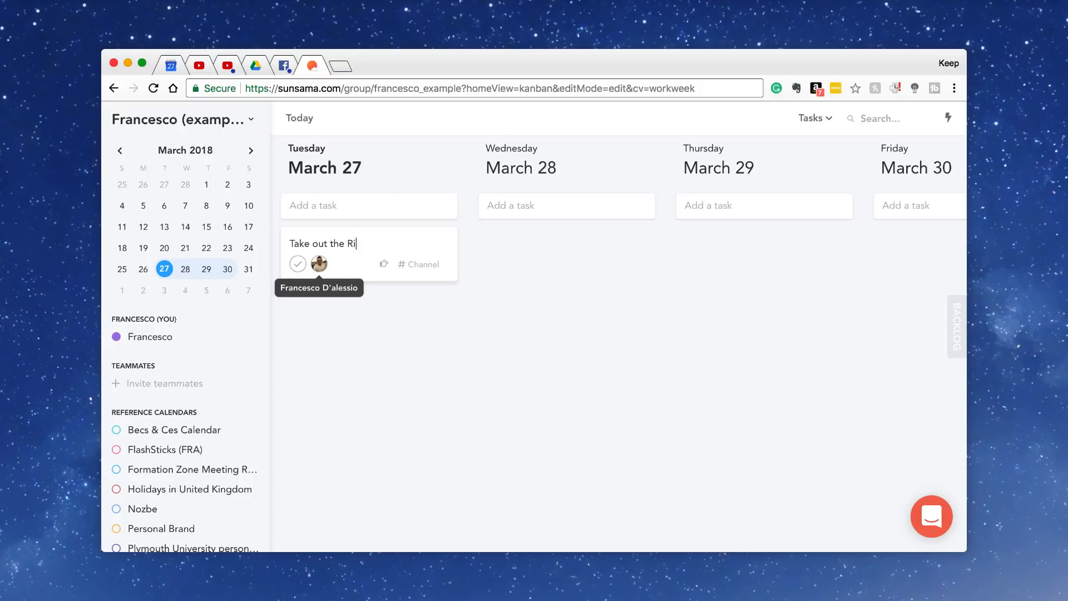
text(bbish)
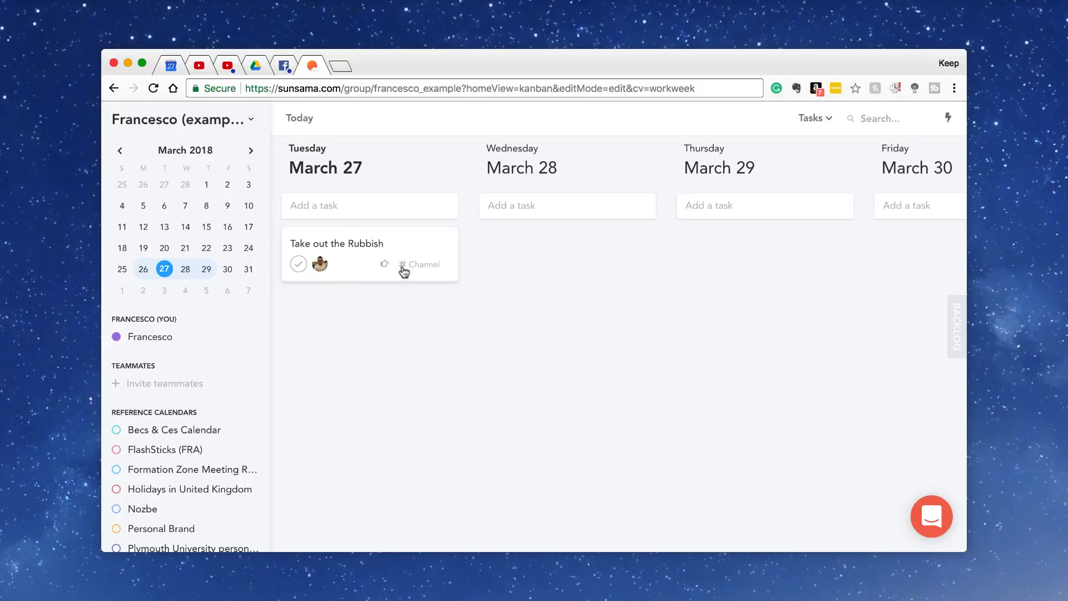
click(336, 244)
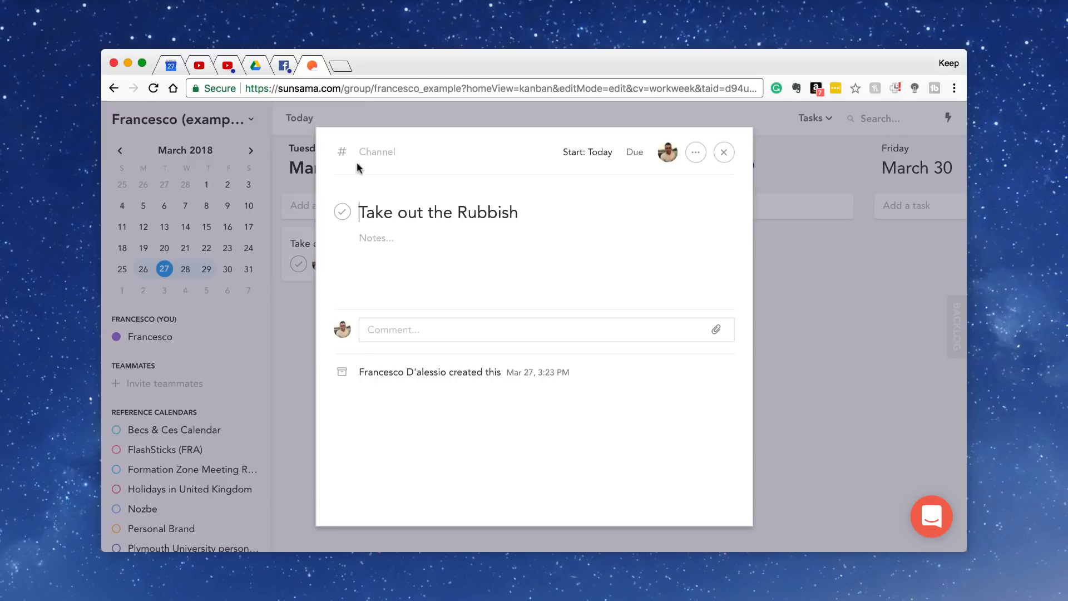
- Check the task's empty channel list and bring up its March 2018 due-date calendar
click(377, 152)
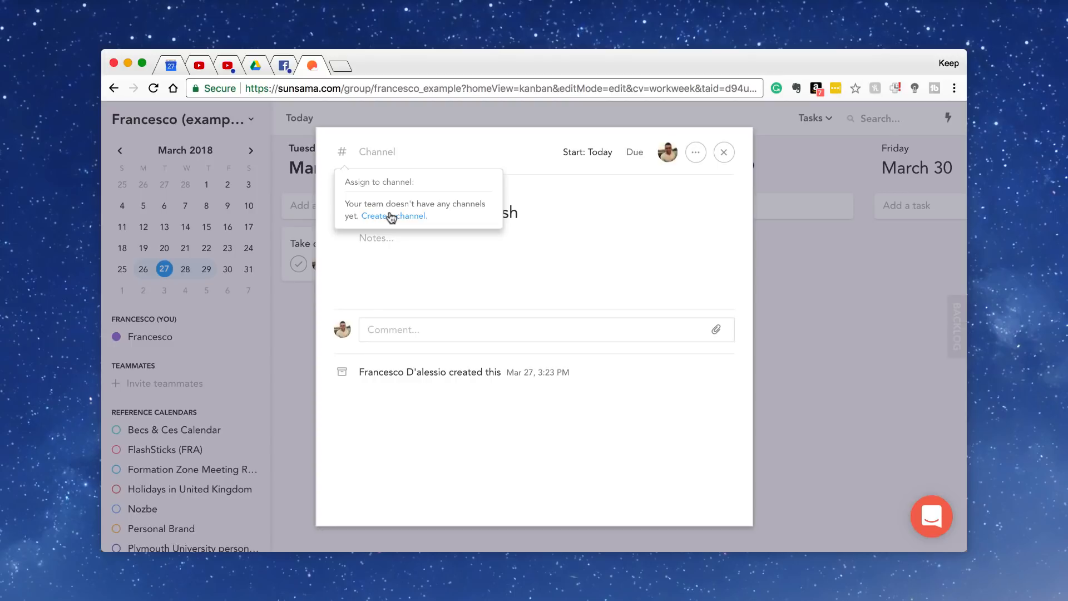
mouse_move(411, 250)
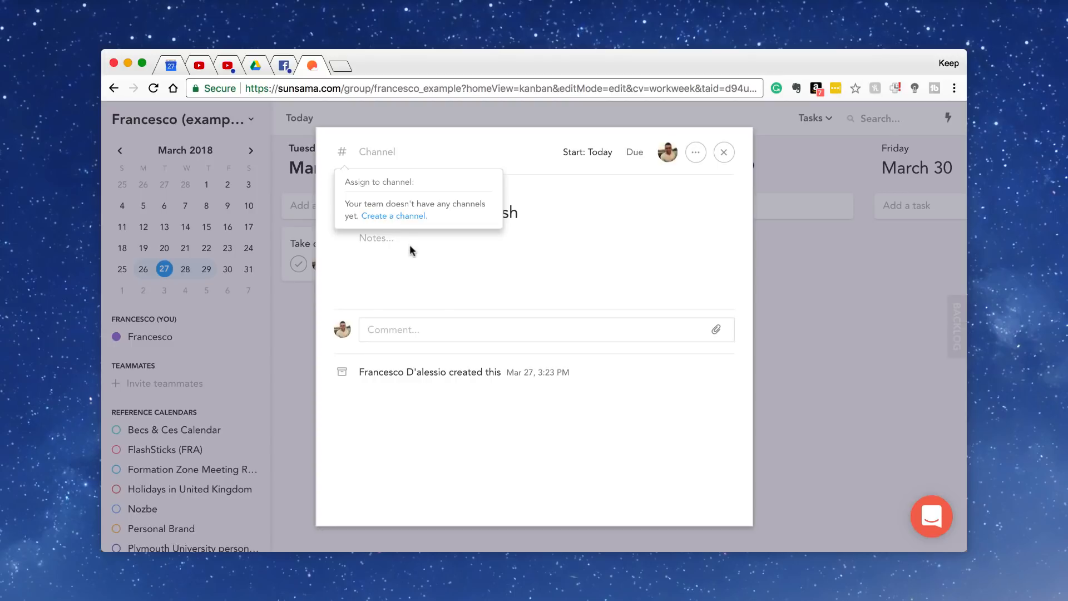
click(385, 267)
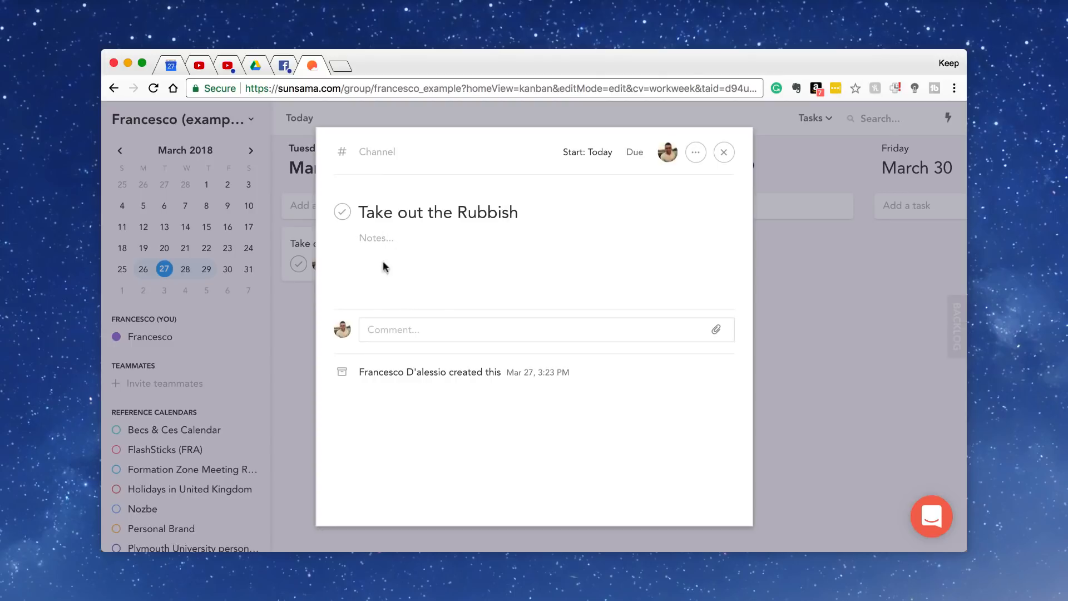
mouse_move(715, 329)
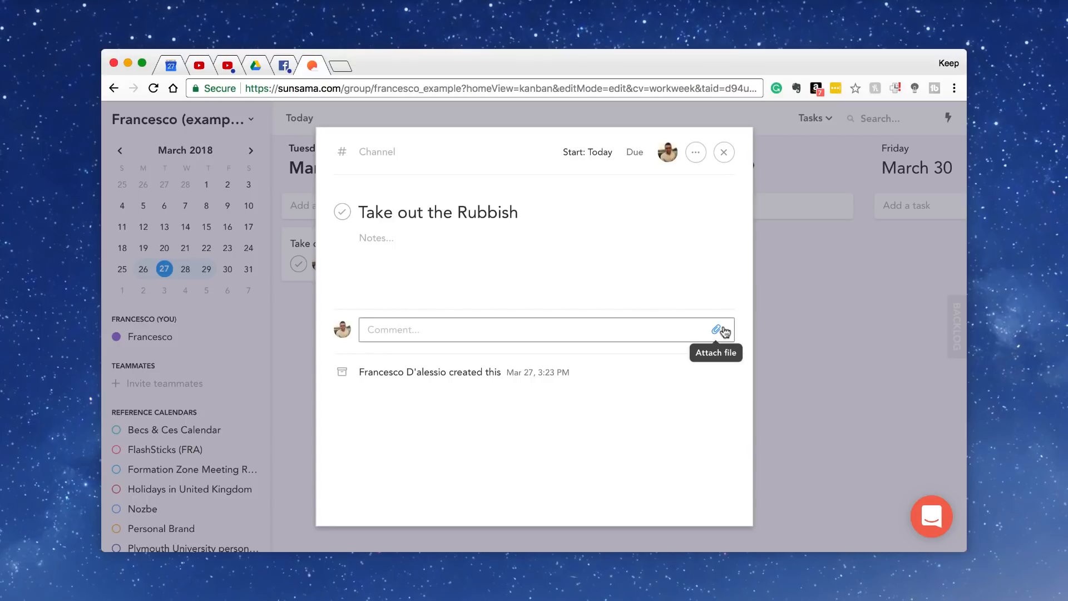
mouse_move(644, 148)
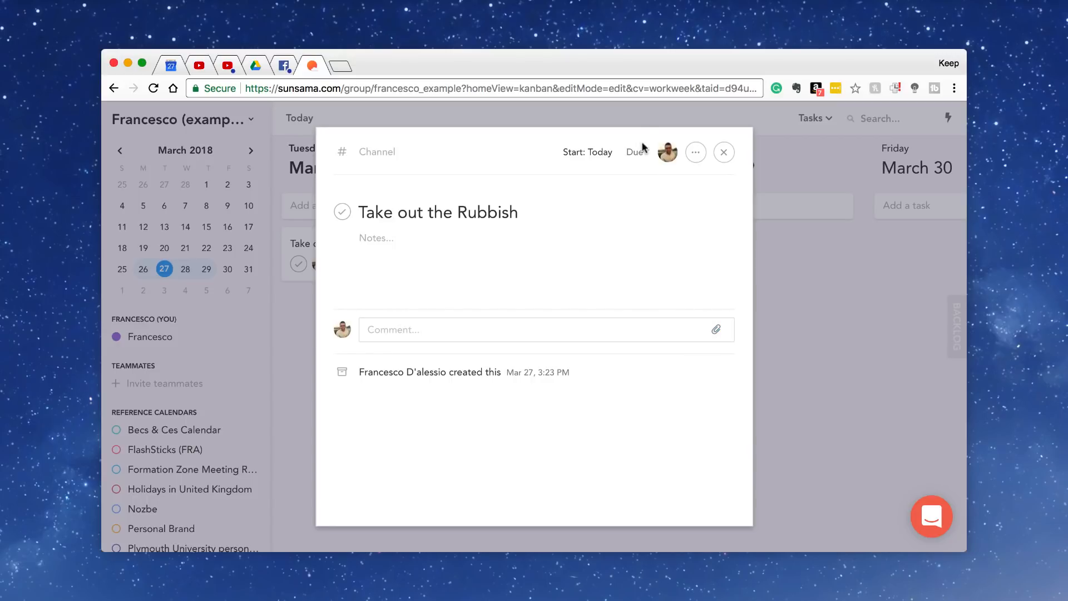
click(636, 153)
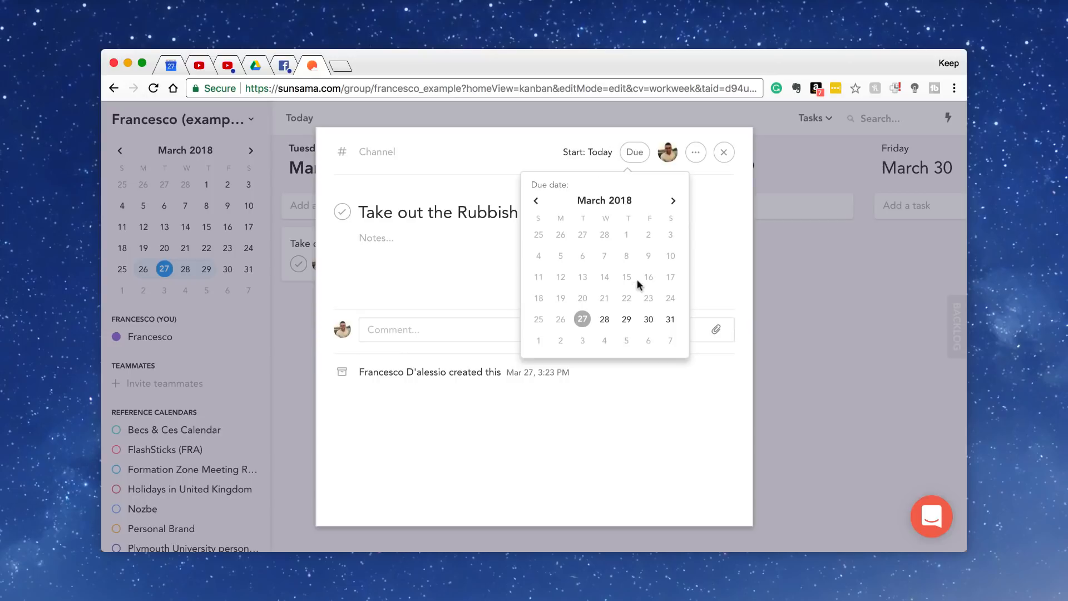
- Make the task due March 30, review its assignee and actions, then reopen its details
click(647, 319)
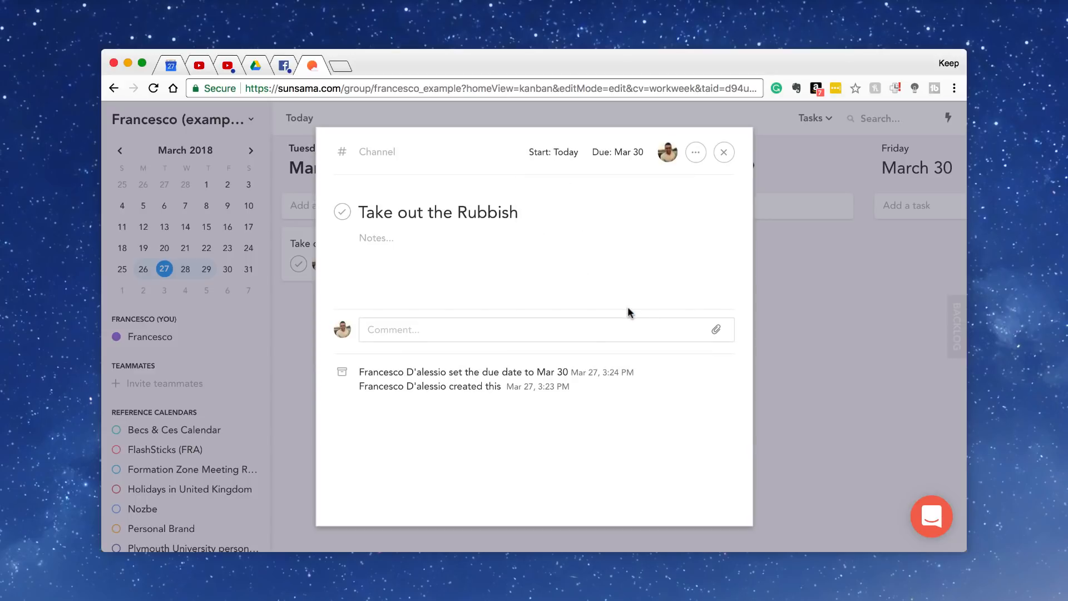
mouse_move(505, 395)
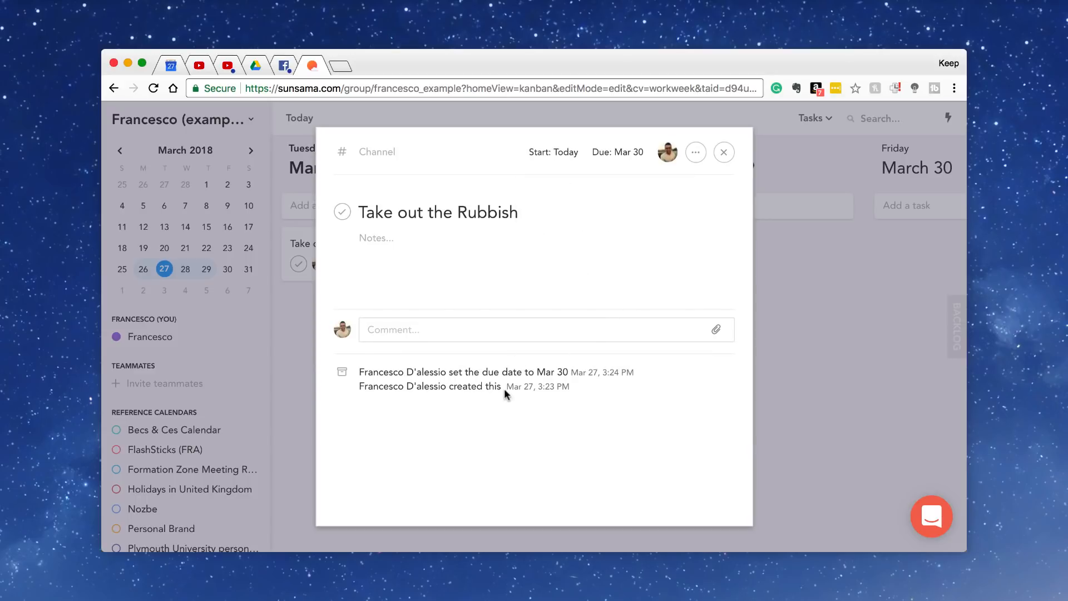
mouse_move(668, 152)
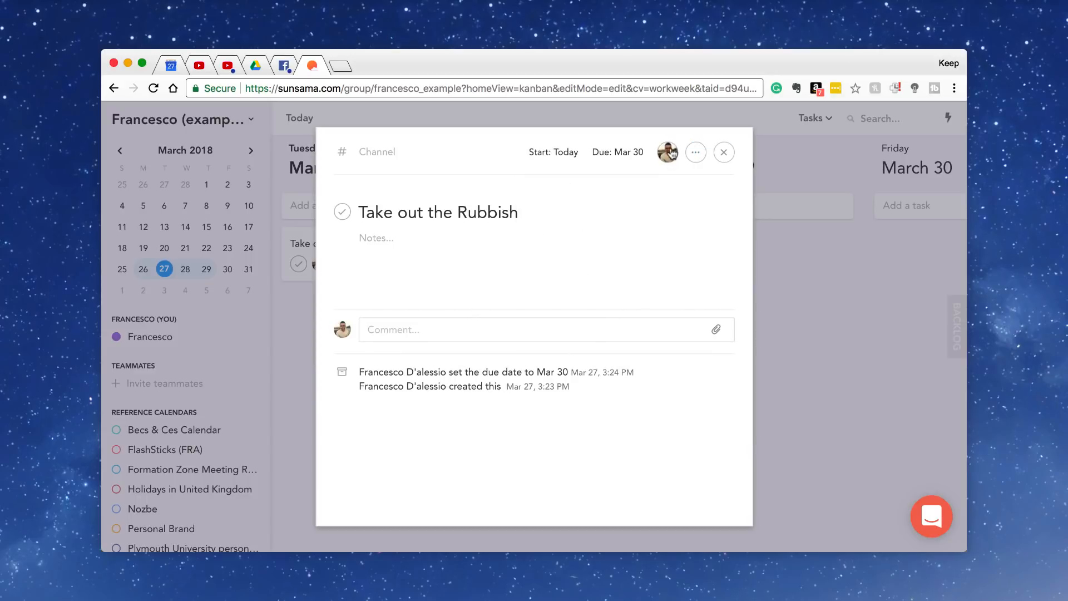
click(666, 152)
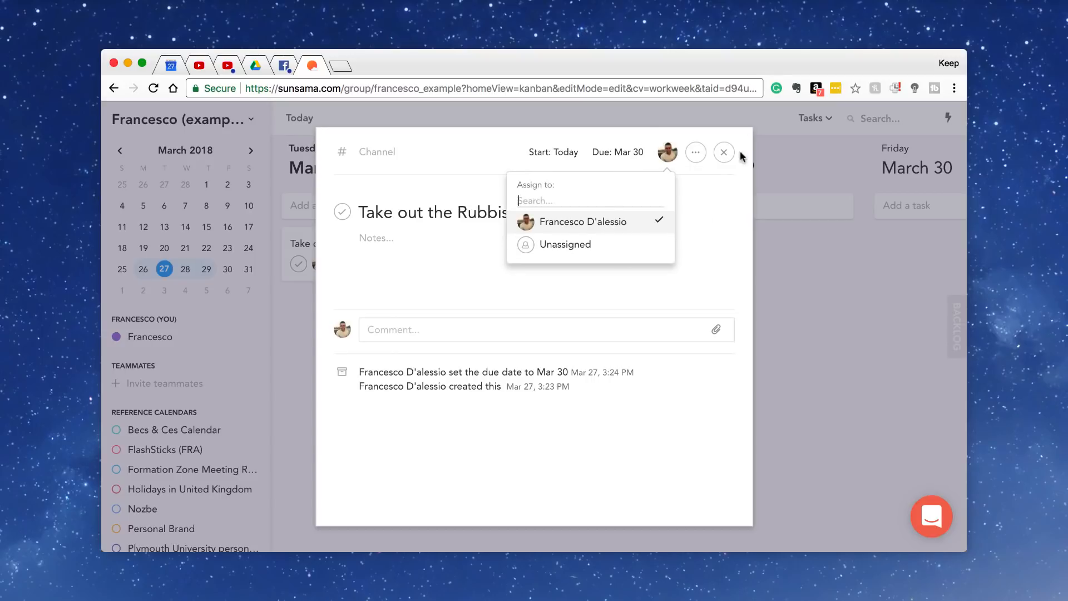
click(696, 152)
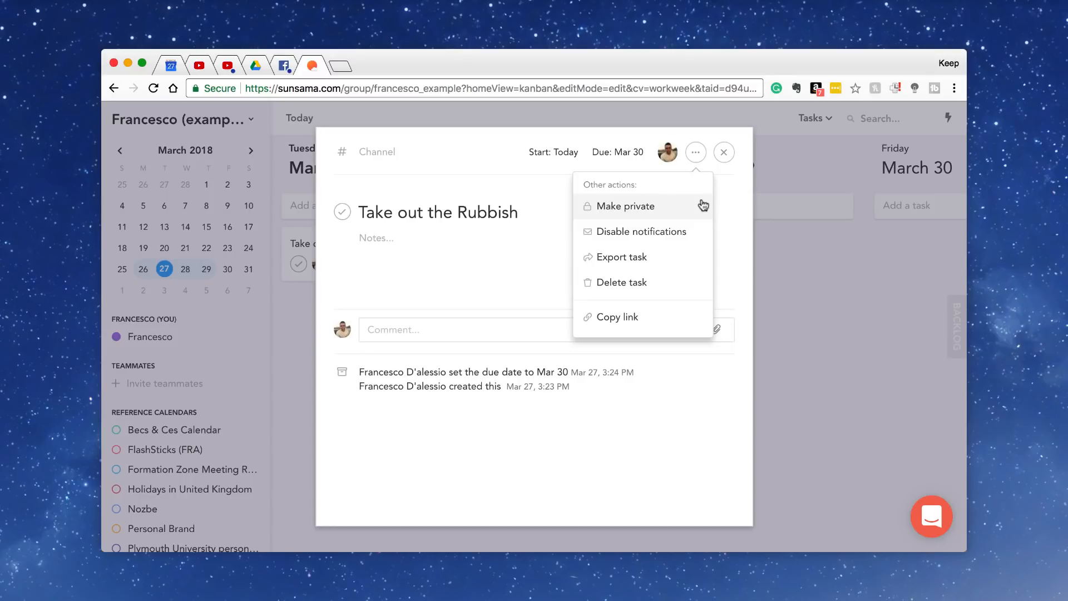
mouse_move(689, 257)
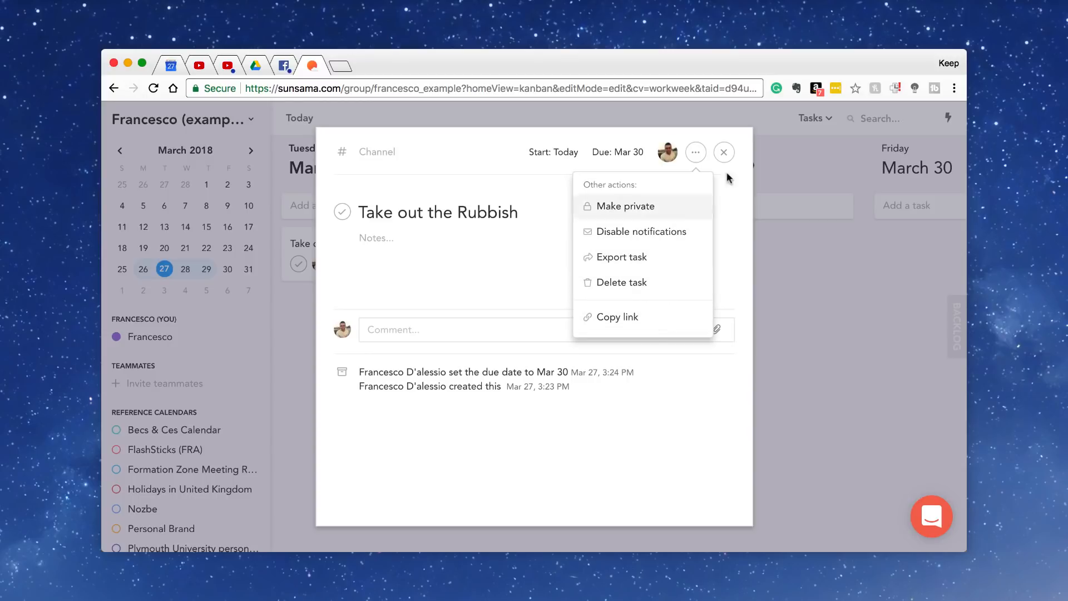
click(724, 153)
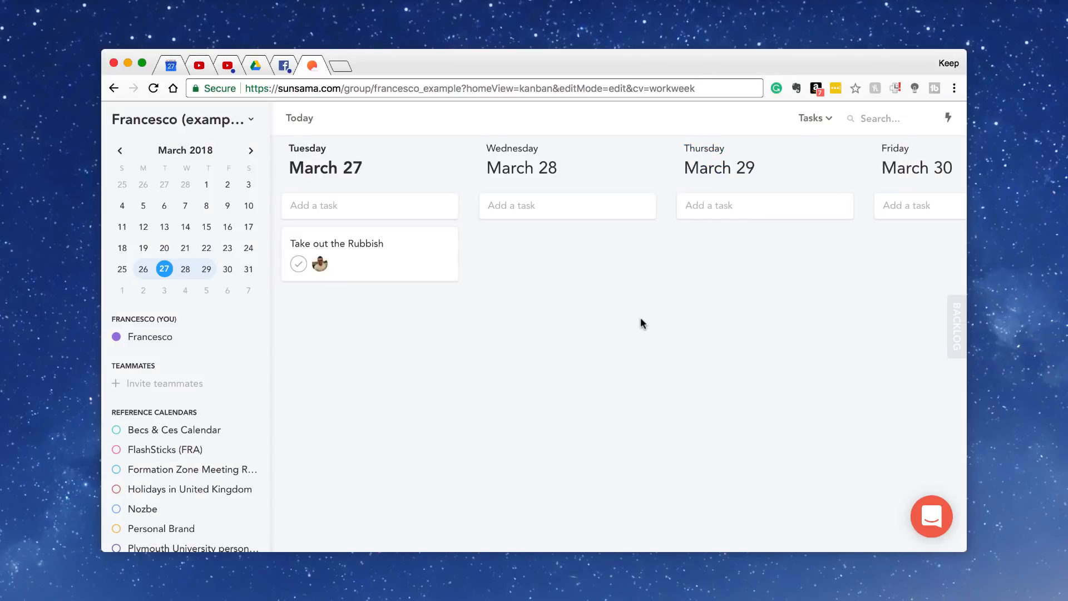
click(337, 244)
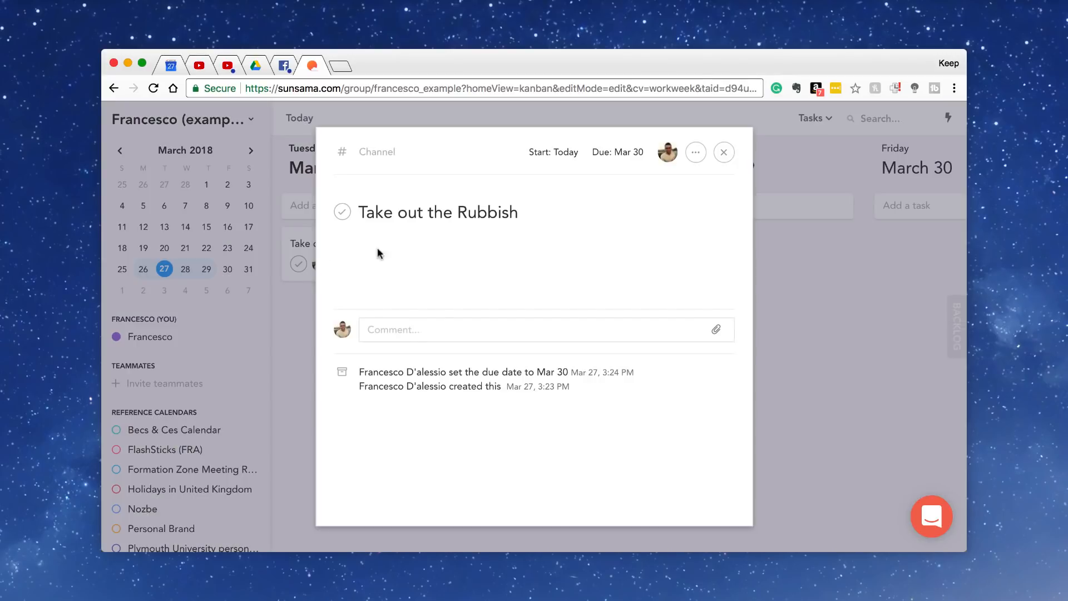
- From the task's Channel menu, create a new channel named marketing via the setup form
click(375, 151)
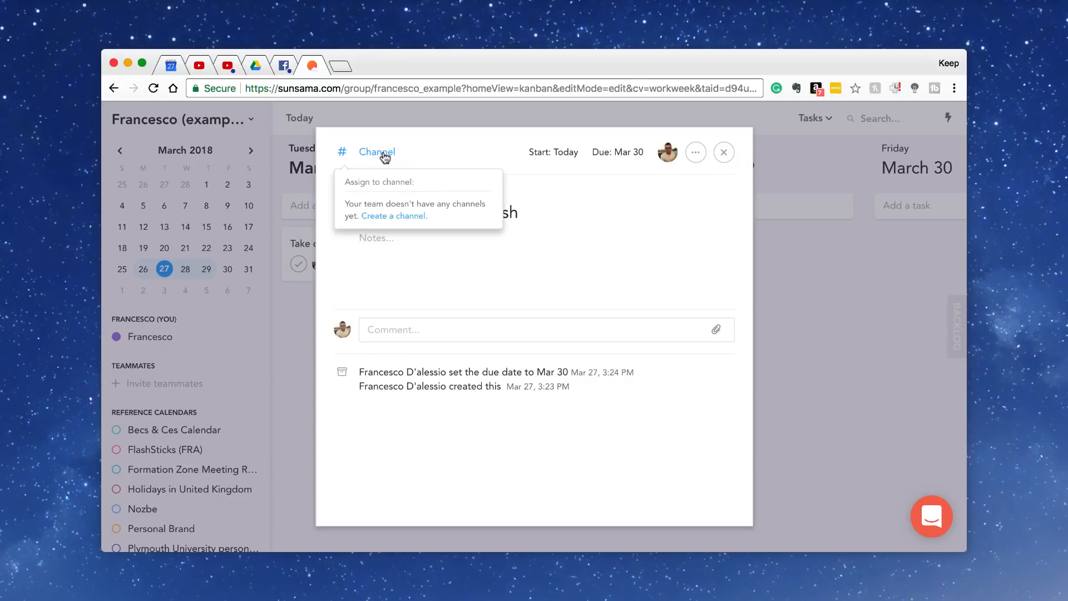
click(393, 215)
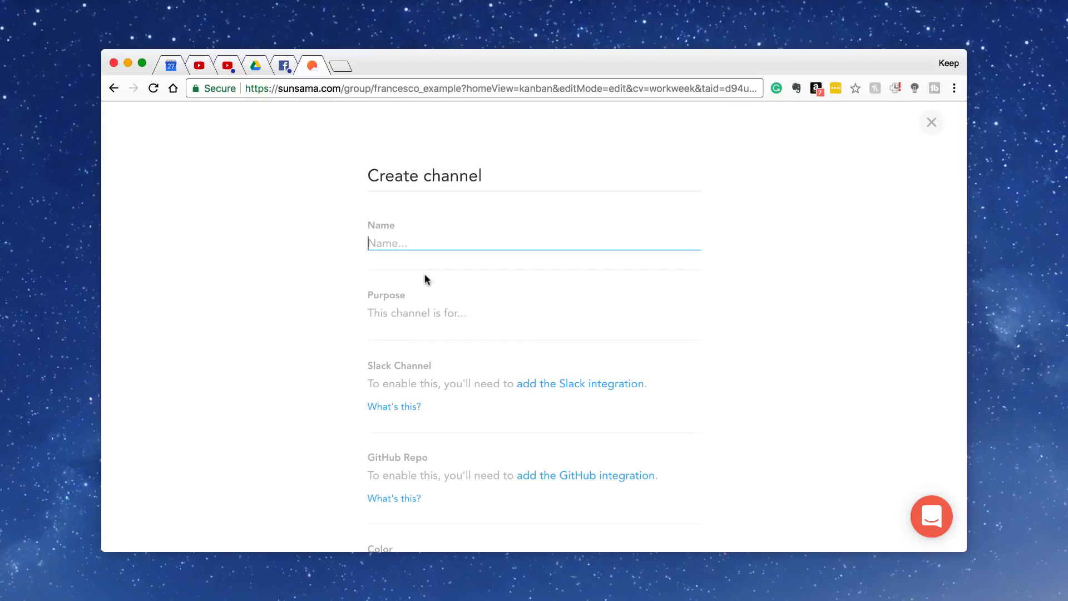
mouse_move(417, 274)
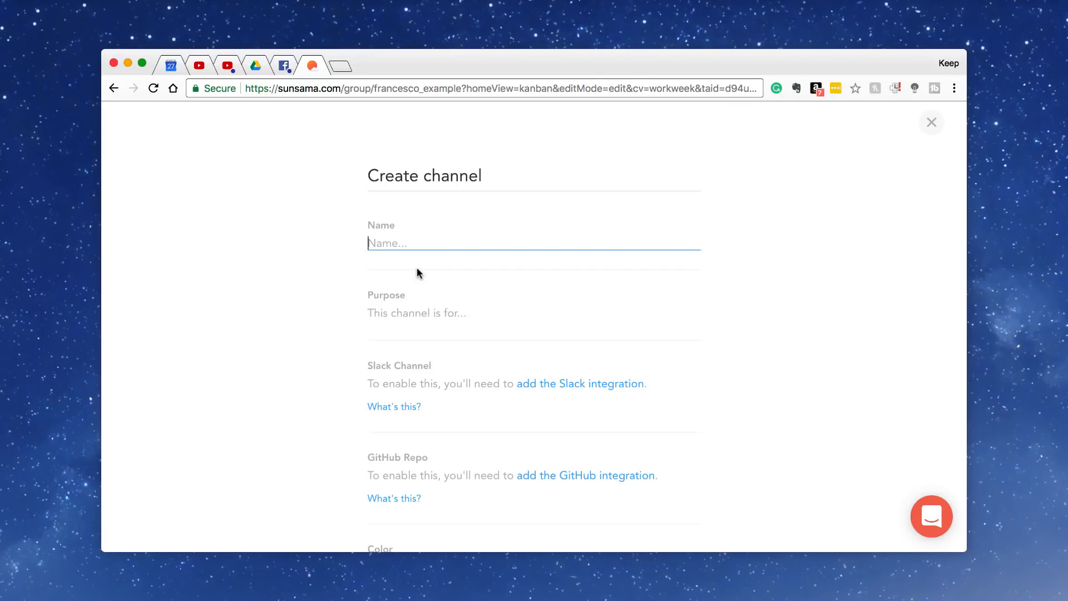
scroll(down, 3)
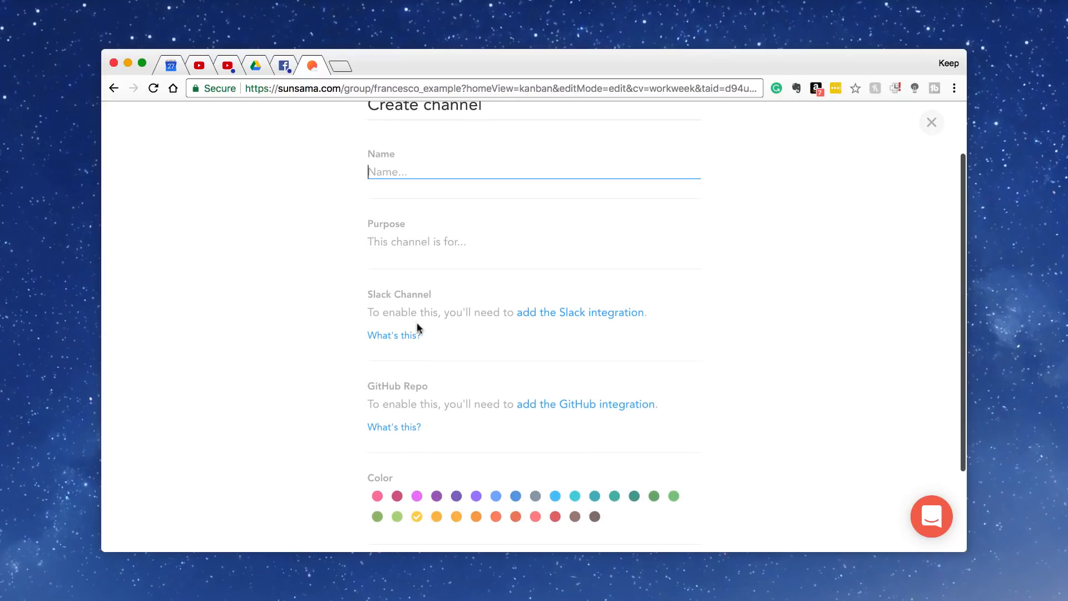
mouse_move(544, 326)
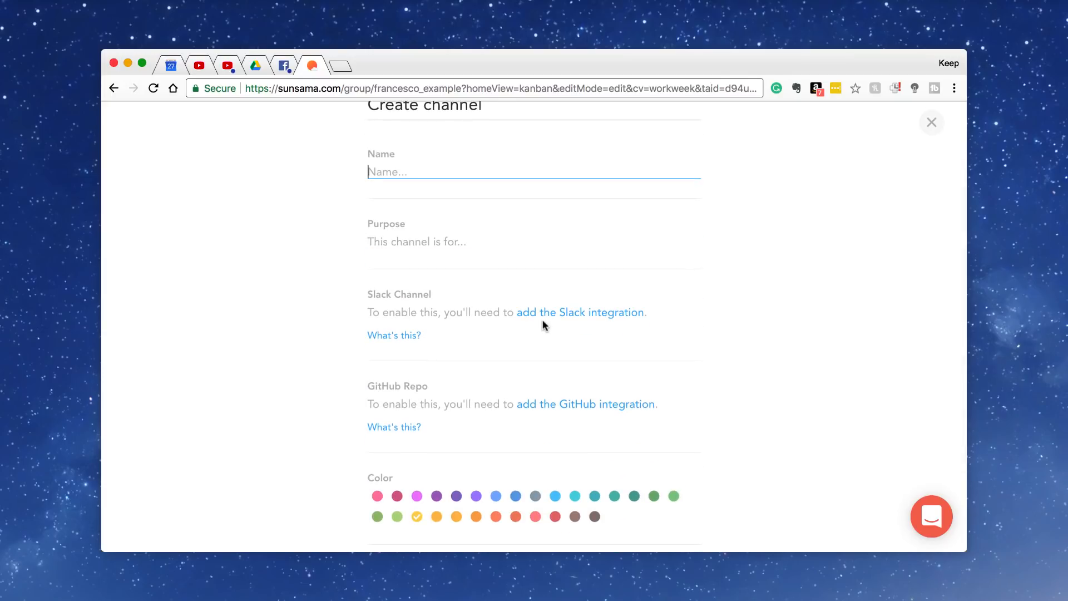
mouse_move(410, 400)
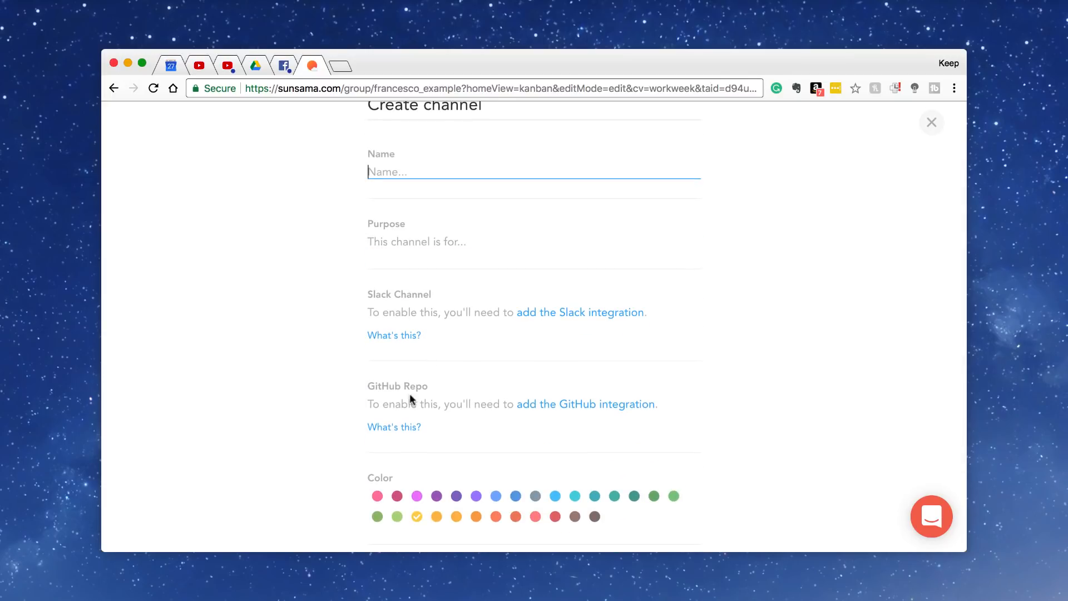
scroll(down, 3)
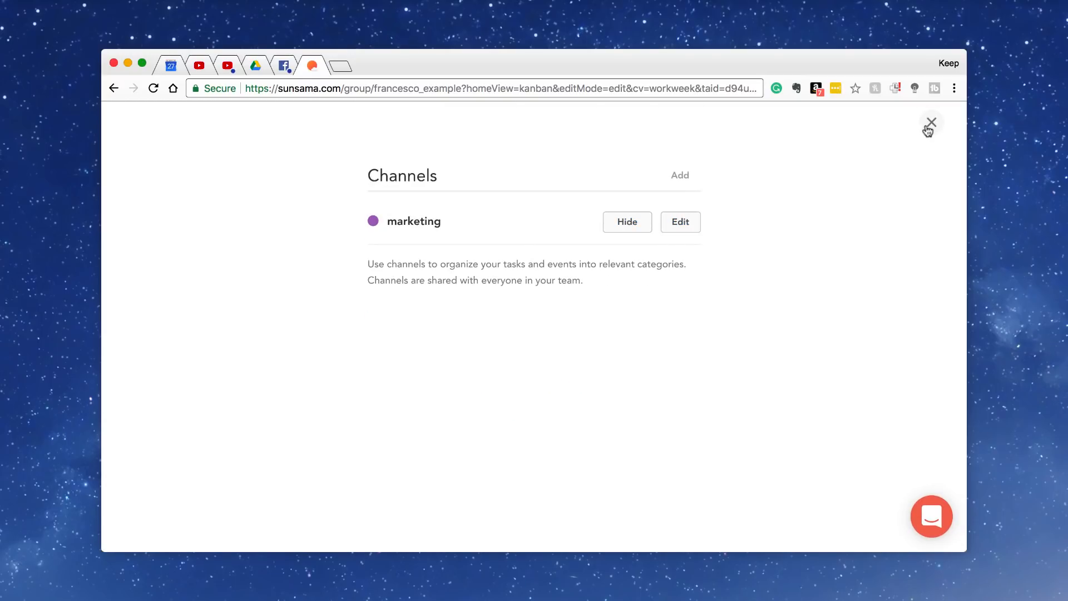
- Assign the task to the marketing channel and move it from Tuesday into the backlog
click(932, 123)
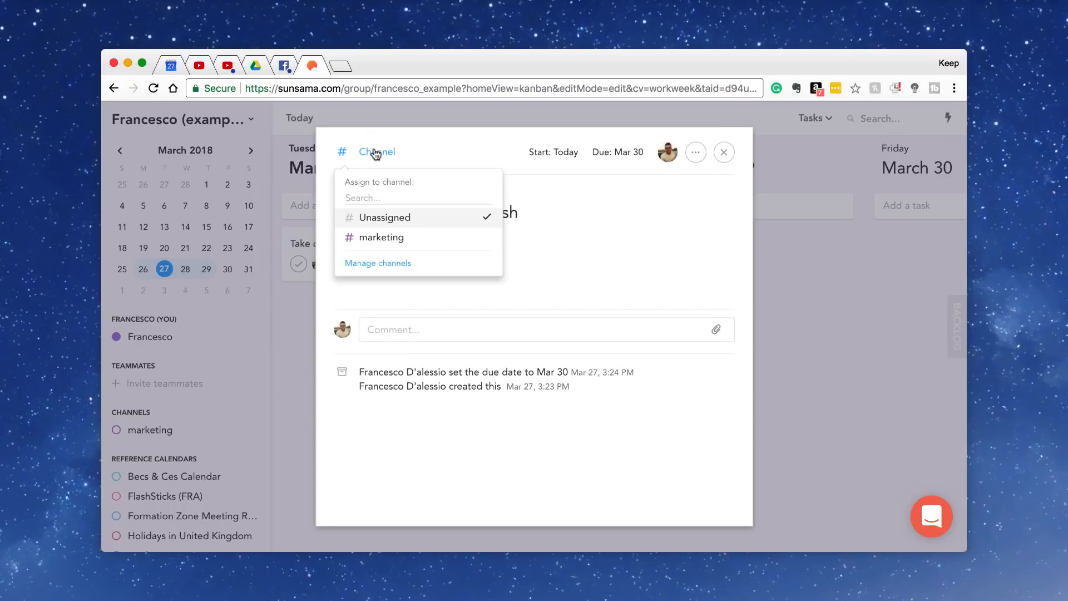
click(382, 237)
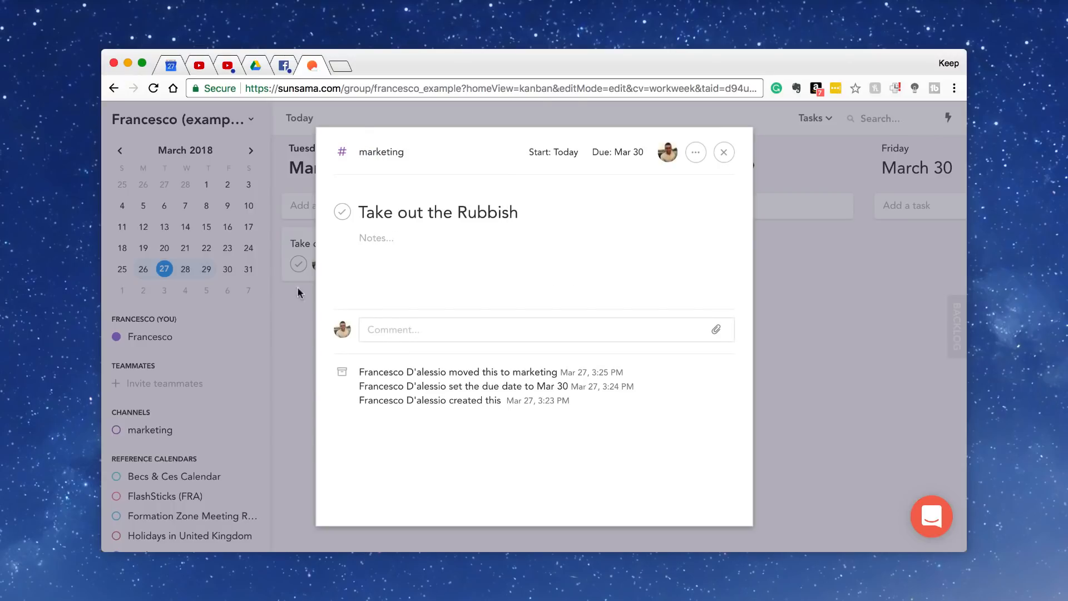
click(723, 152)
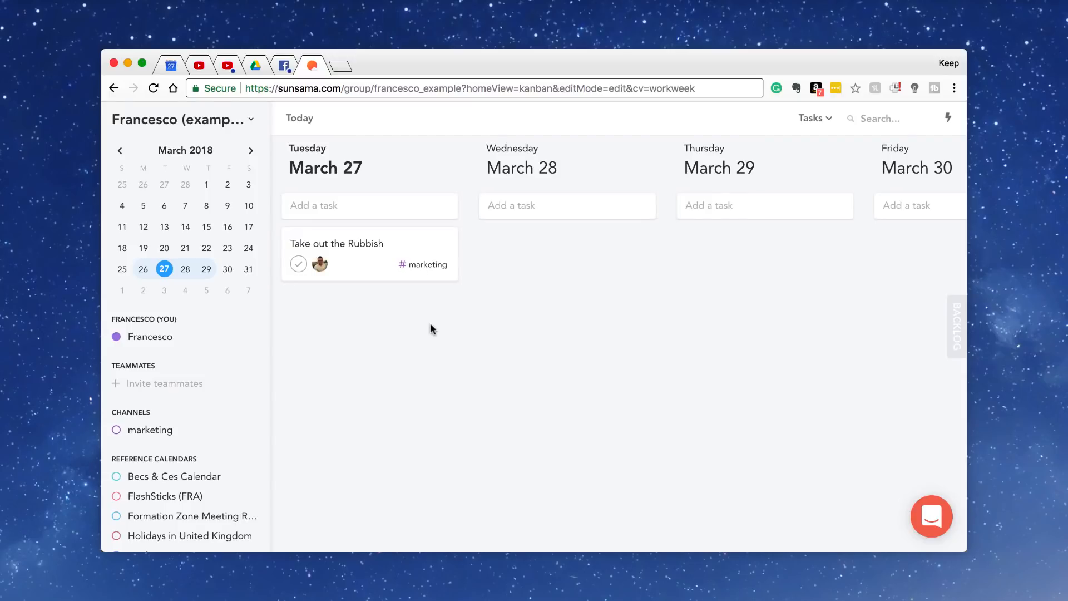
mouse_move(385, 265)
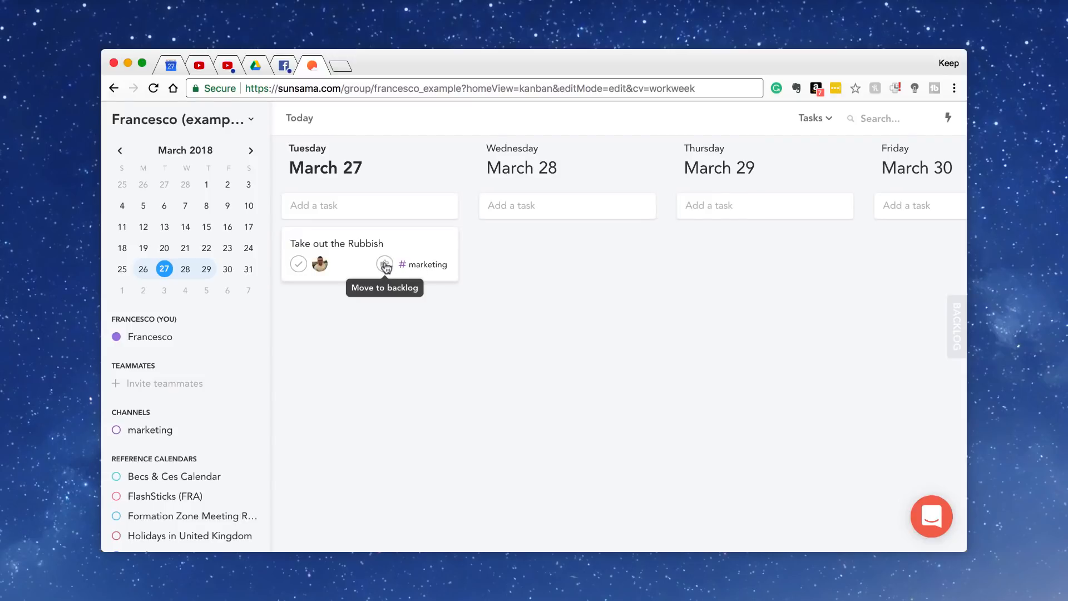
click(385, 265)
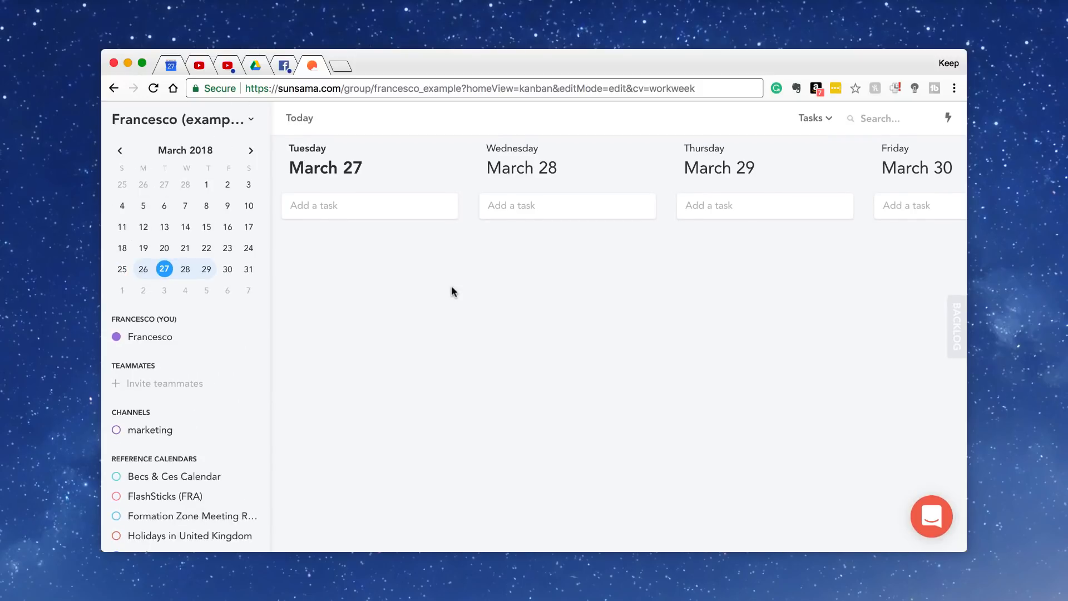
click(957, 326)
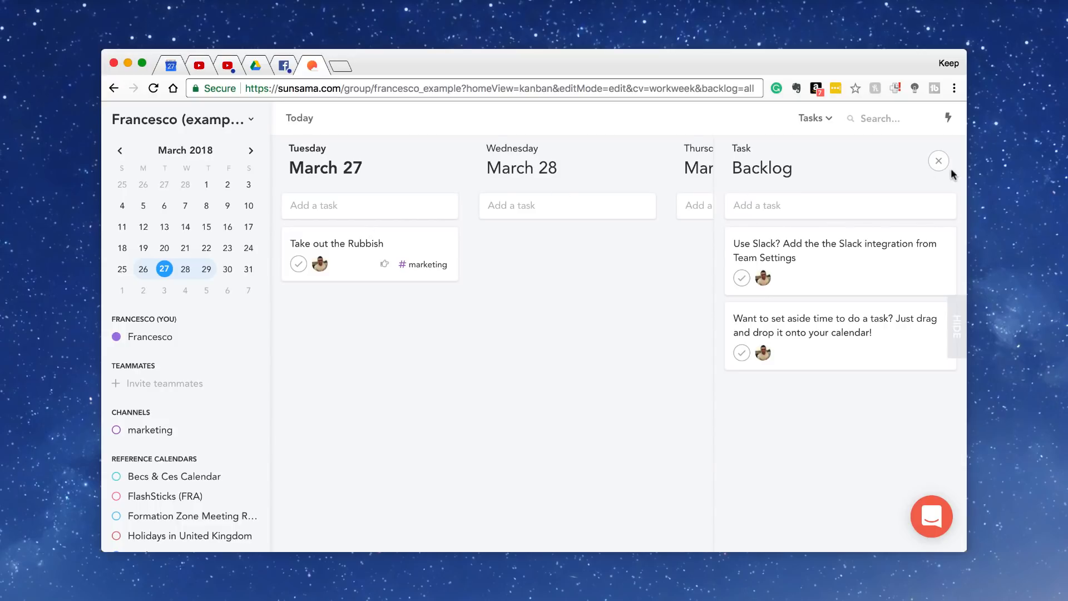
click(938, 160)
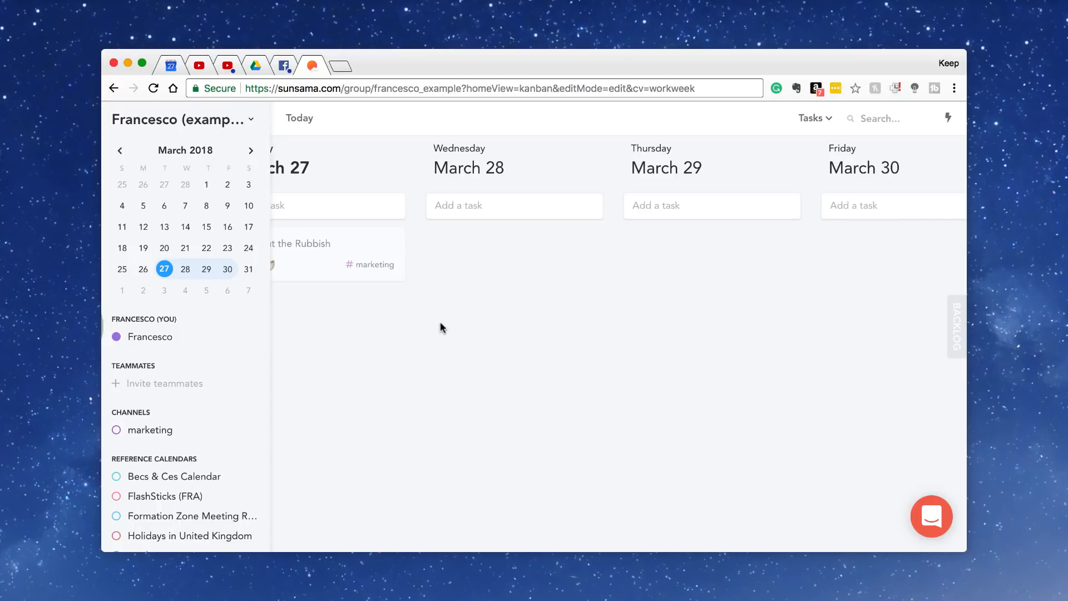
click(957, 326)
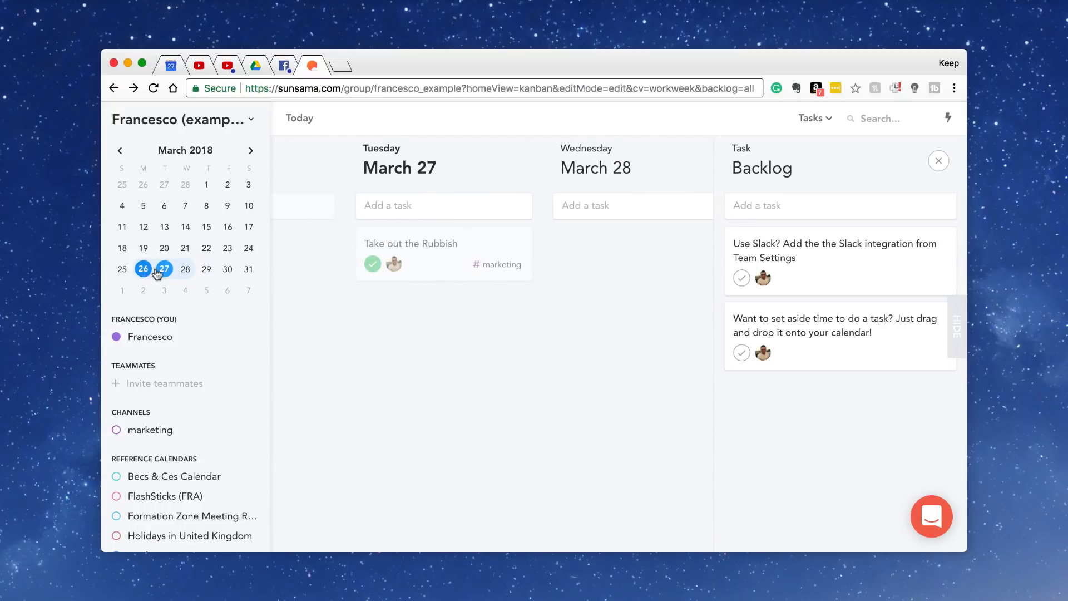
click(164, 268)
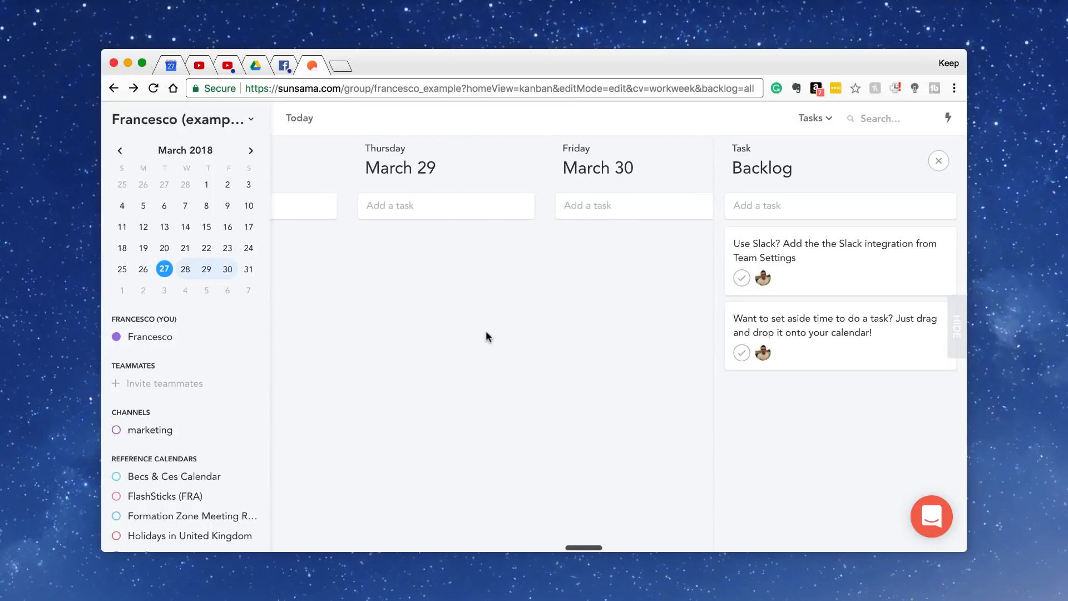
mouse_move(938, 160)
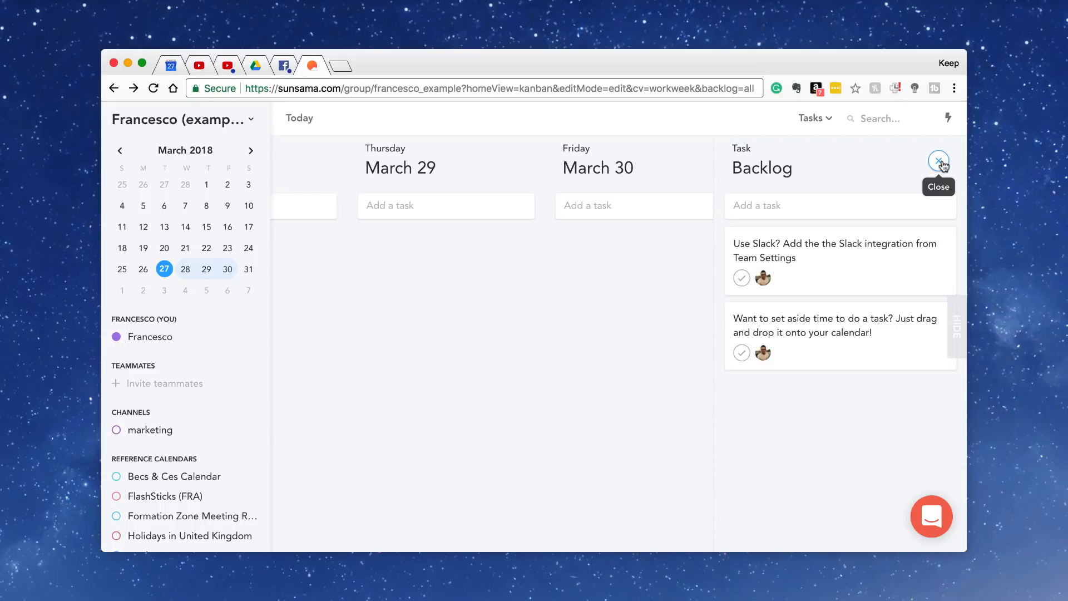
click(938, 162)
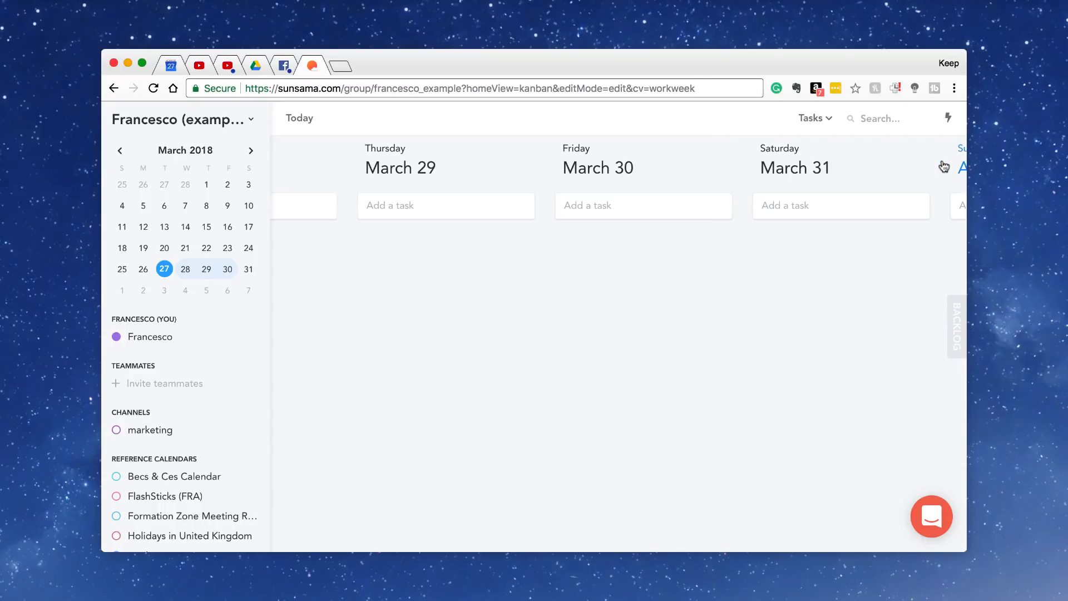
mouse_move(790, 244)
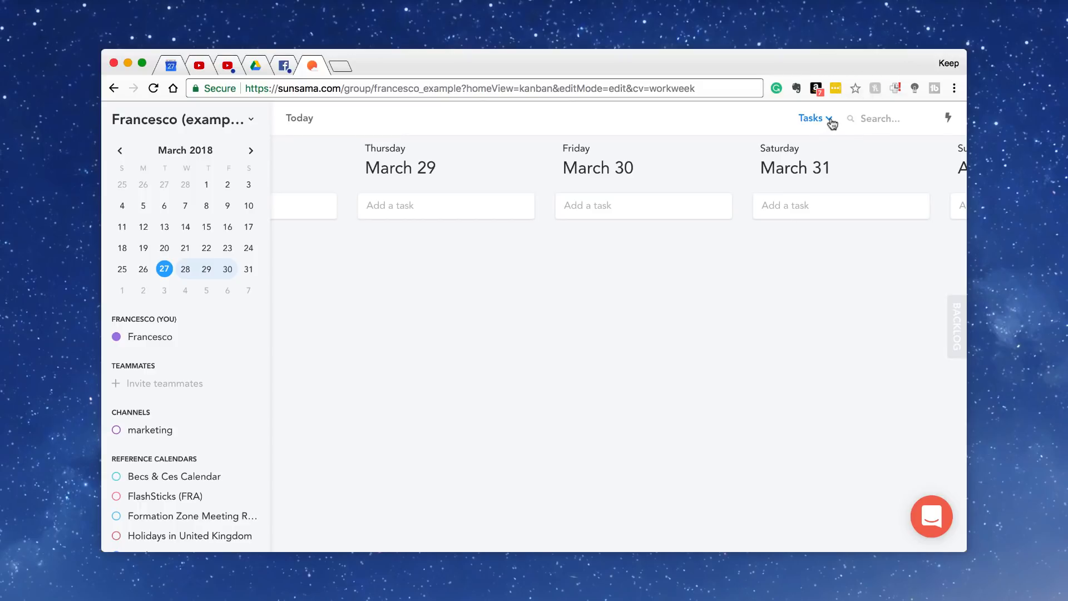
click(811, 117)
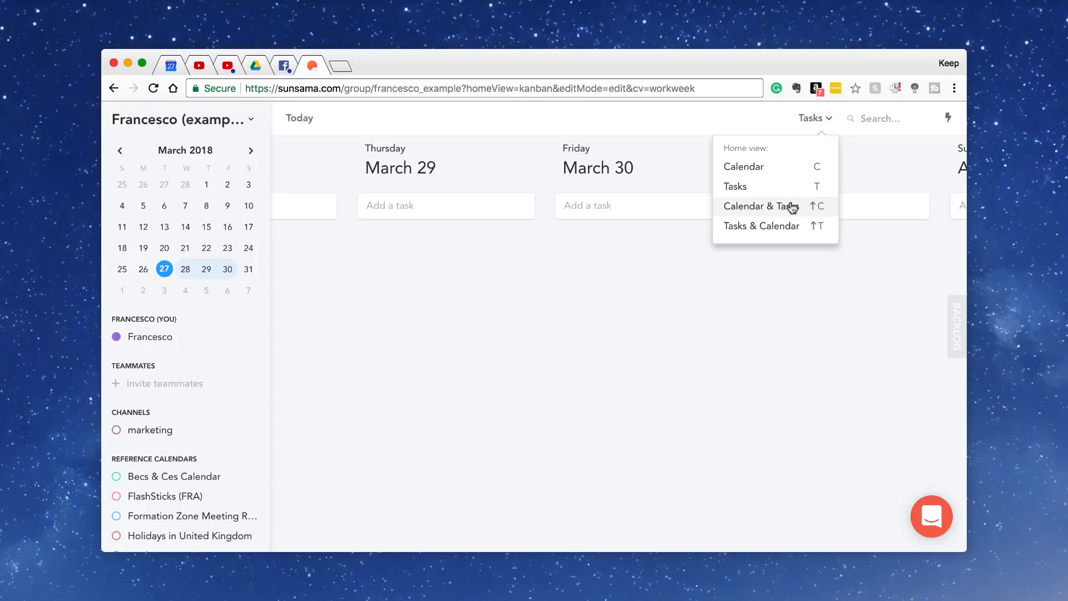
click(760, 206)
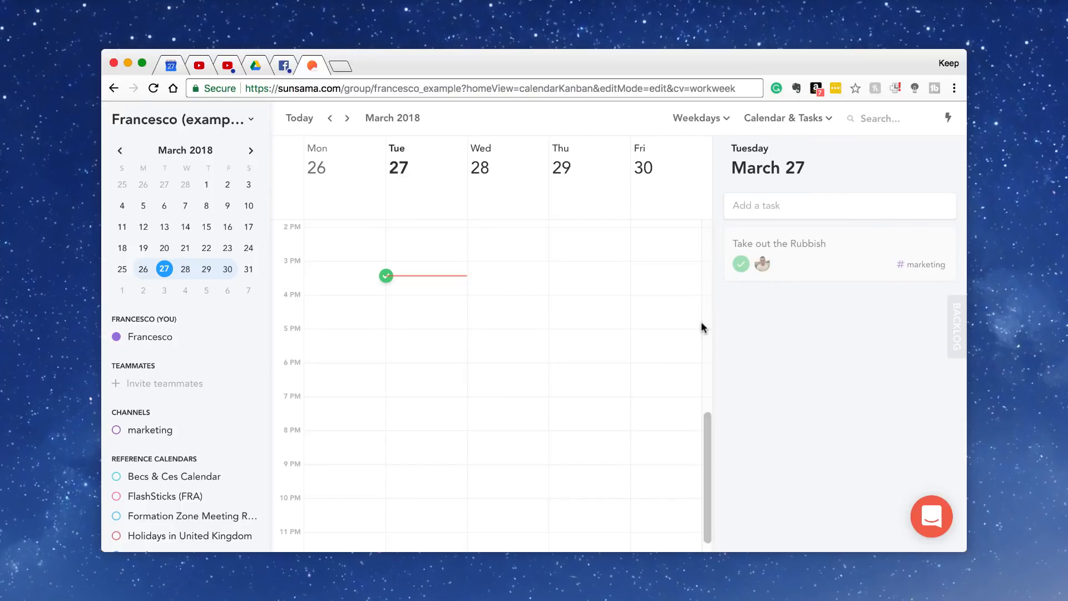
mouse_move(386, 276)
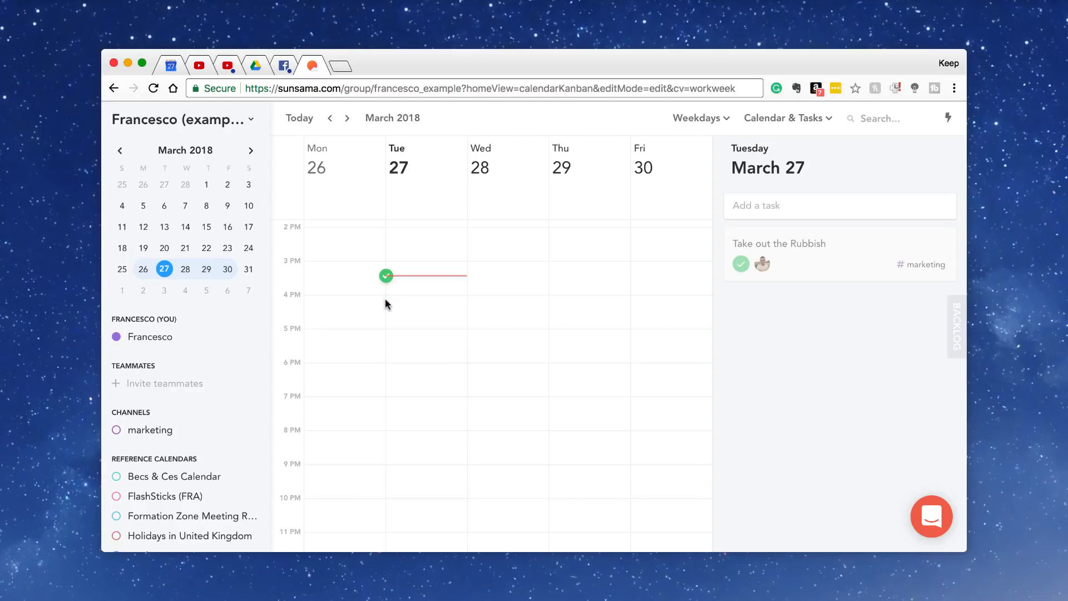
- Draft a Tuesday 4:00–4:30 PM event titled Conference in the #marketing channel
click(423, 276)
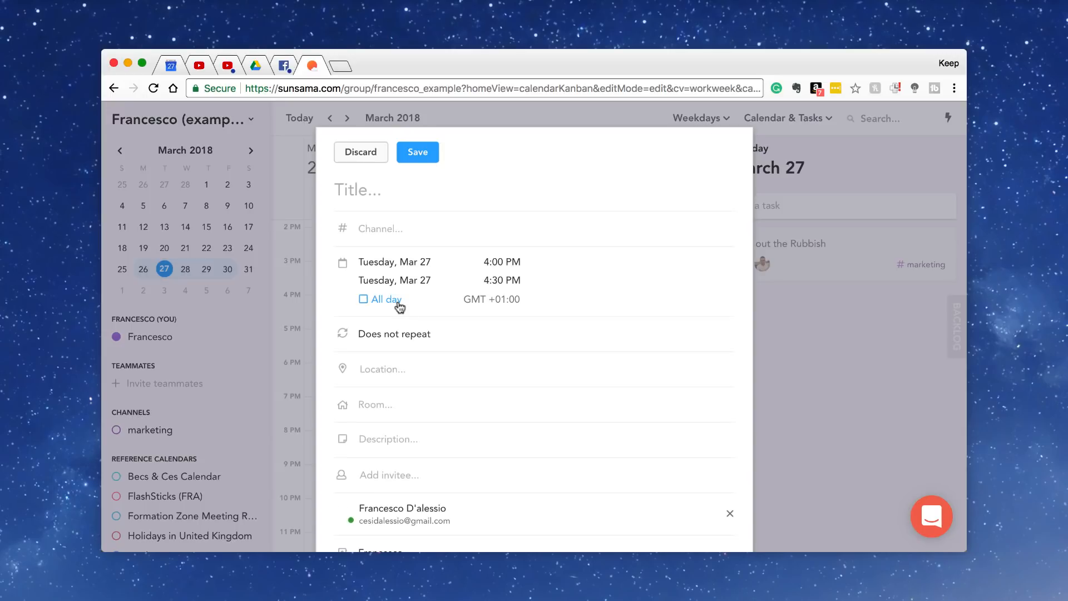
click(394, 281)
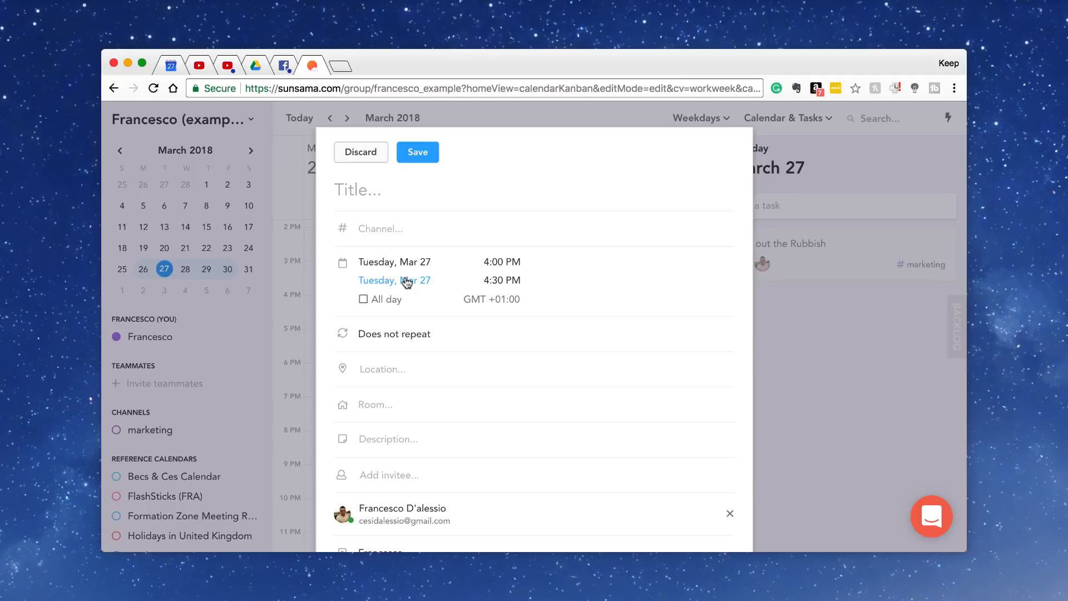
text(Eveb)
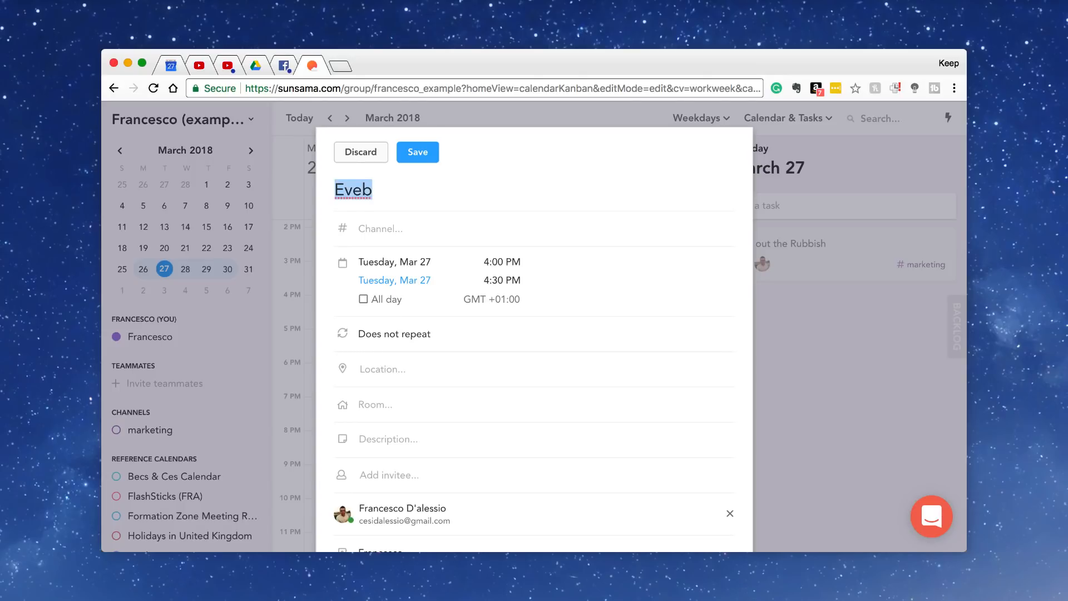
text(Conference)
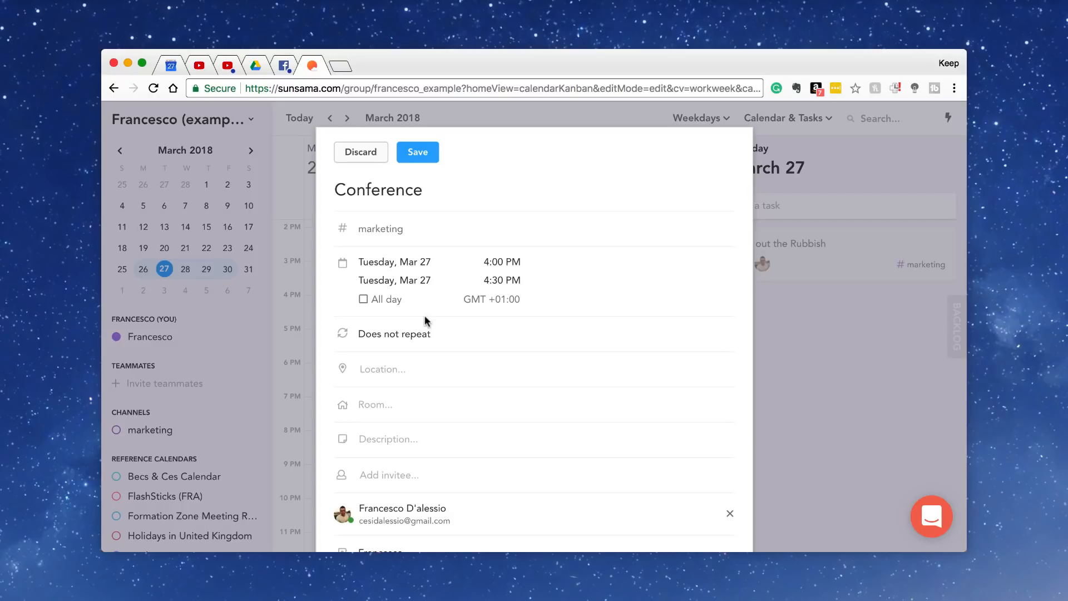
mouse_move(394, 334)
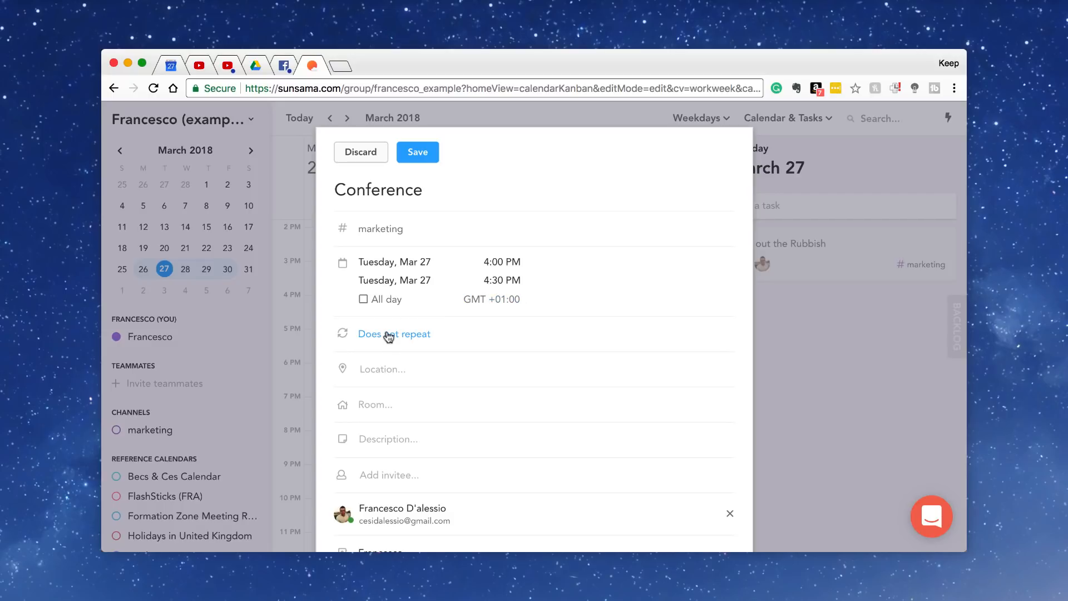
scroll(down, 3)
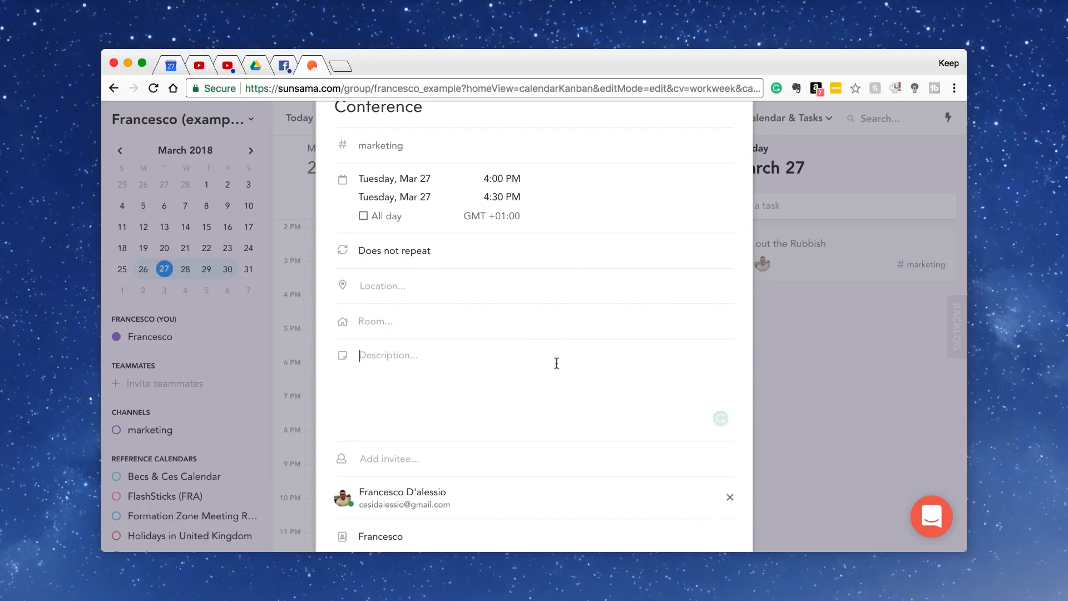
scroll(down, 3)
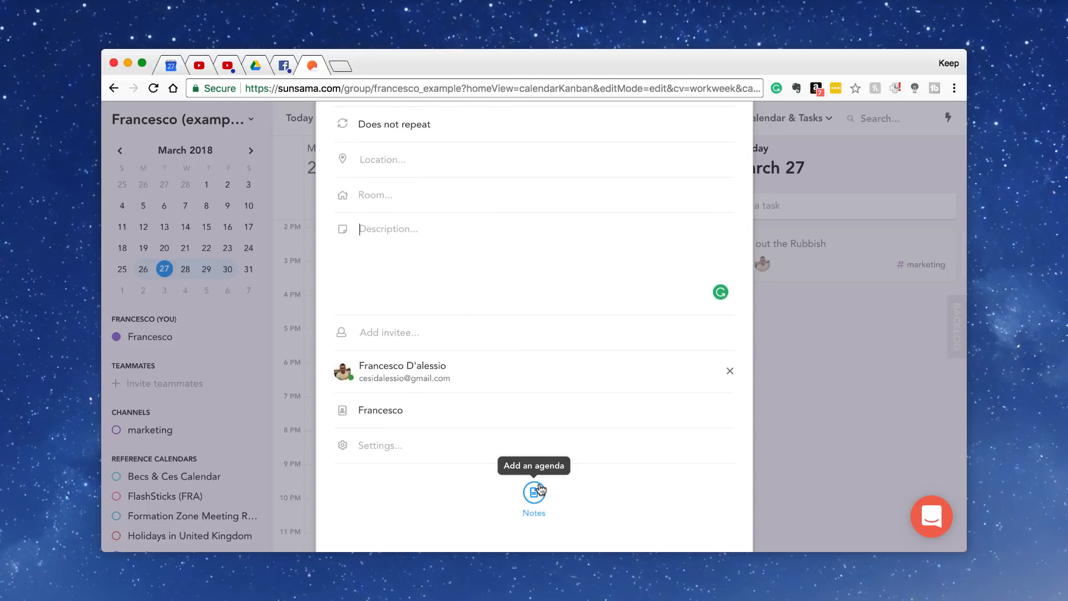
mouse_move(430, 334)
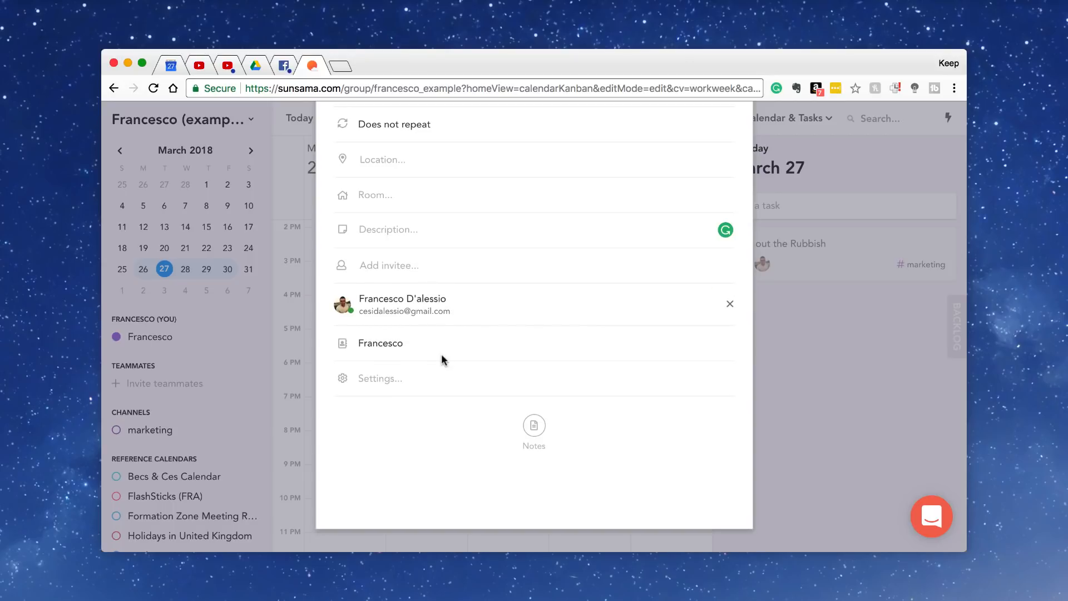
- Expand the event's settings showing Add reminder, Calendar Default (Public) and Blocking
click(380, 343)
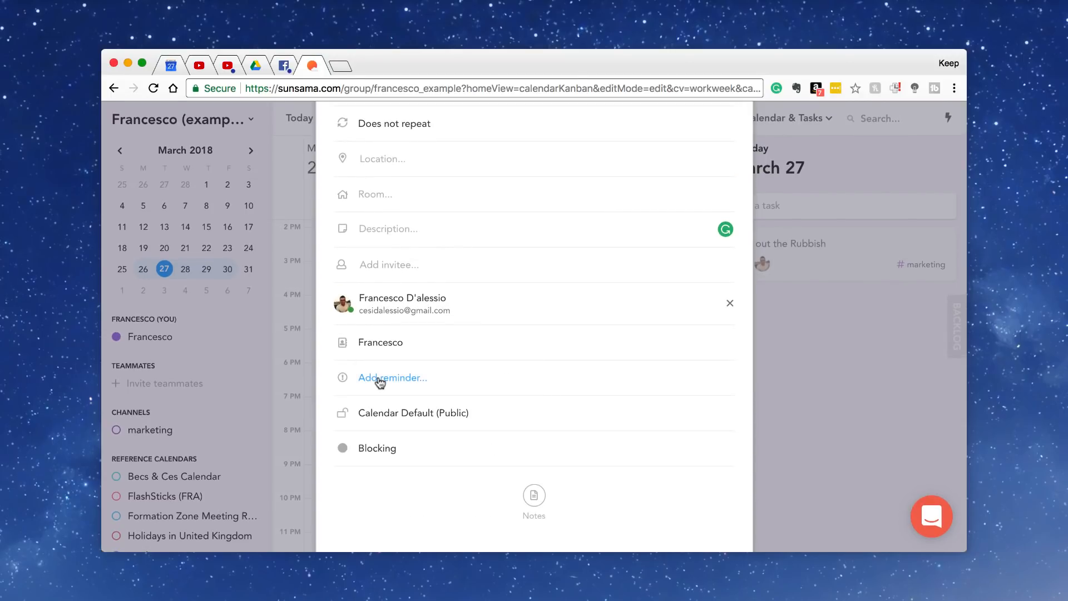
click(391, 377)
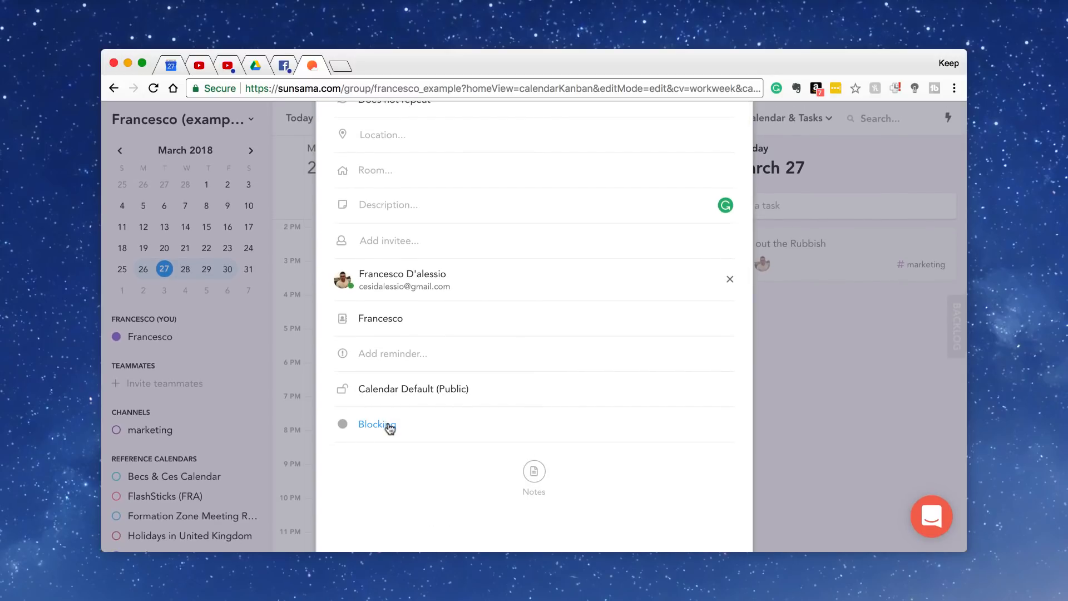
click(377, 424)
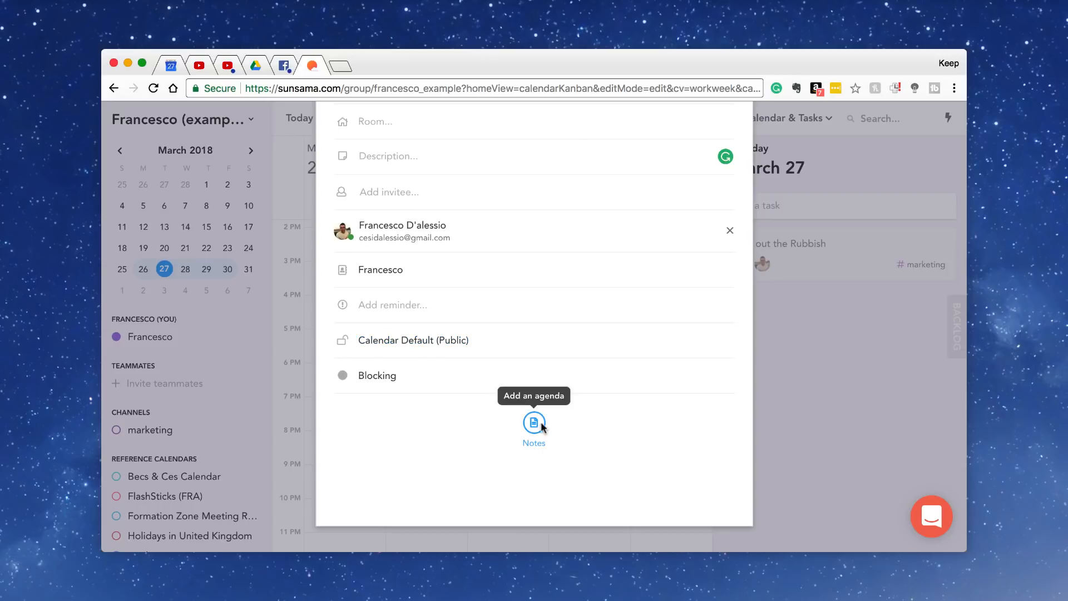
- Add two agenda items to the Conference event: keynote kickoff and 3rd guest speaker notes
click(534, 423)
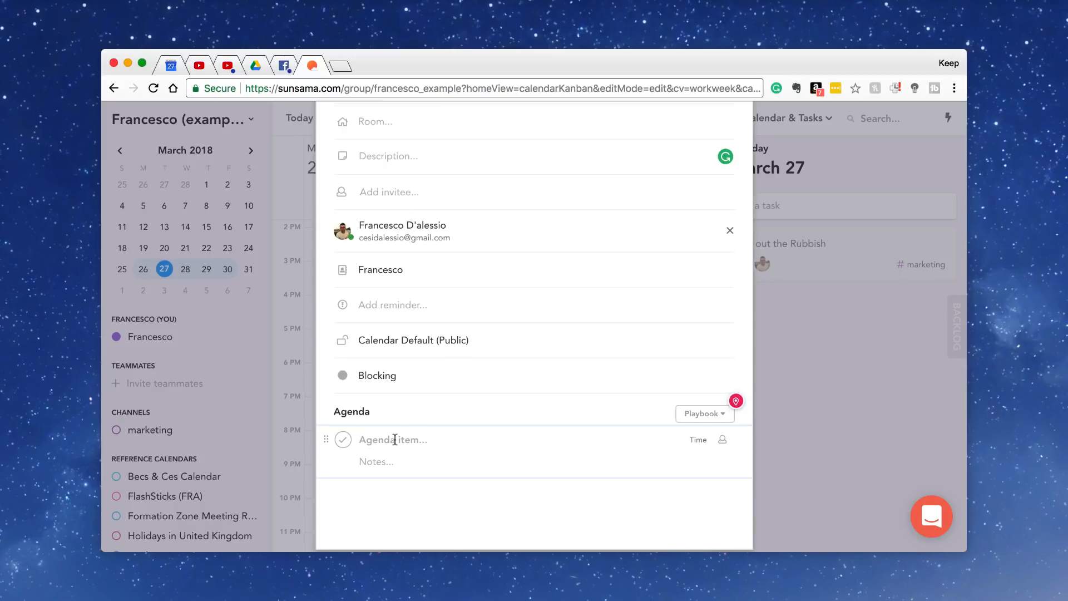
text(Kick off the ke)
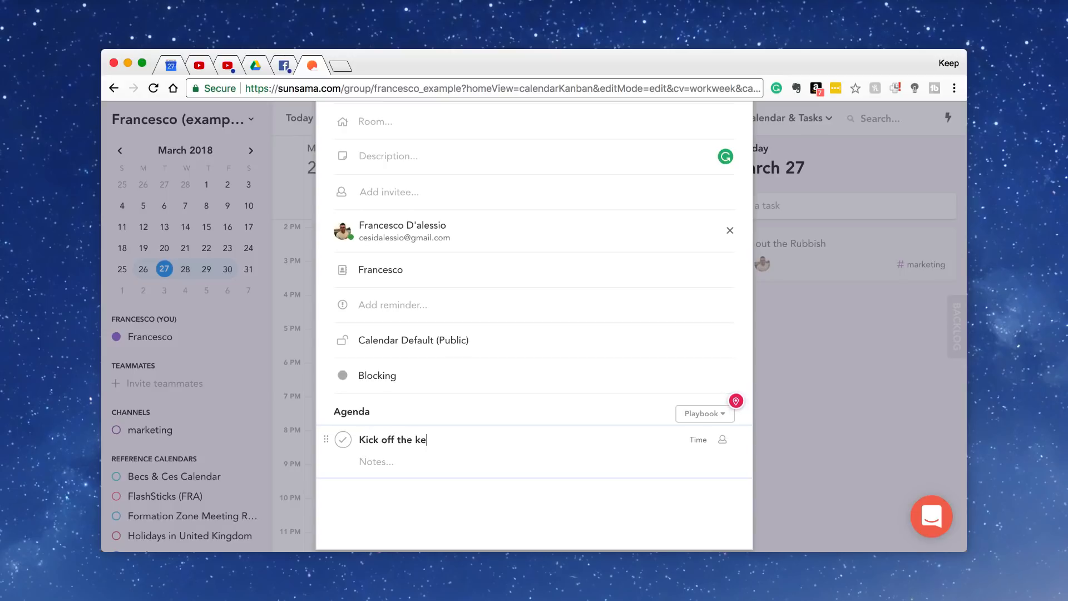
text(Take notes during)
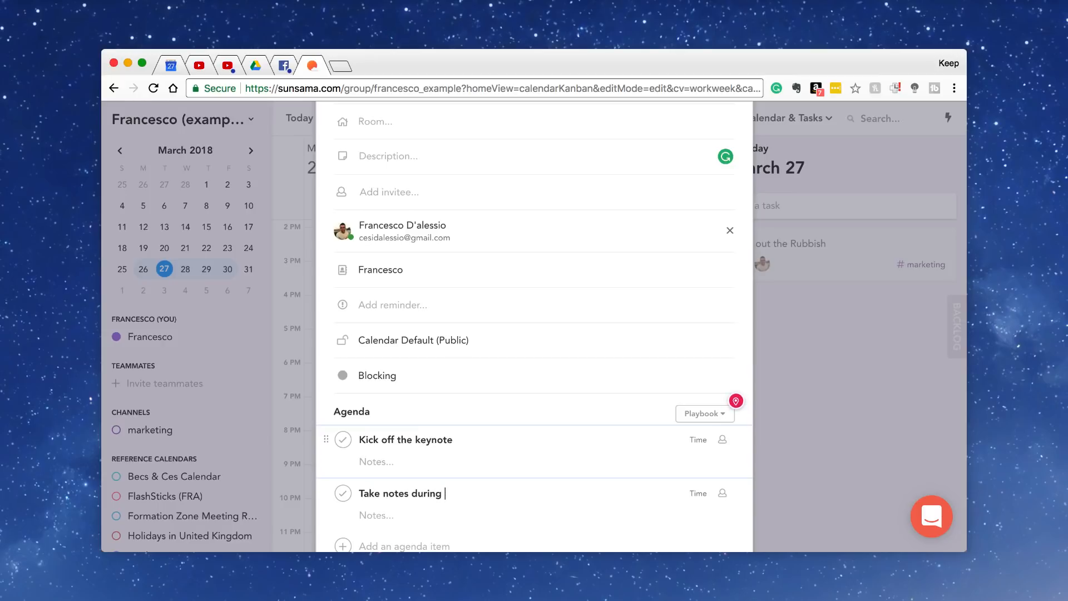
text(the 3rd)
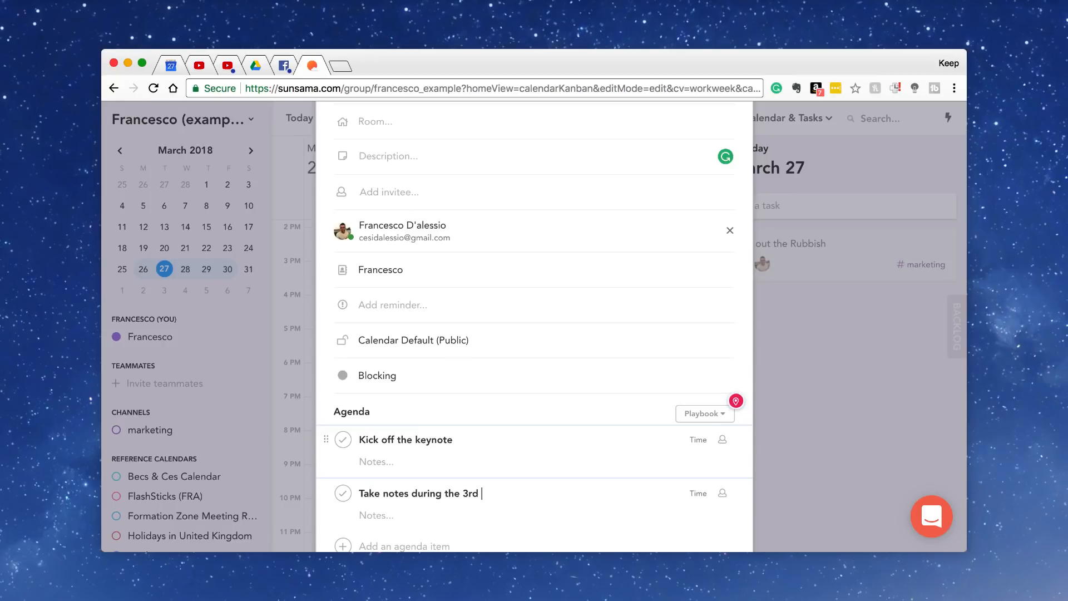
text(guest speaker)
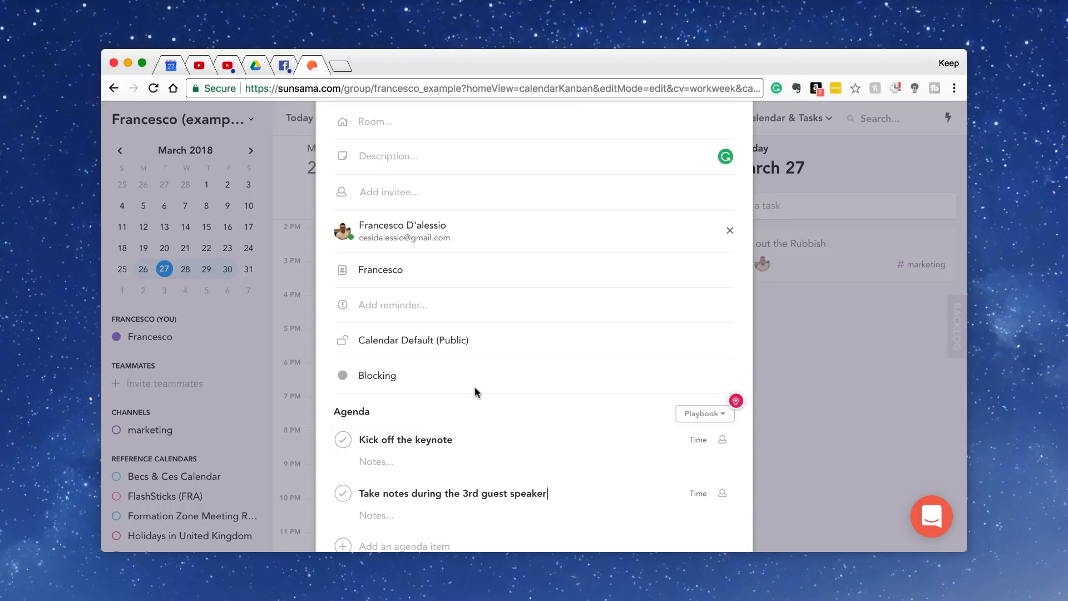
- Give the keynote item 10 minutes and assign the guest speaker item to yourself
click(698, 336)
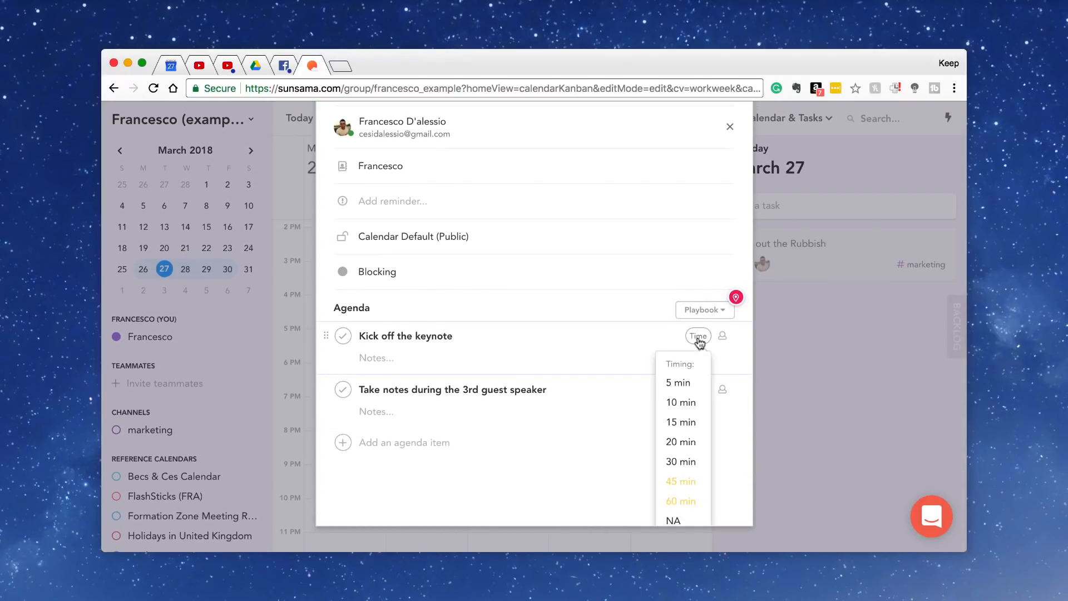
click(681, 402)
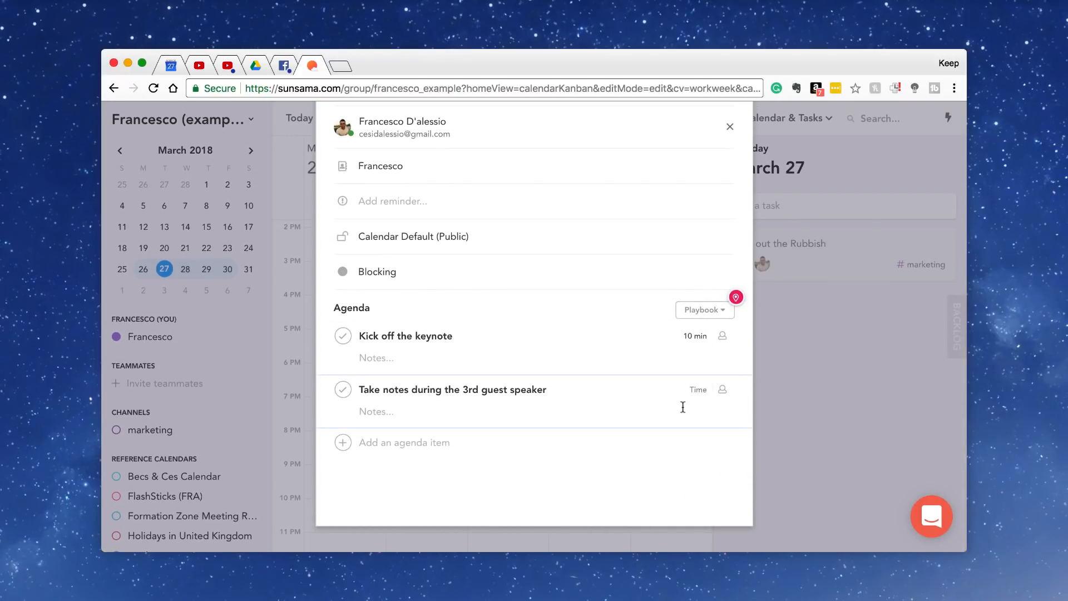
click(697, 390)
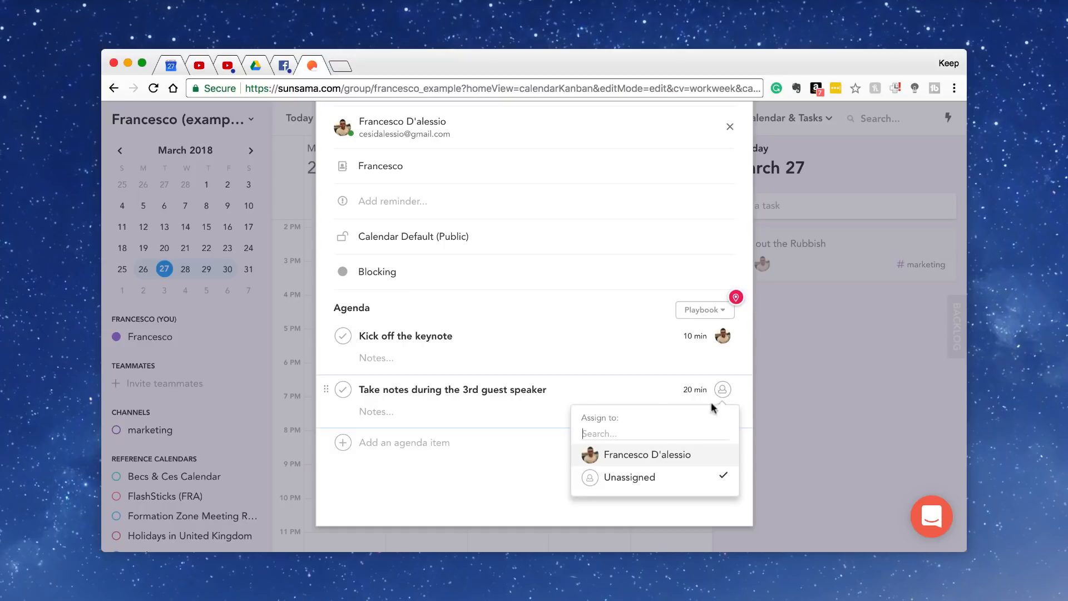
click(646, 454)
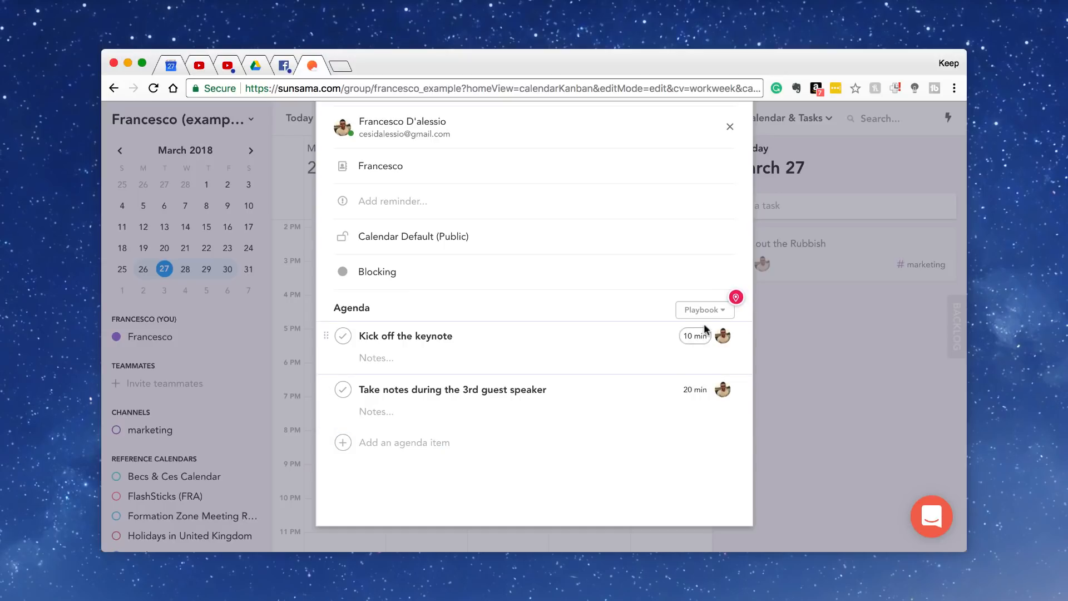
- Review the agenda's Playbook options and close the event form
click(704, 309)
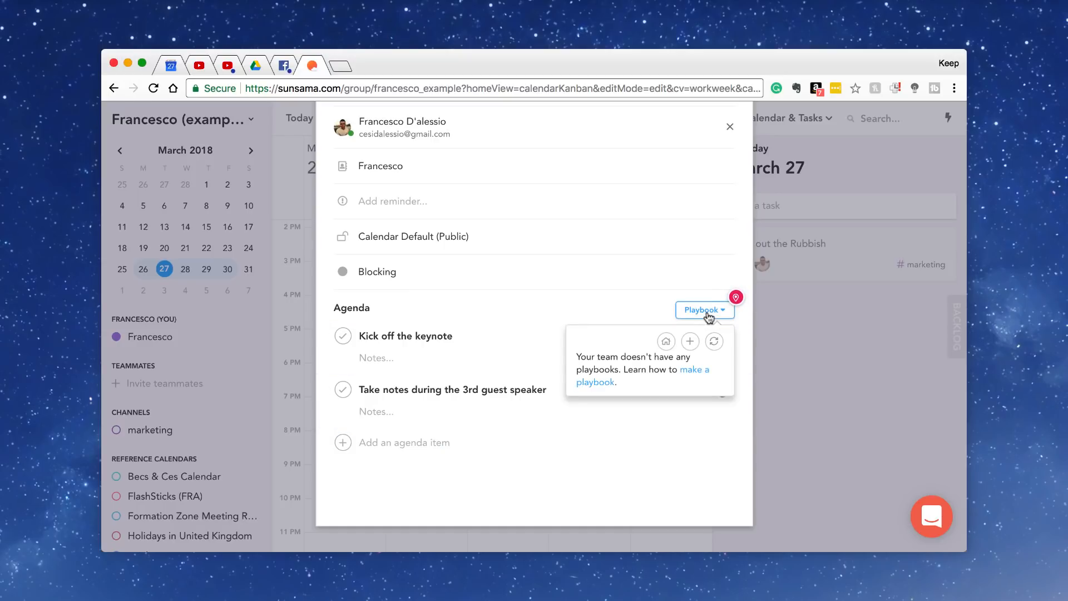
click(736, 297)
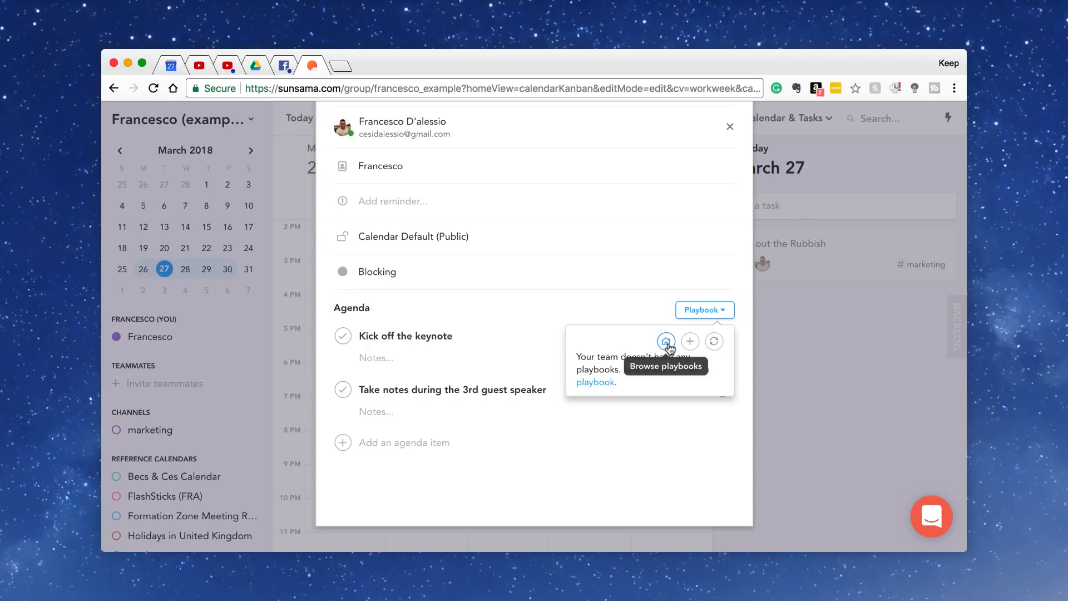
mouse_move(714, 342)
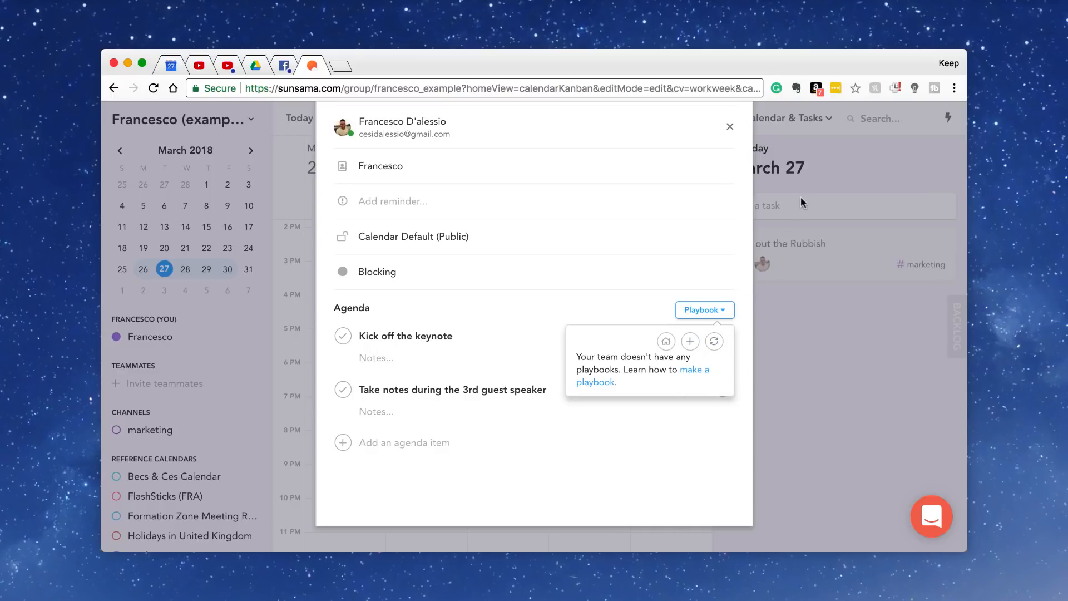
click(730, 127)
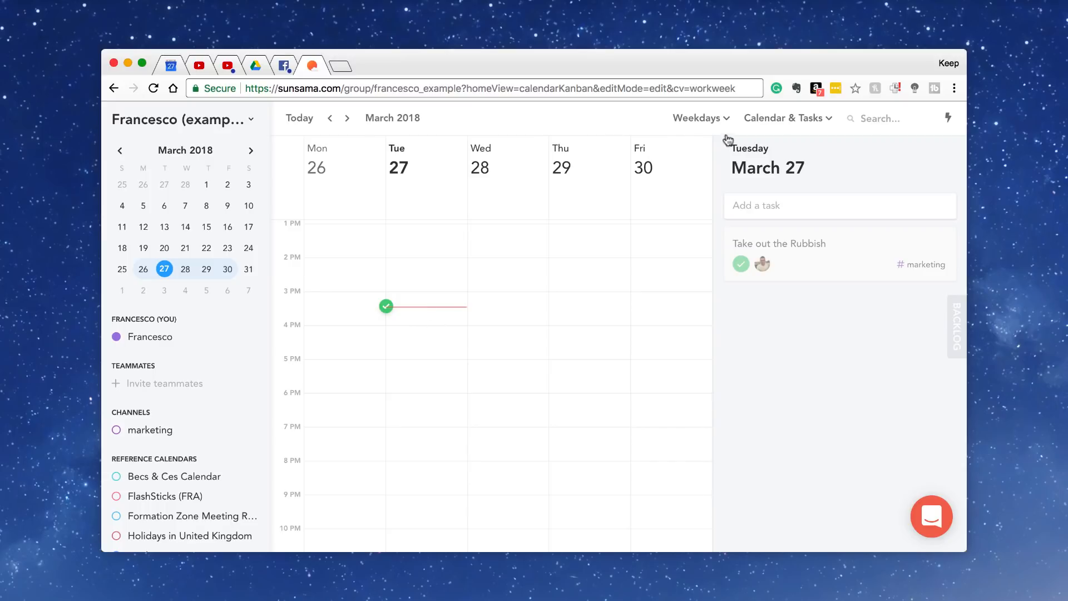
- Show calendar only and save a Tuesday 3:45 PM event named 'Event Conference'
click(788, 118)
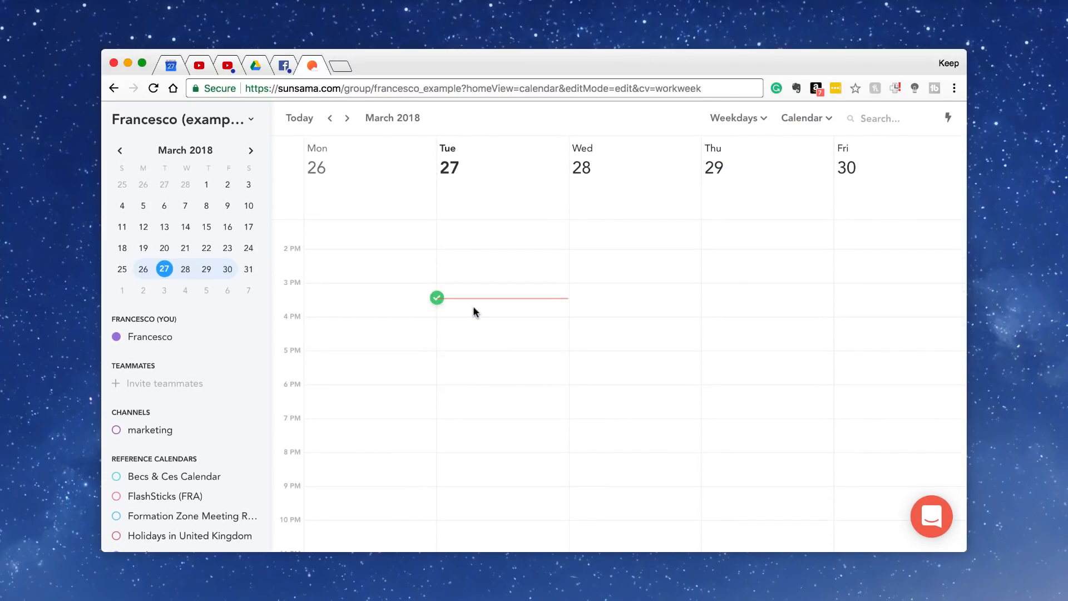
click(502, 298)
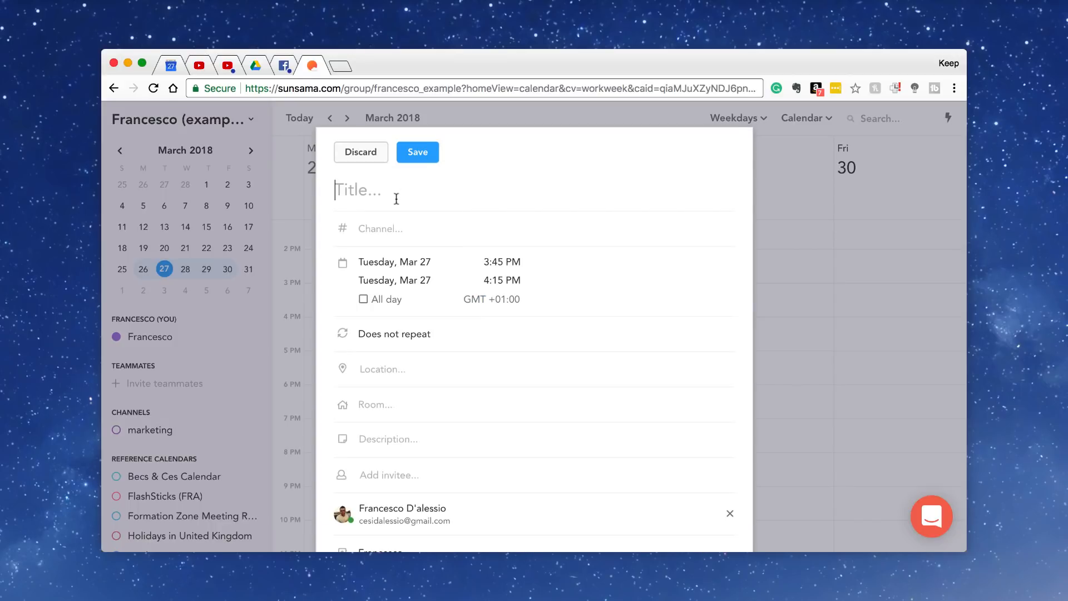
text(Event)
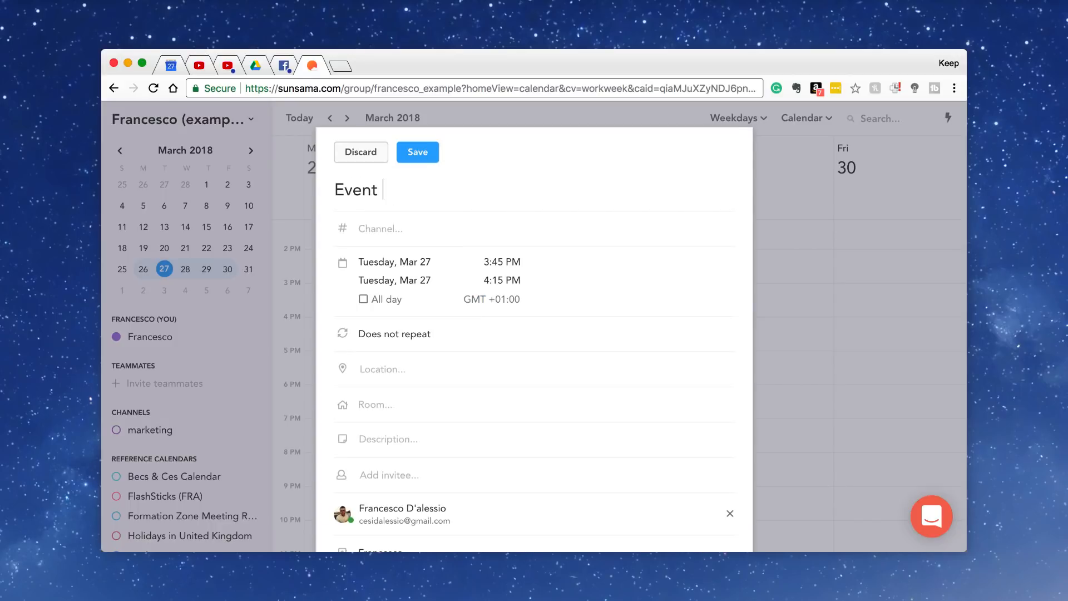
text(Conference)
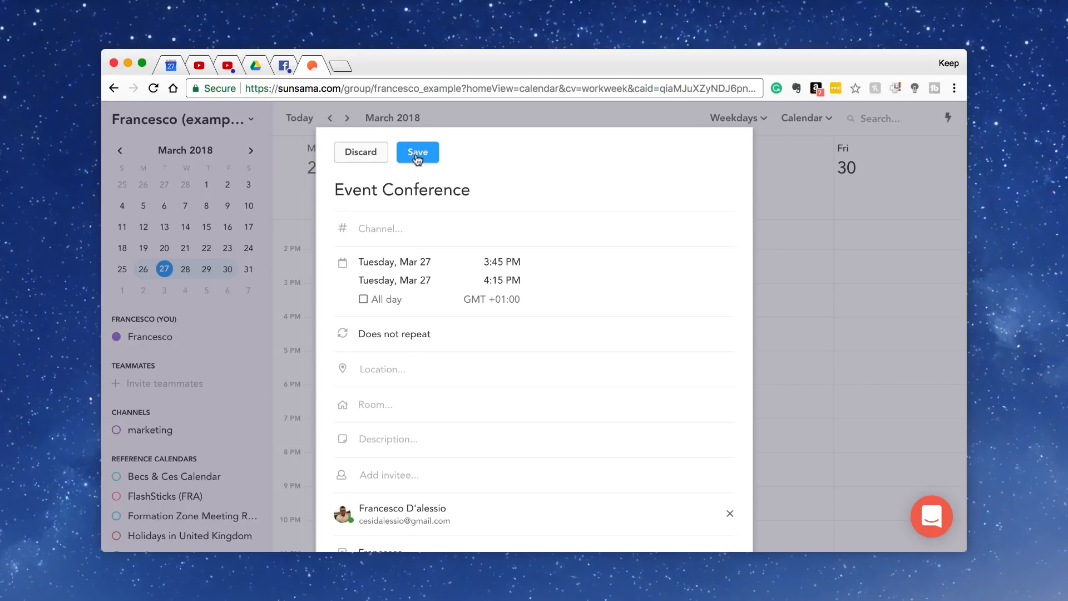
click(417, 152)
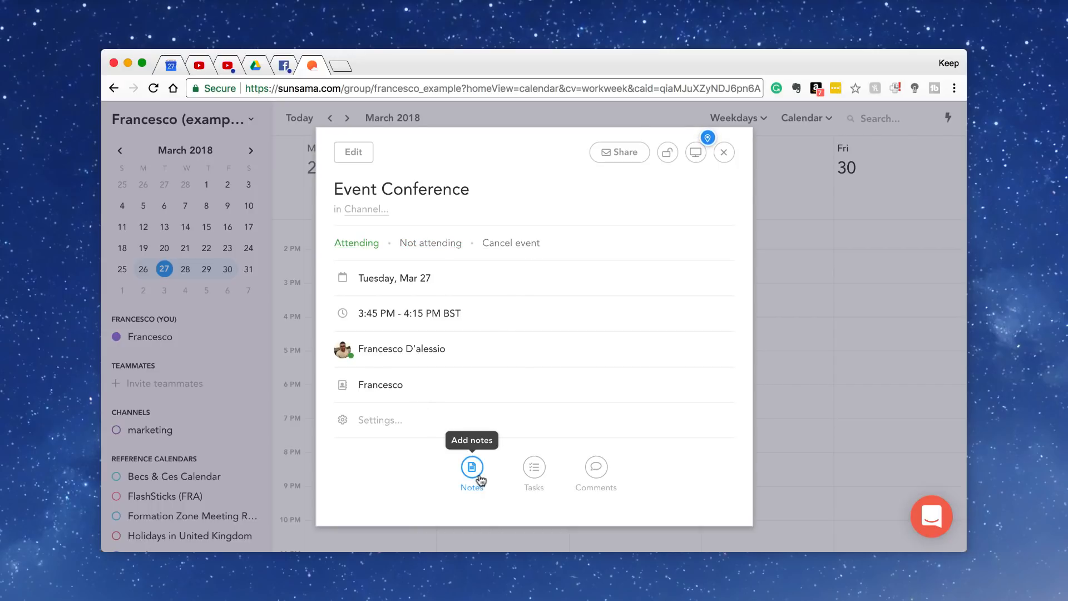
mouse_move(533, 469)
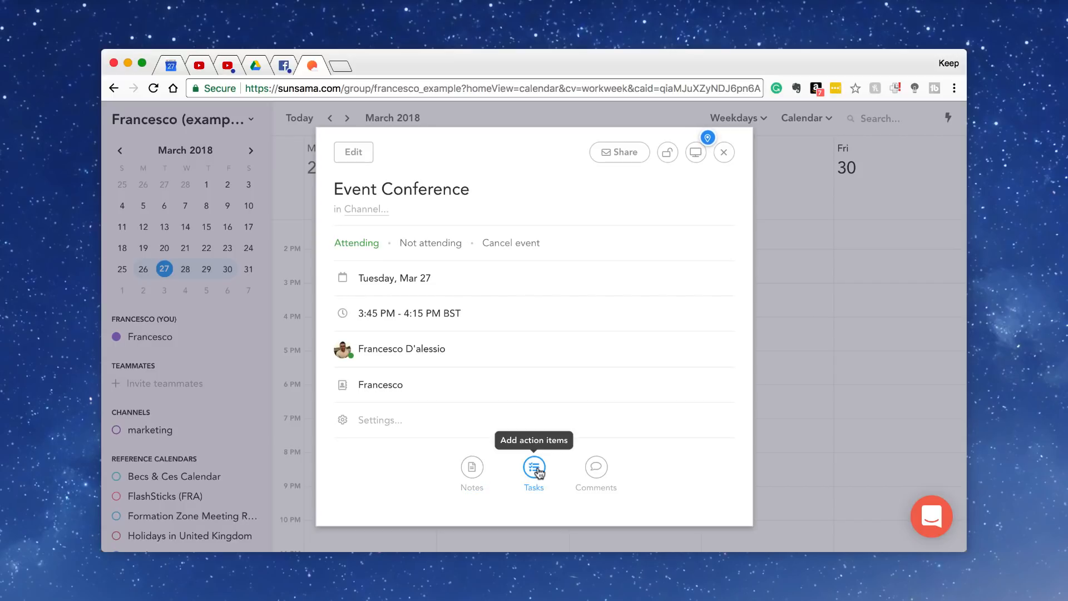
mouse_move(645, 168)
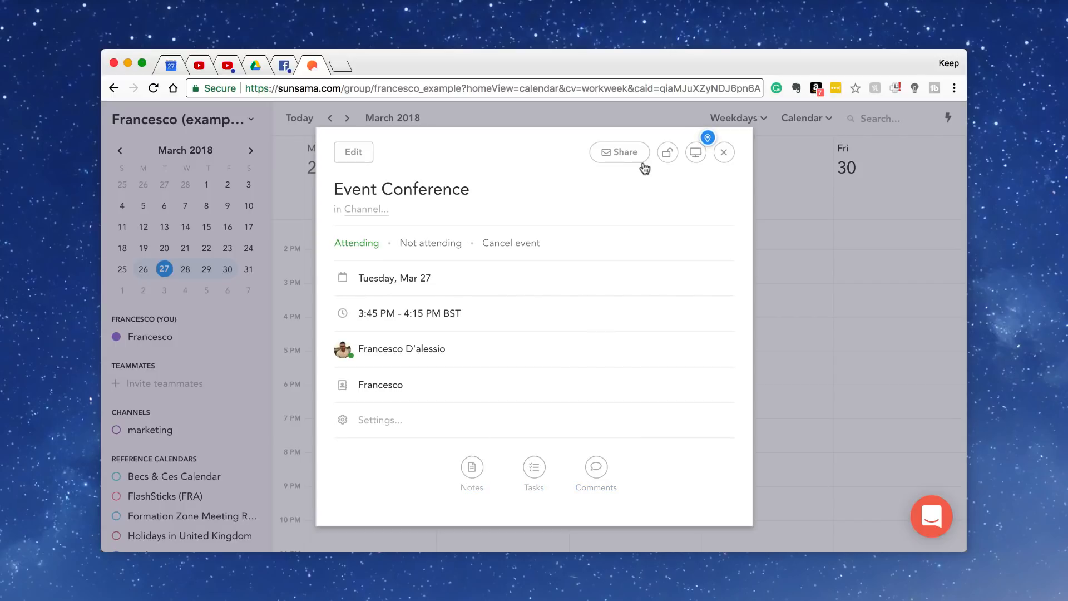
mouse_move(696, 152)
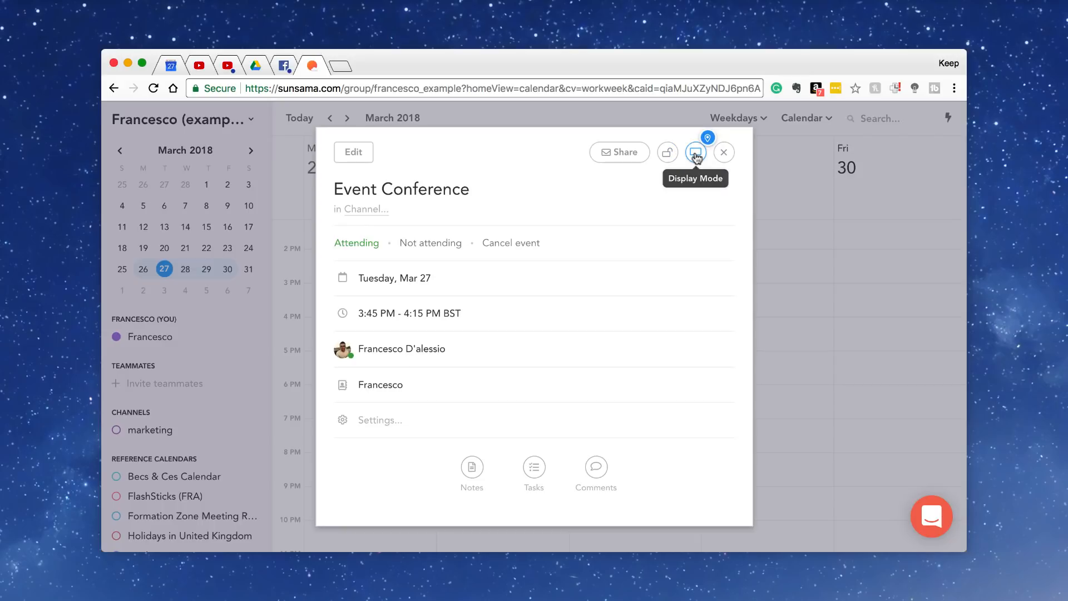
- Dismiss the 'Run your meetings' tip with ROGER THAT and show Event Conference's display mode choices
click(694, 152)
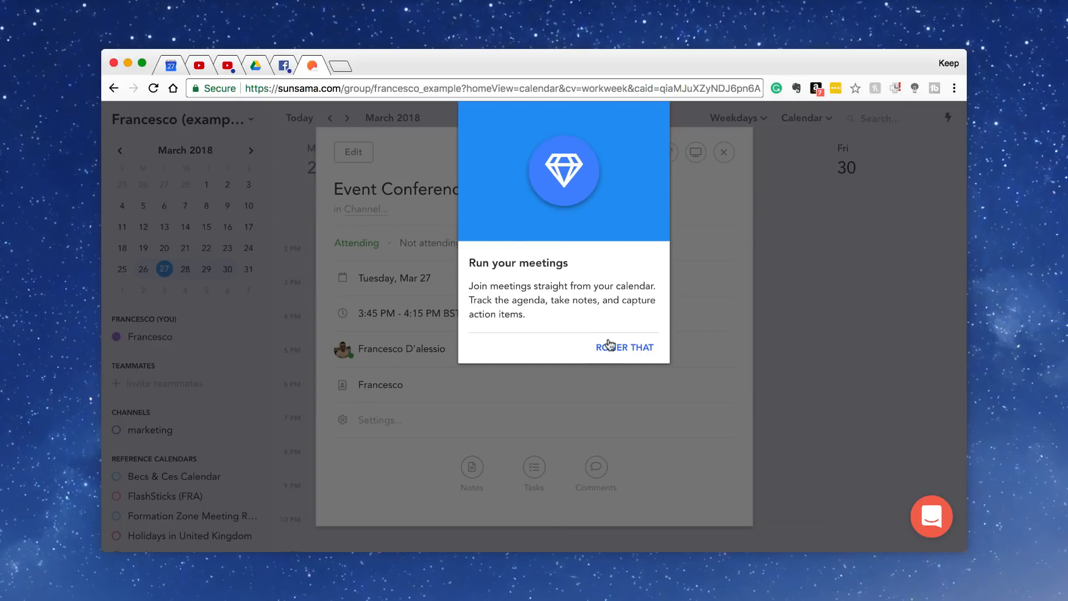
click(624, 347)
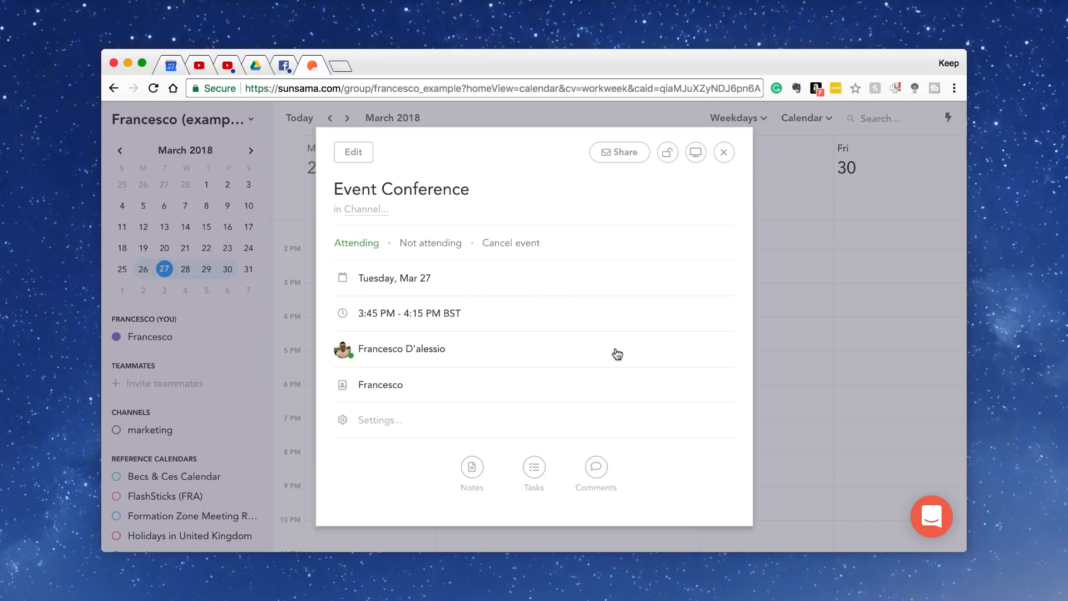
click(696, 153)
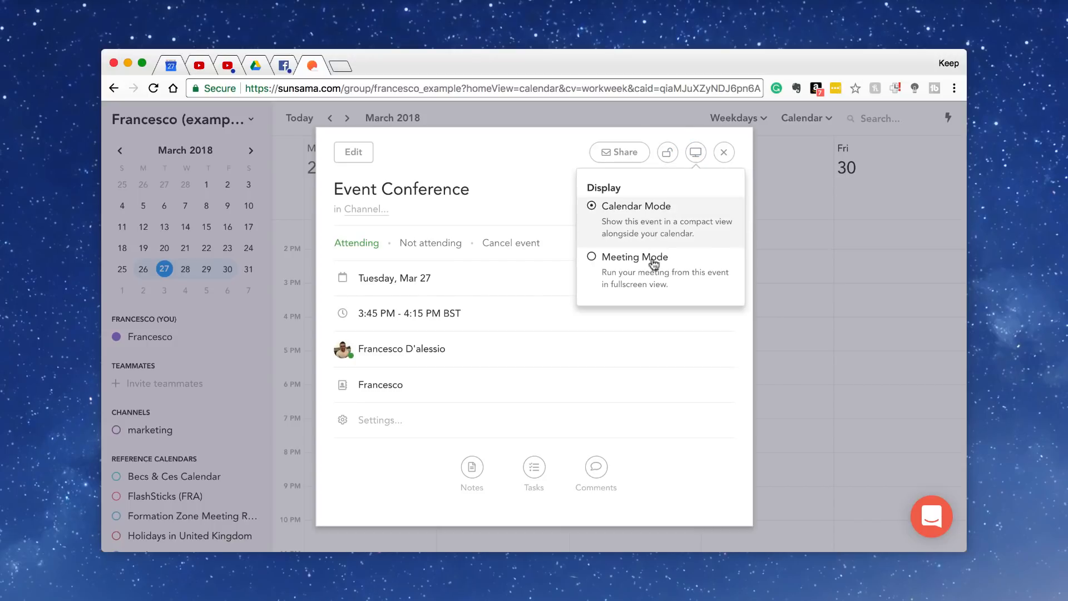
- Run Event Conference in Meeting Mode, start the agenda timer and close the join-meeting screen
click(634, 257)
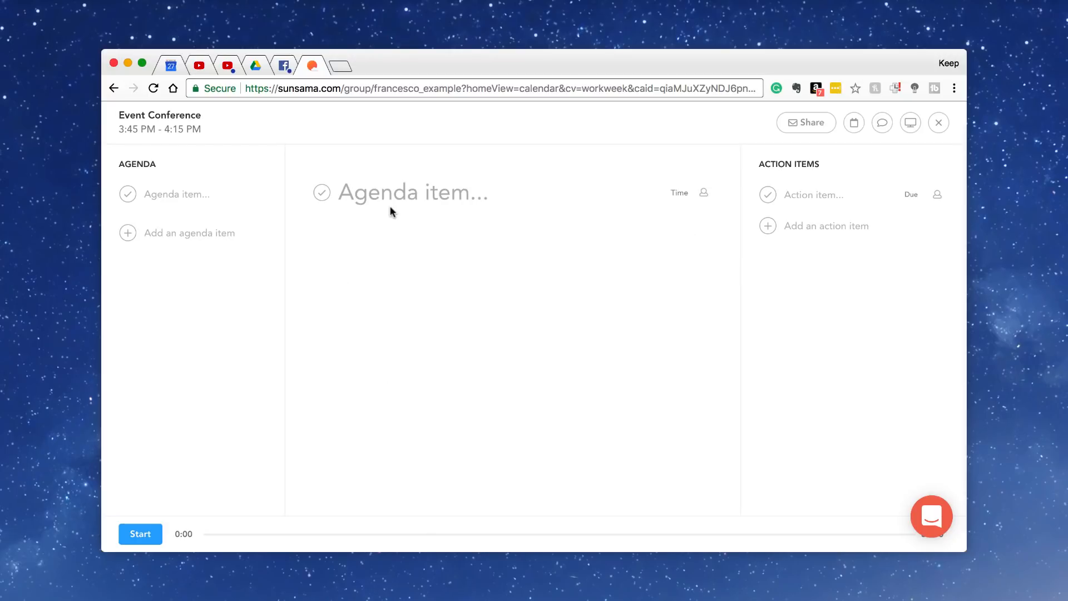
click(412, 193)
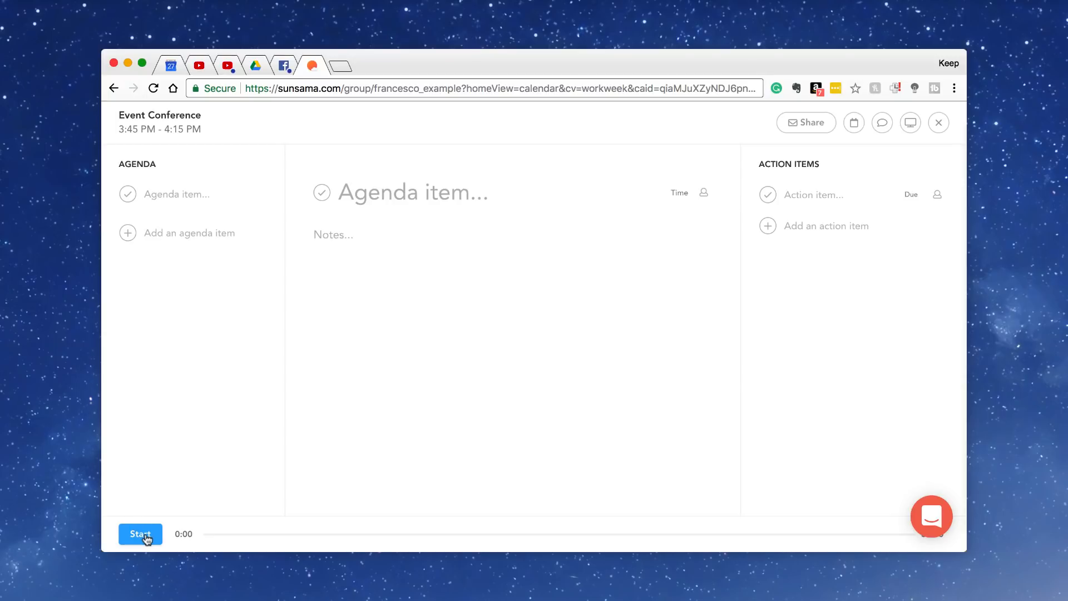
click(140, 534)
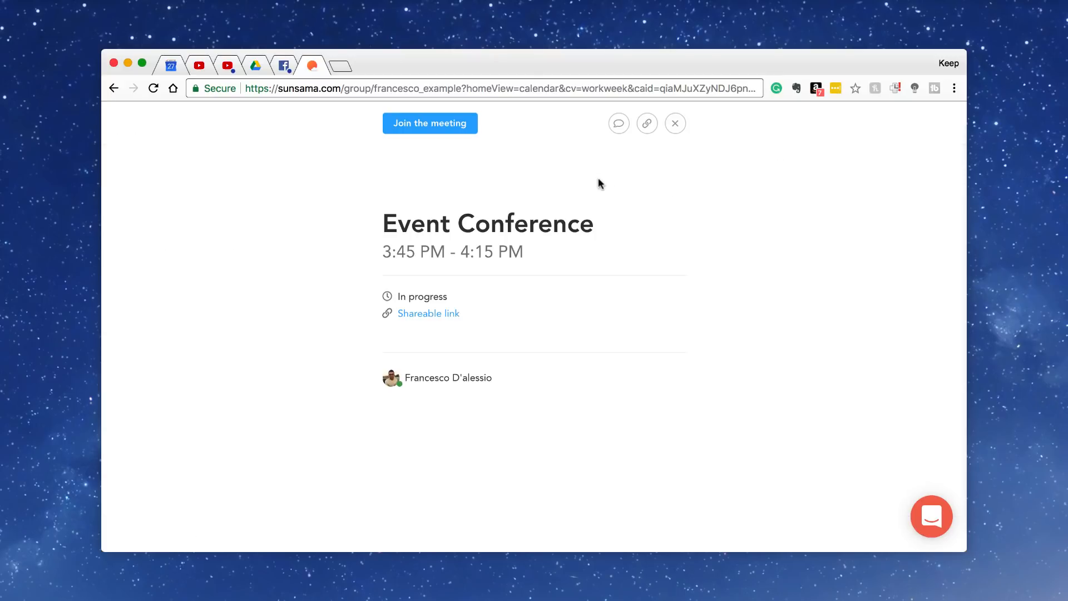
mouse_move(675, 124)
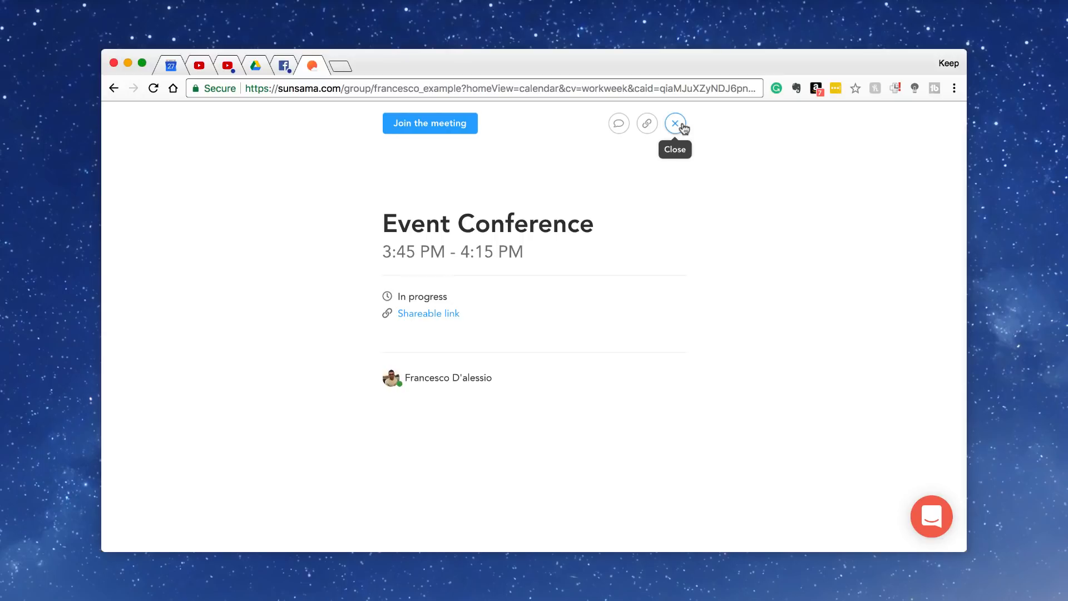
mouse_move(676, 124)
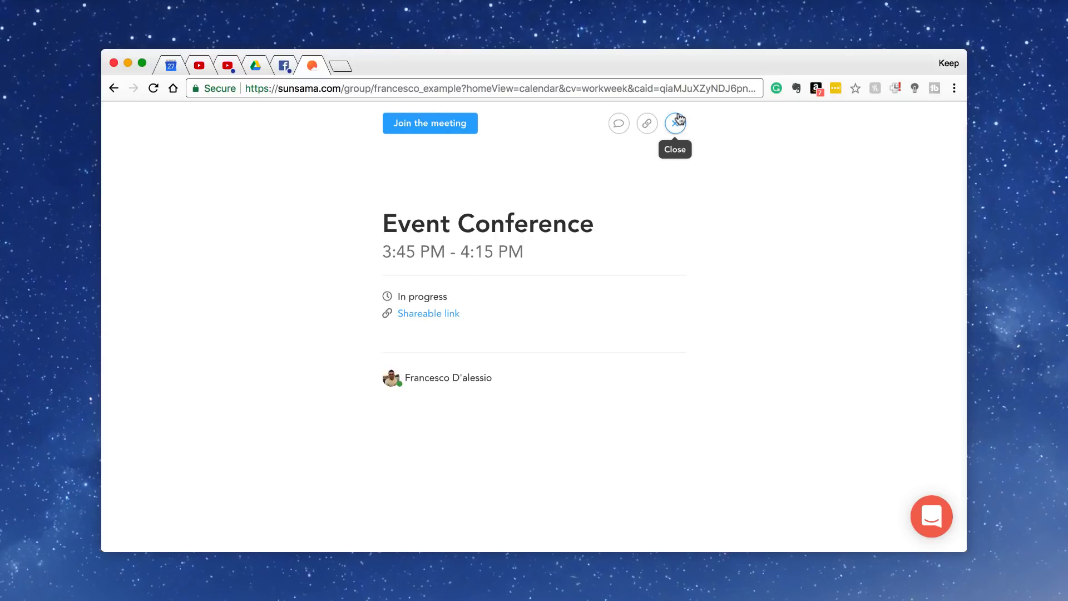
click(676, 124)
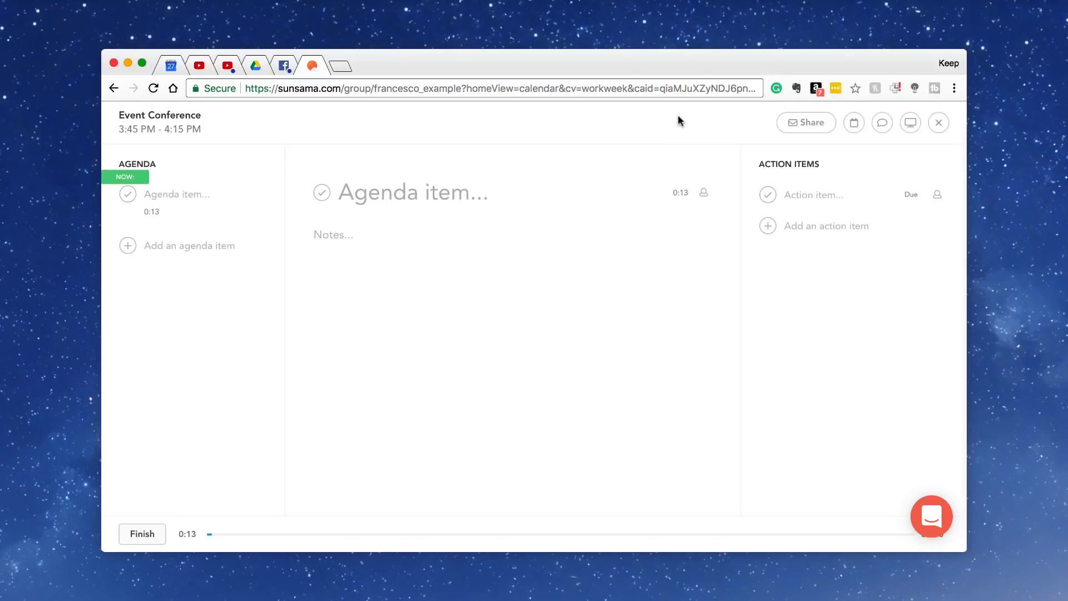
- Close Meeting Mode and set the home view to Tasks & Calendar layout
click(938, 122)
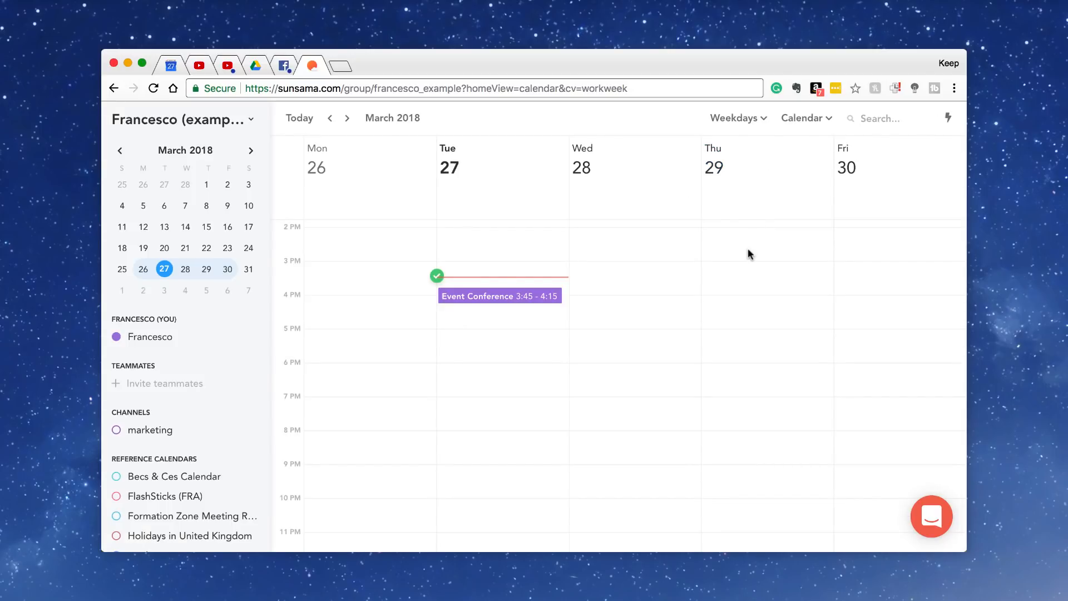
mouse_move(641, 265)
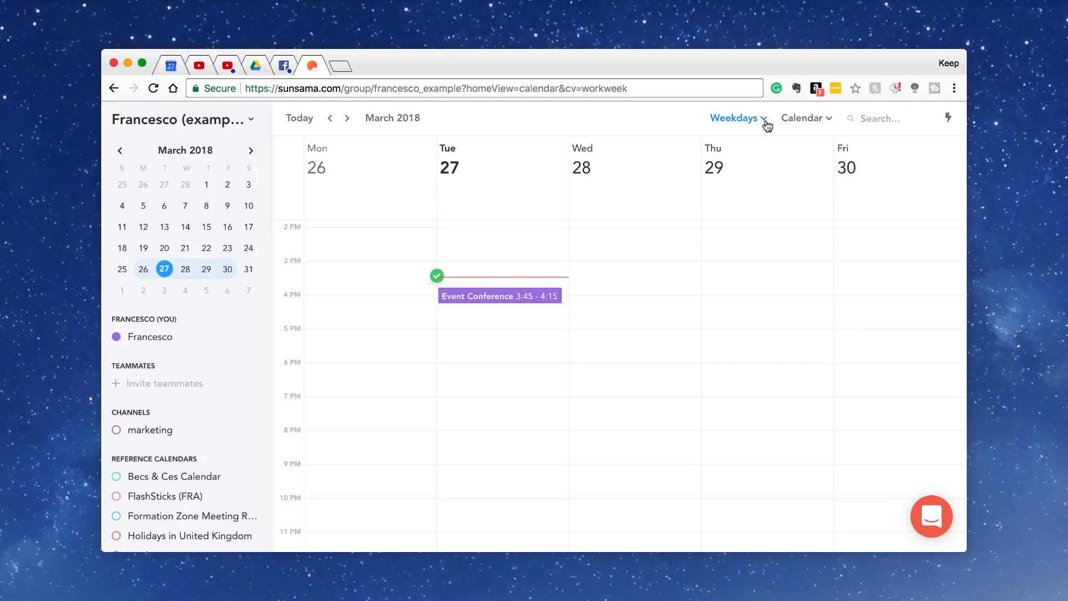
click(735, 117)
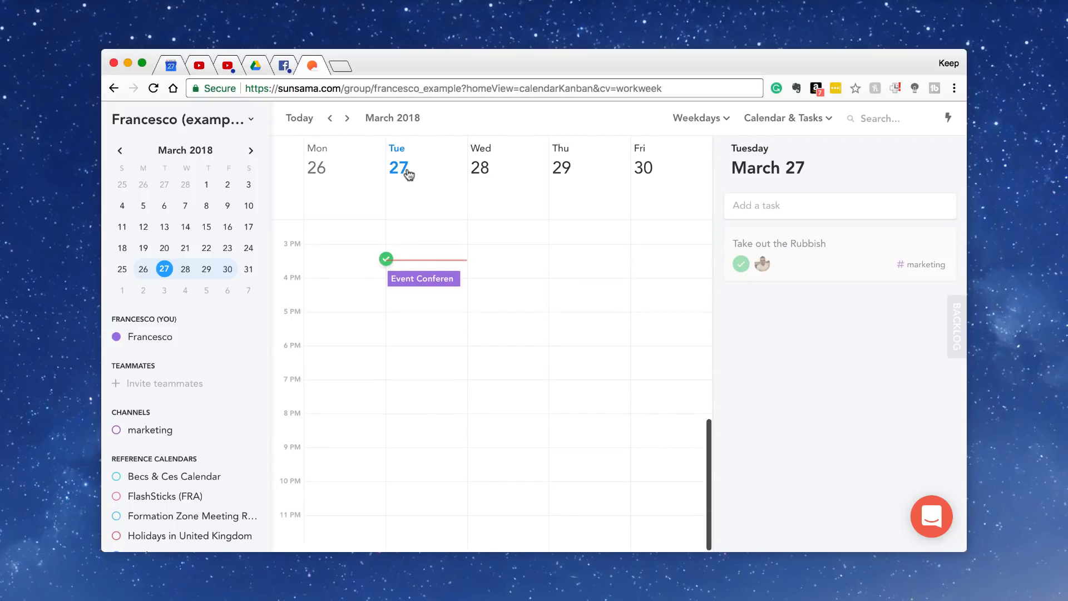
click(785, 118)
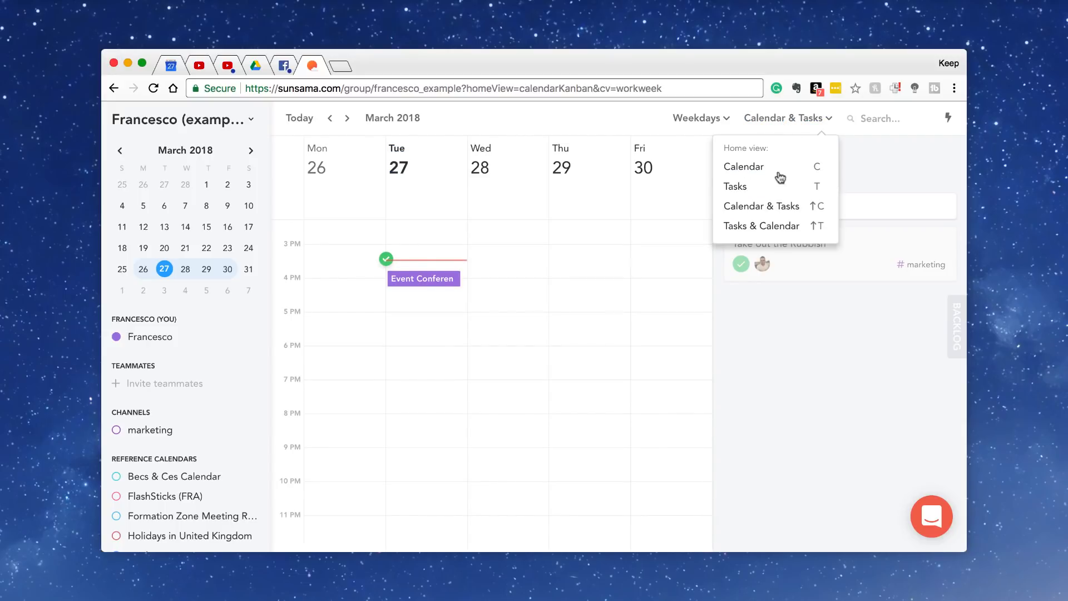
click(761, 226)
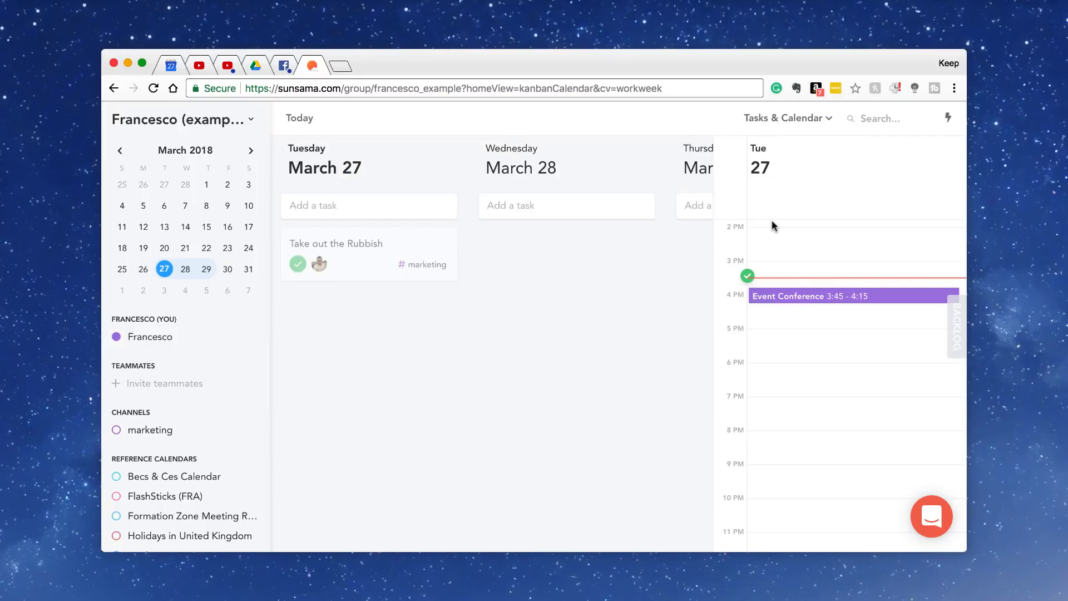
mouse_move(524, 240)
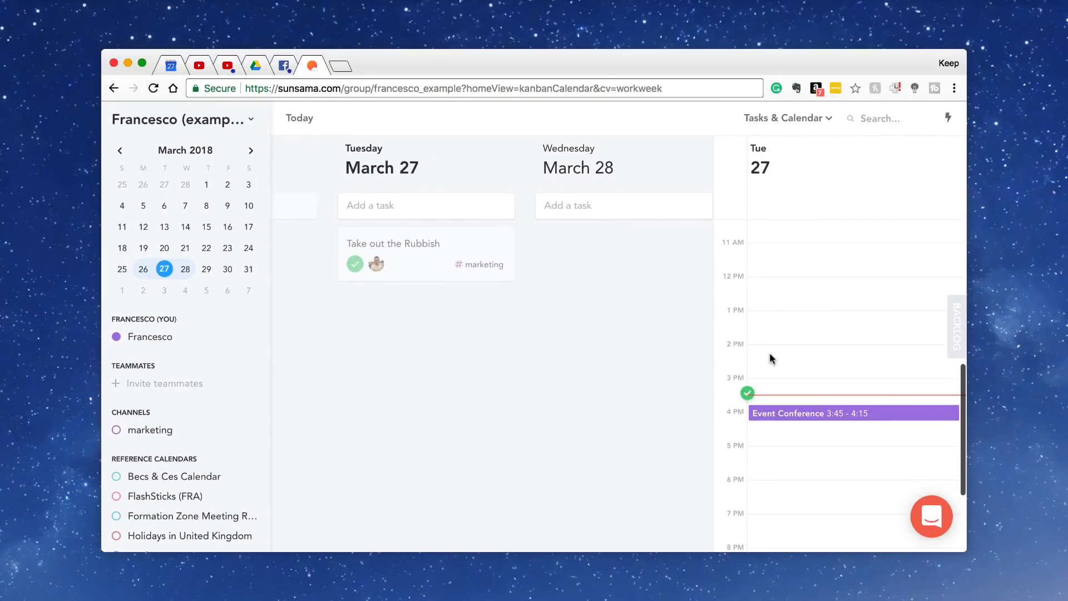
scroll(down, 3)
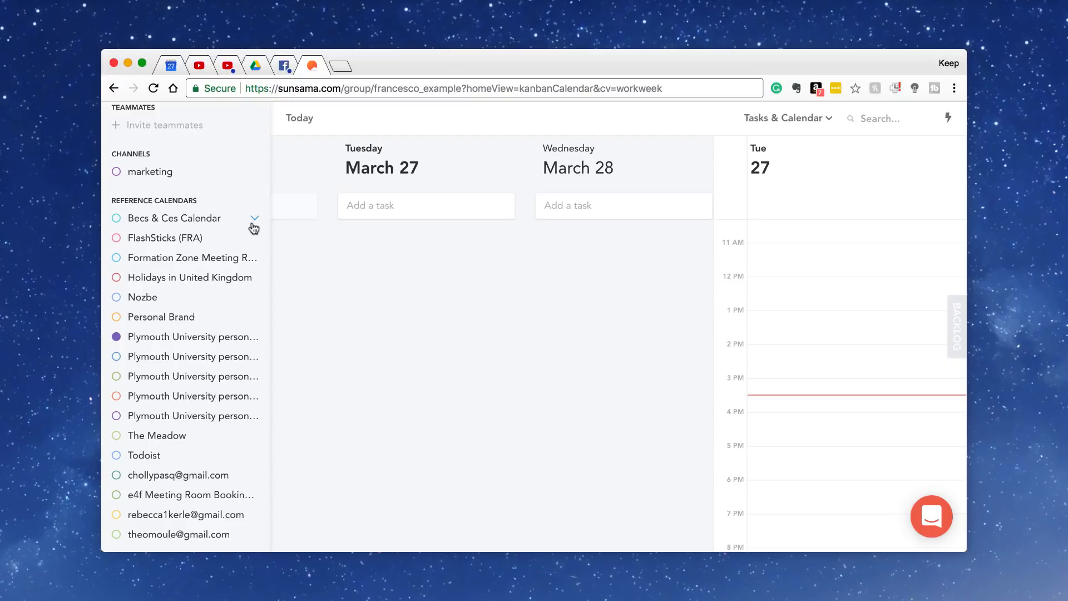
click(255, 272)
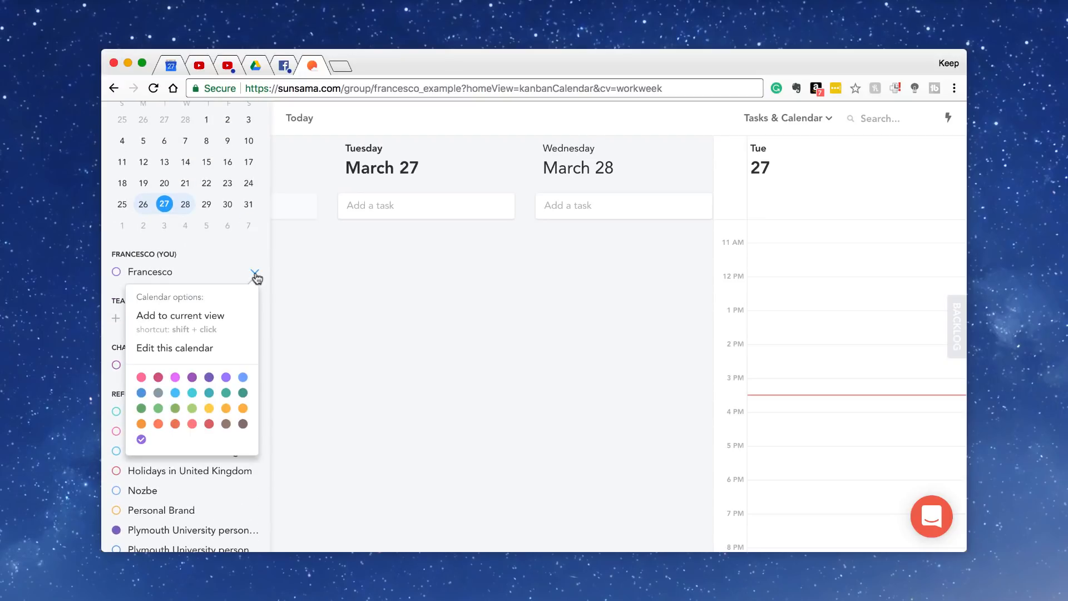
click(175, 347)
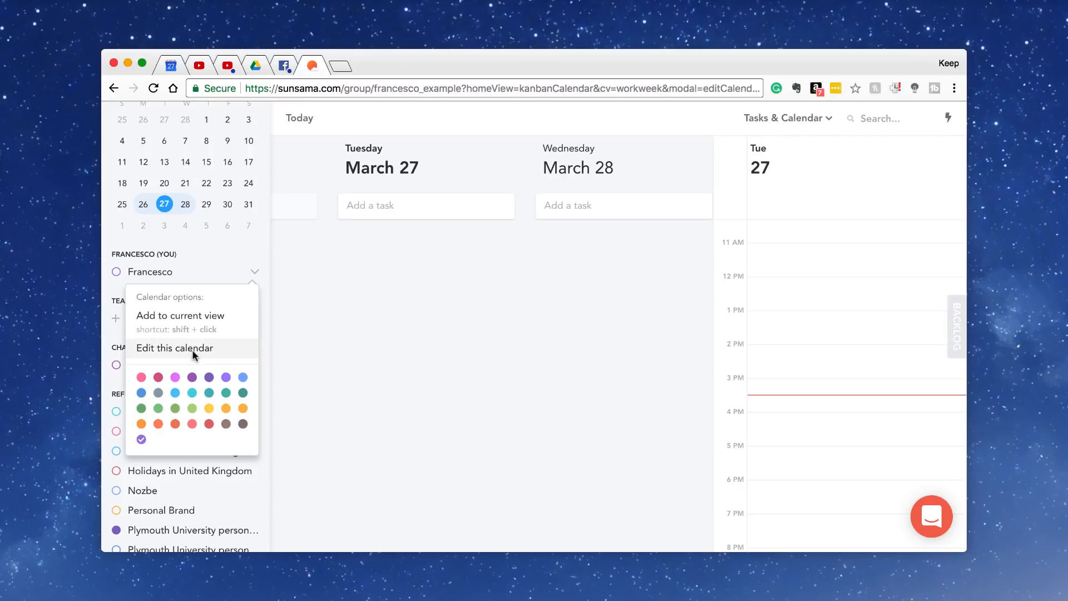
click(175, 347)
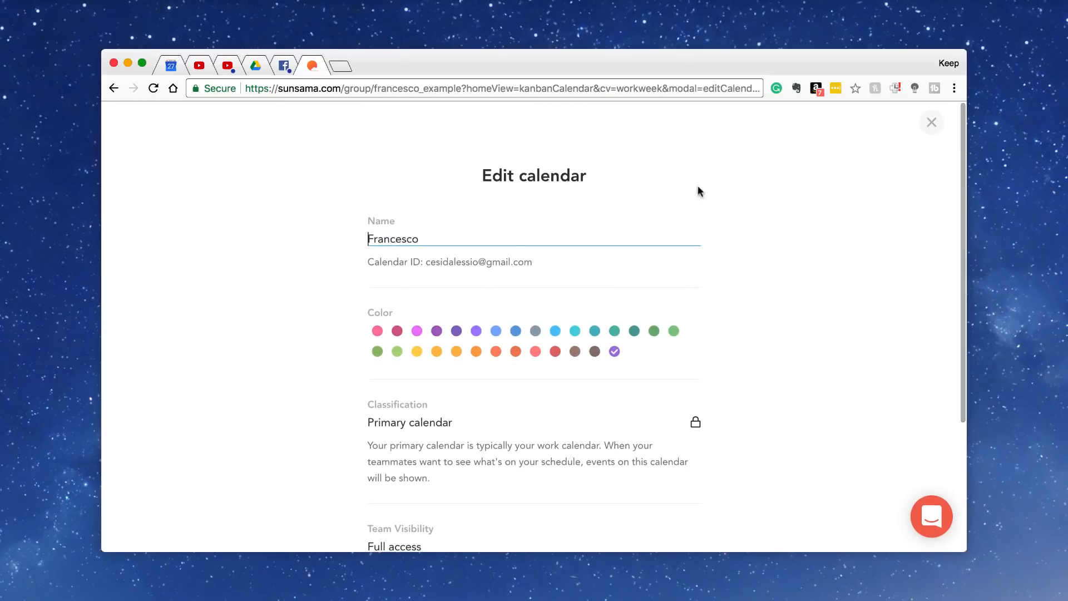
scroll(down, 3)
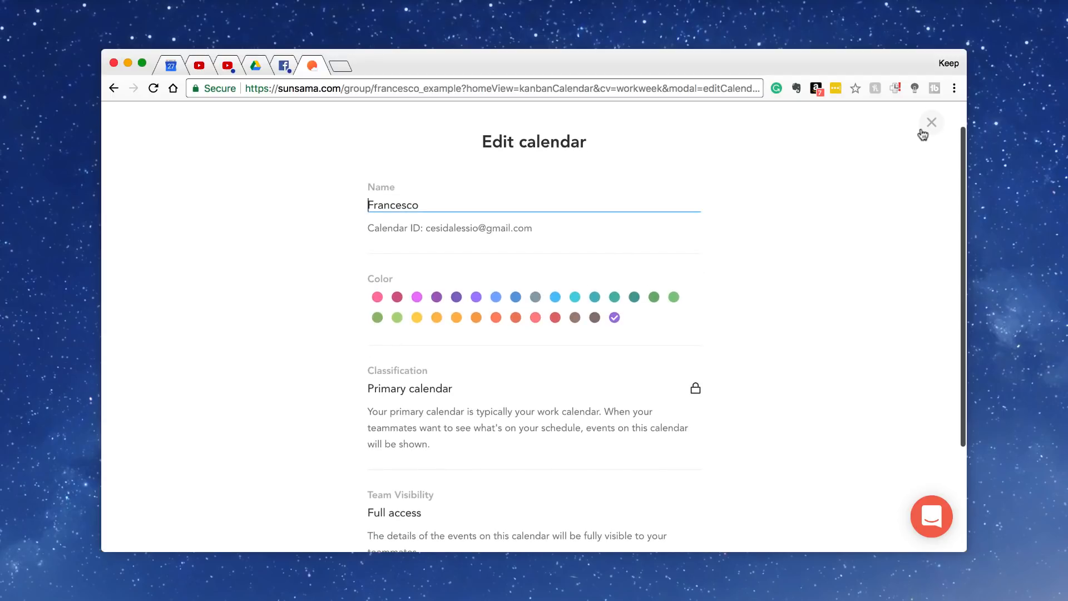
click(931, 123)
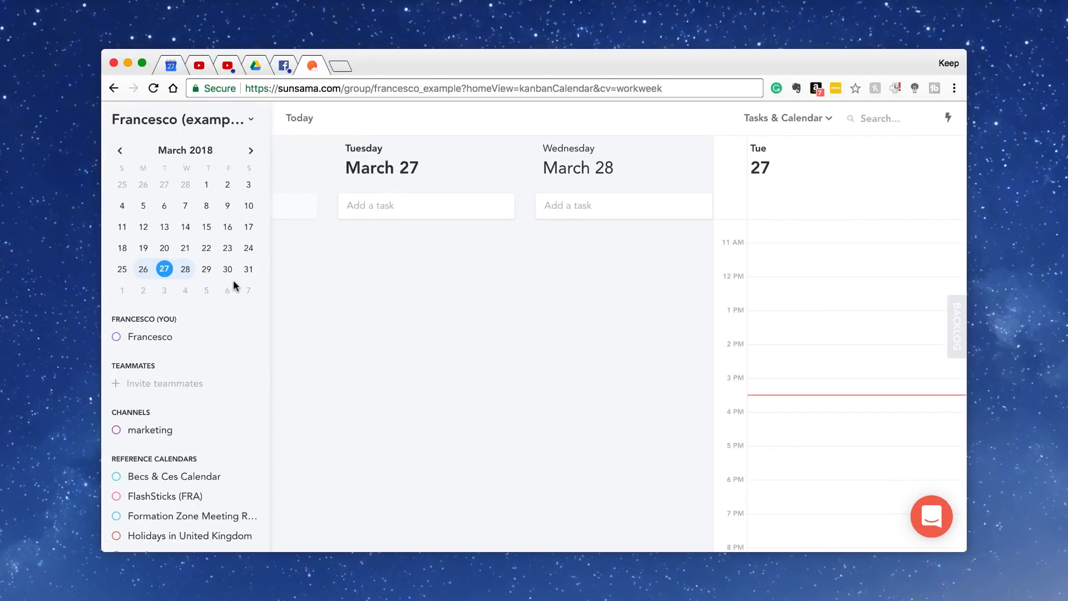
mouse_move(327, 250)
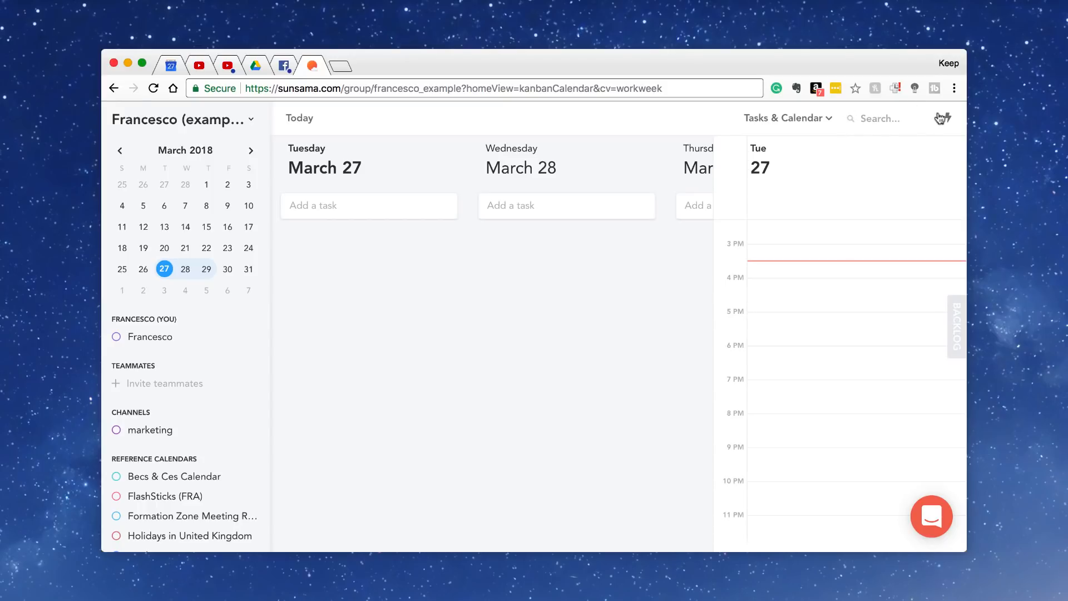
- Check the New features panel (no news), close it and list the home view layouts
click(945, 118)
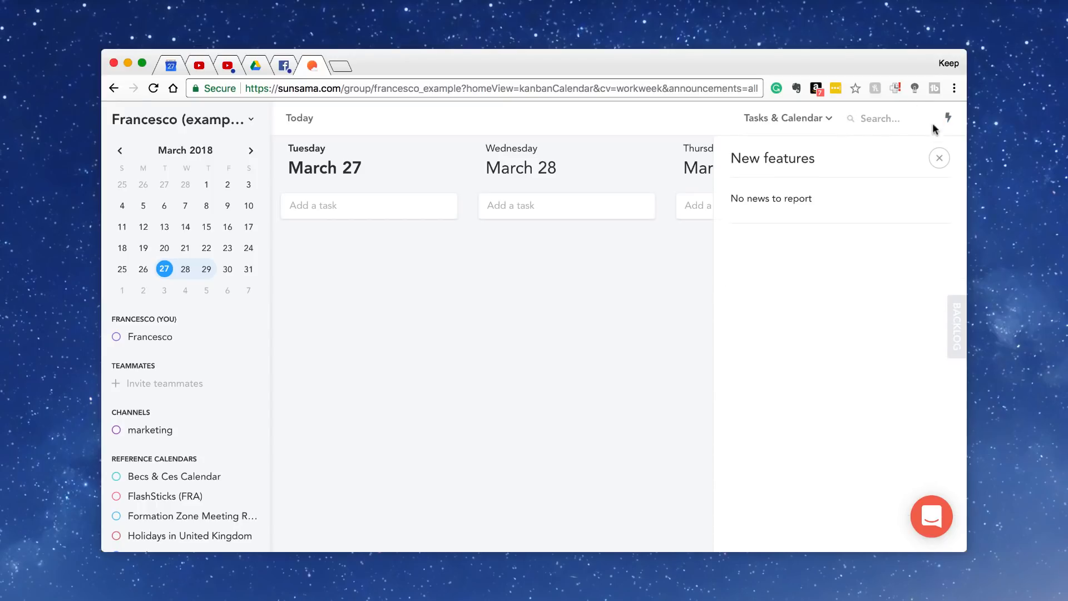
click(939, 158)
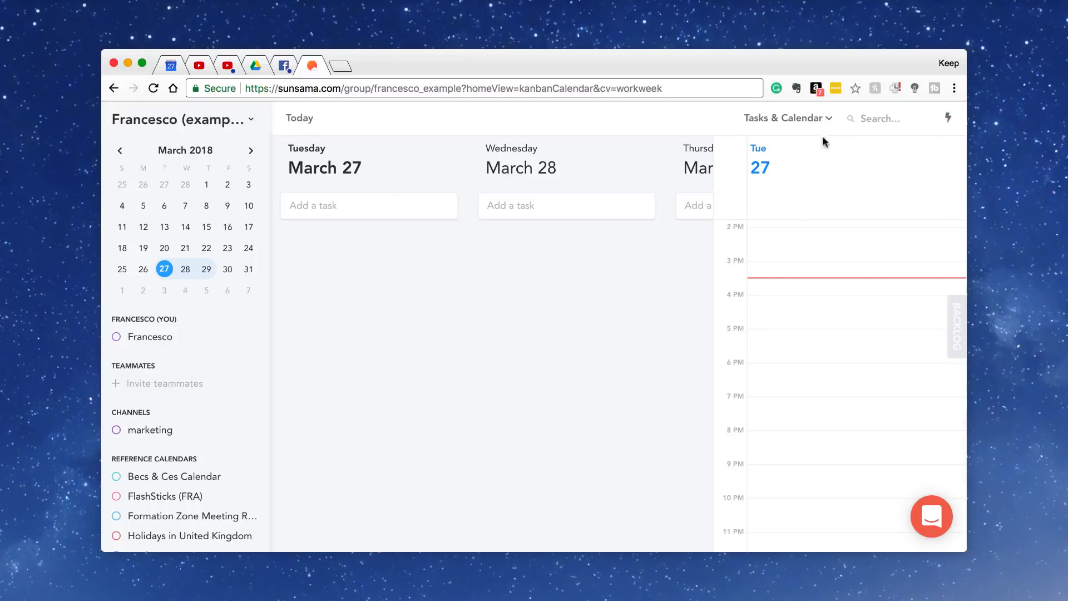
click(788, 118)
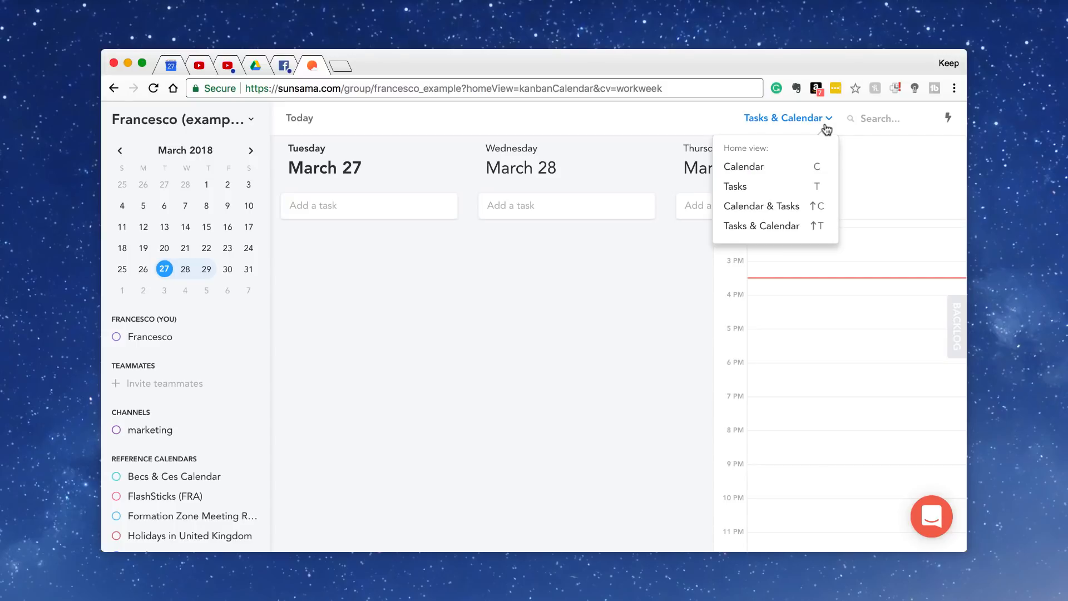